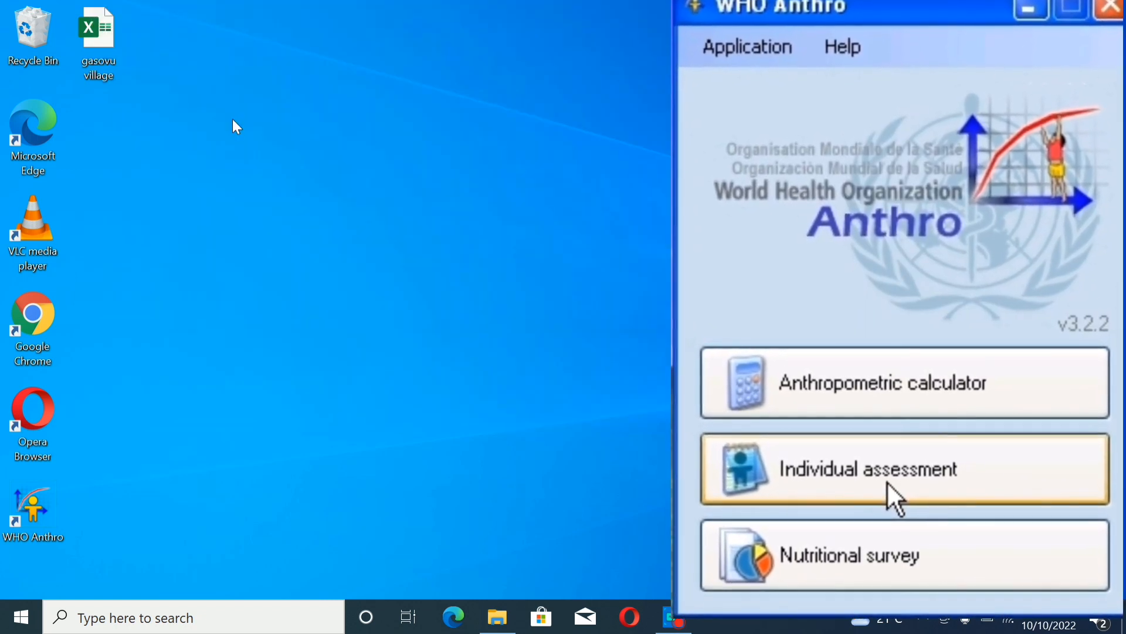
Minimize WHO Anthro and select the 'gasovu village' spreadsheet icon on the desktop.
{"action": "left_click", "coordinate": [1108, 9]}
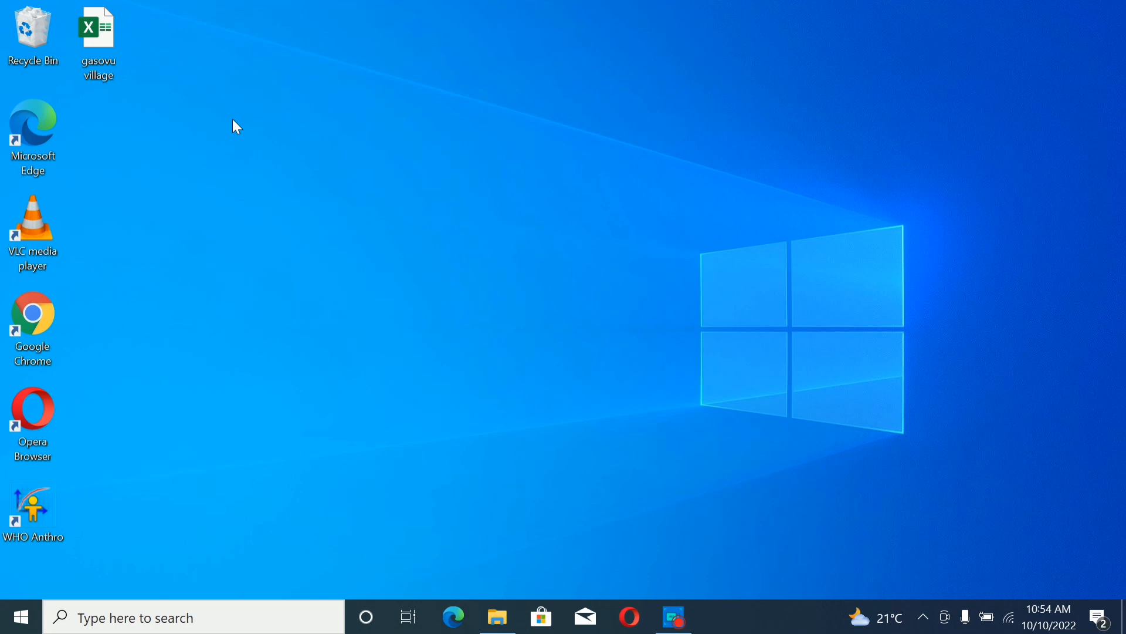
{"action": "mouse_move", "coordinate": [357, 305]}
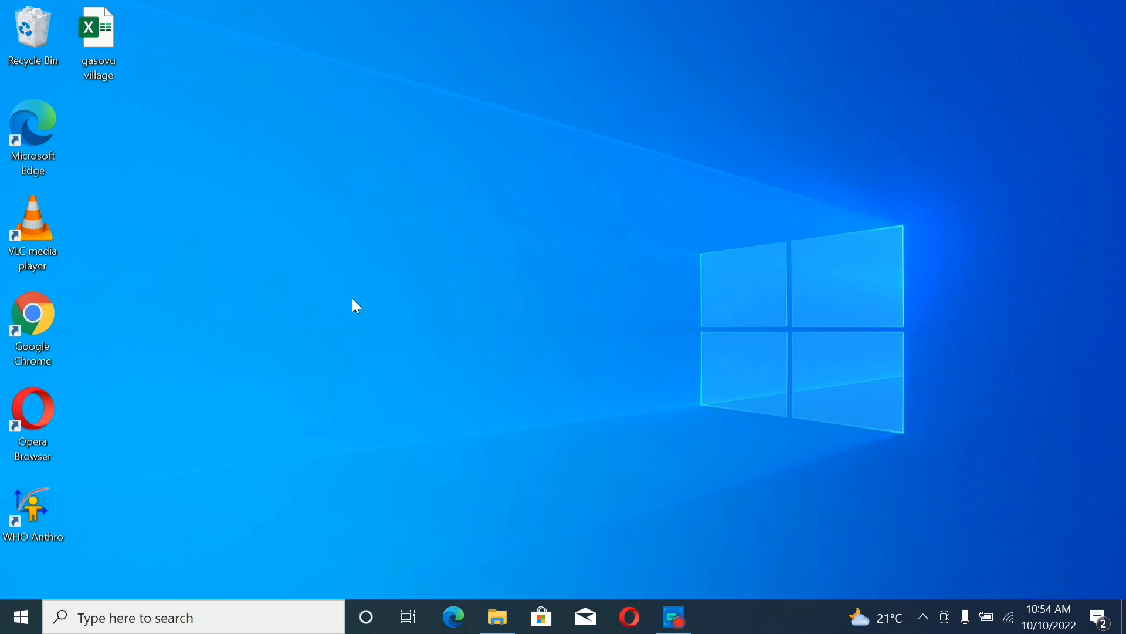
{"action": "mouse_move", "coordinate": [132, 129]}
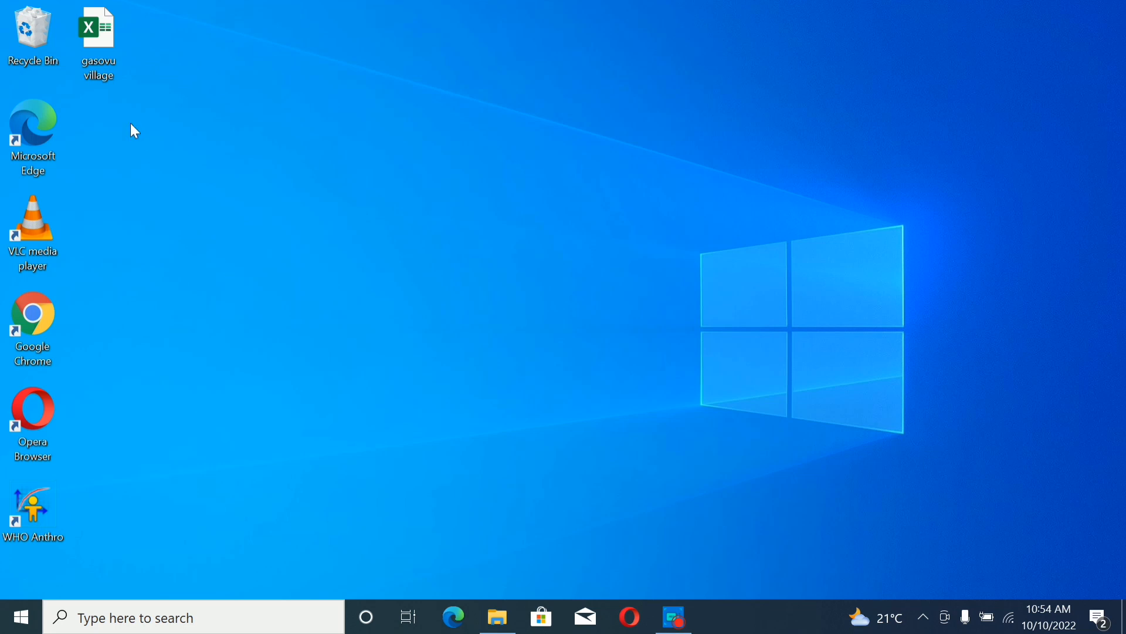
{"action": "mouse_move", "coordinate": [117, 97]}
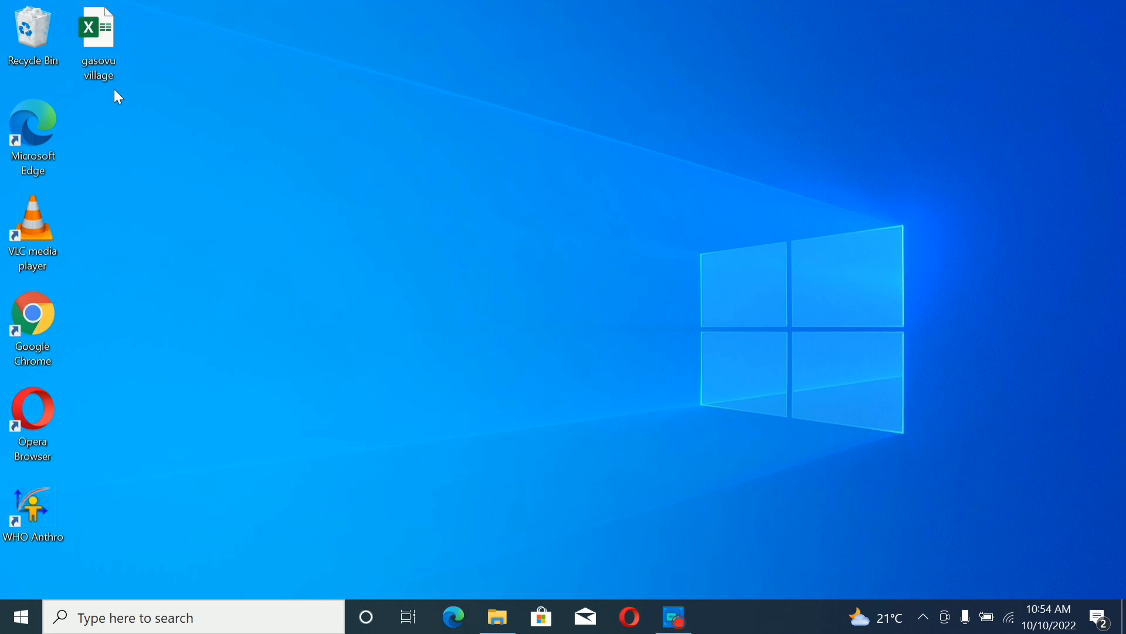
{"action": "left_click", "coordinate": [98, 29]}
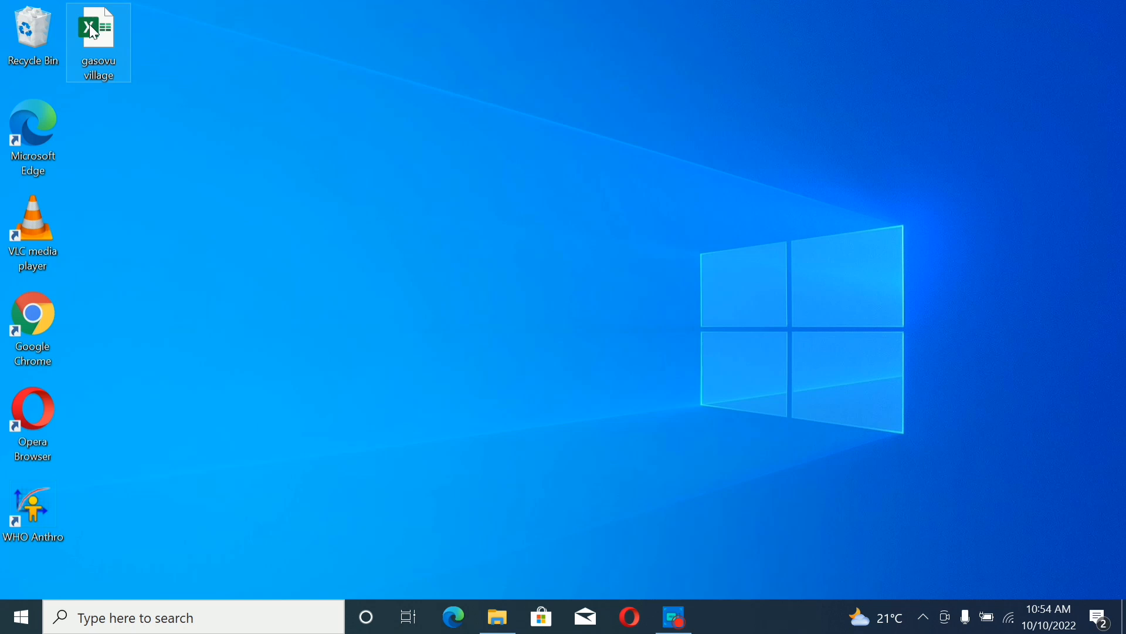
{"action": "mouse_move", "coordinate": [147, 96]}
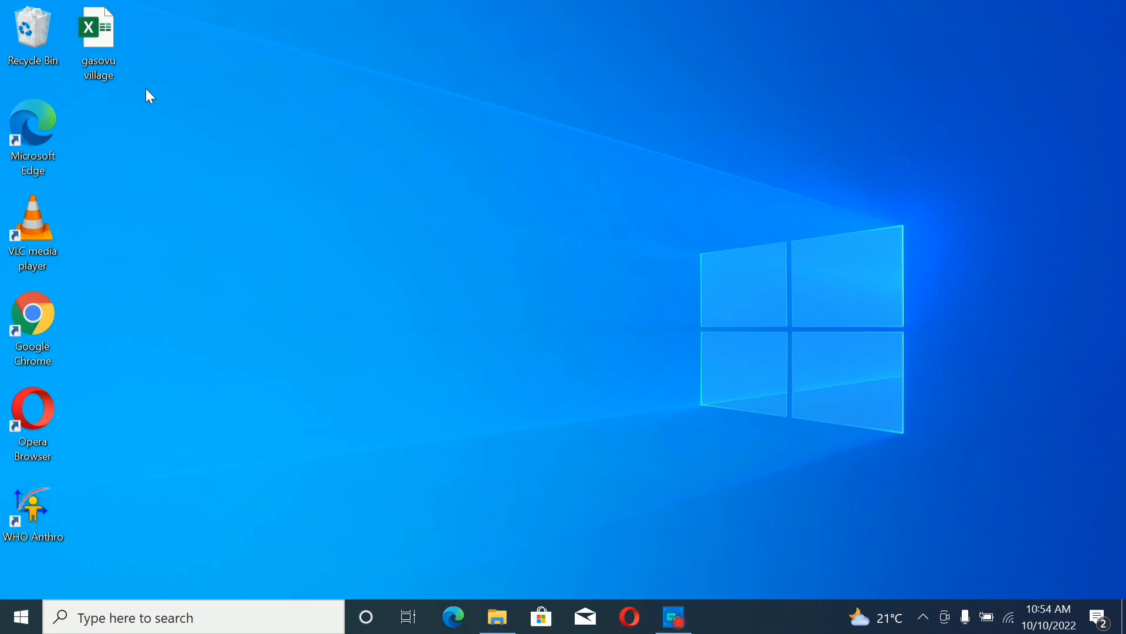
{"action": "left_click", "coordinate": [98, 41]}
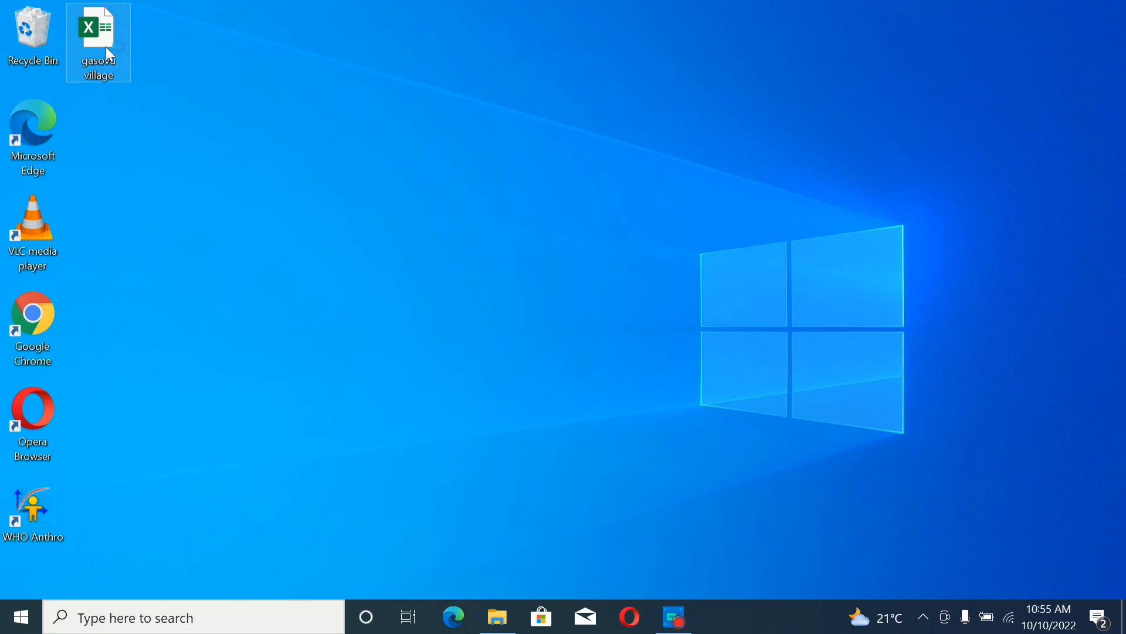
Open the 'gasovu village' workbook in Excel and maximize its window.
{"action": "double_click", "coordinate": [98, 32]}
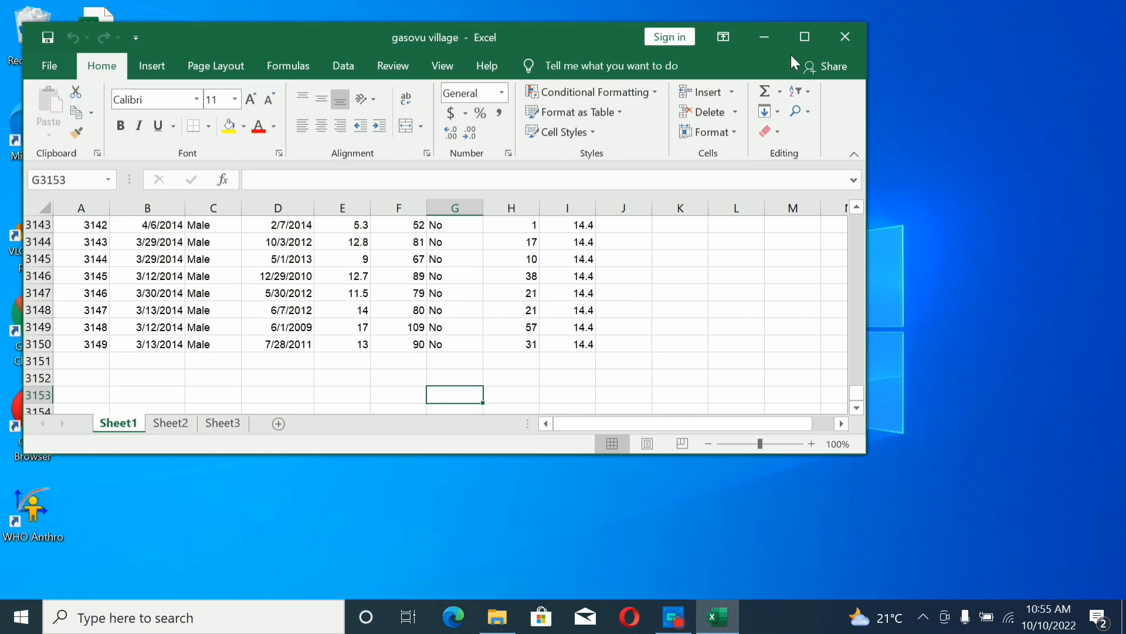
{"action": "left_click", "coordinate": [804, 37]}
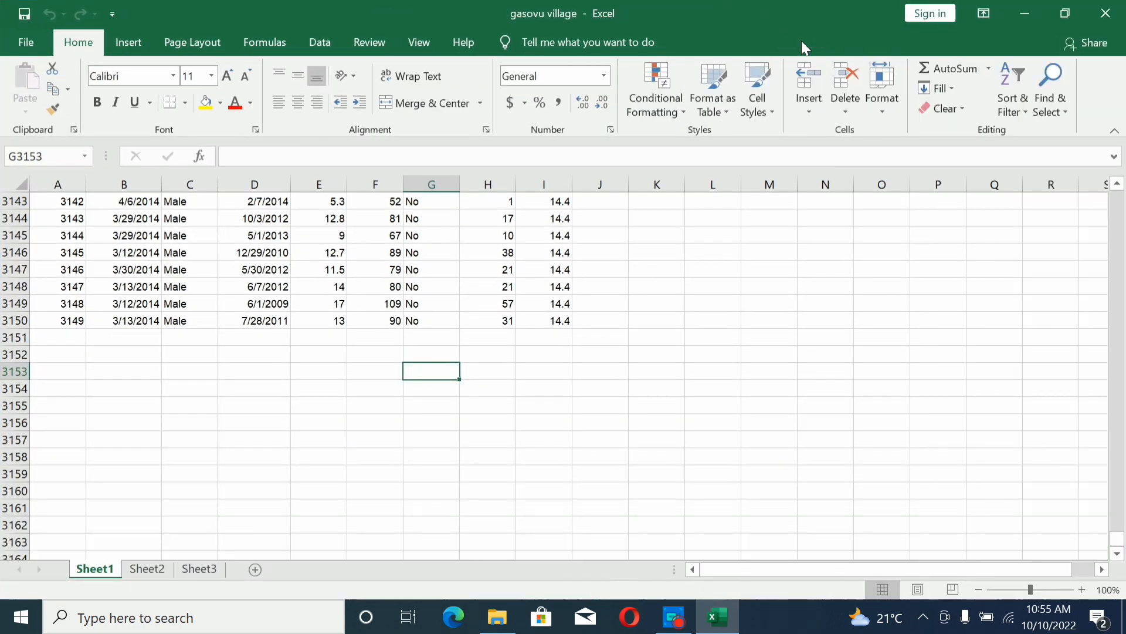
{"action": "mouse_move", "coordinate": [211, 317]}
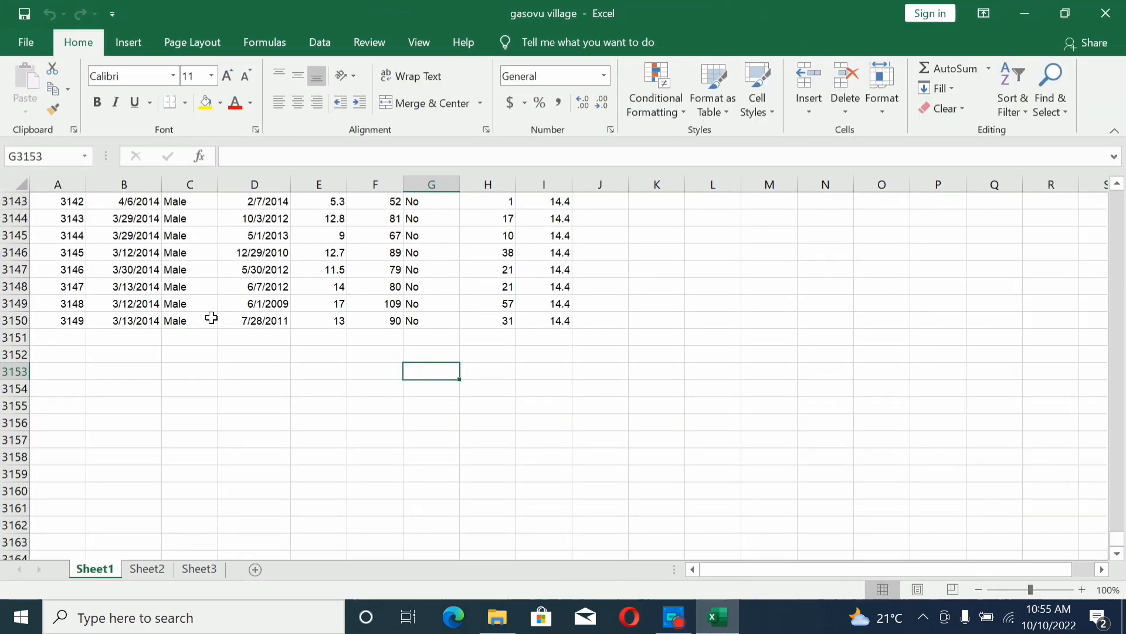
{"action": "mouse_move", "coordinate": [162, 319]}
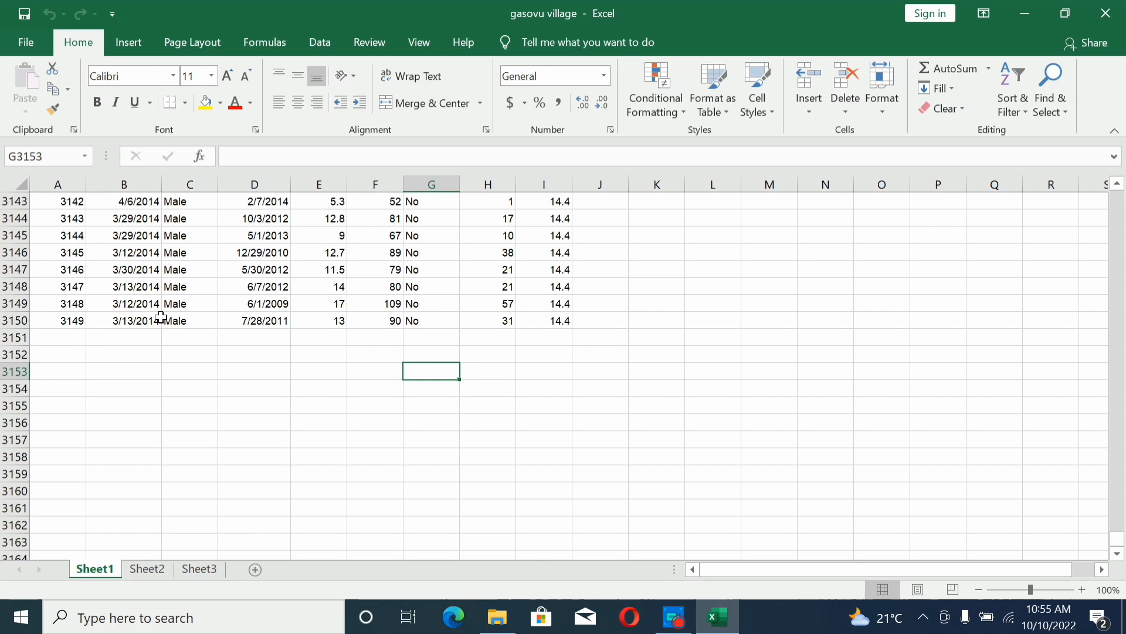
{"action": "mouse_move", "coordinate": [70, 303]}
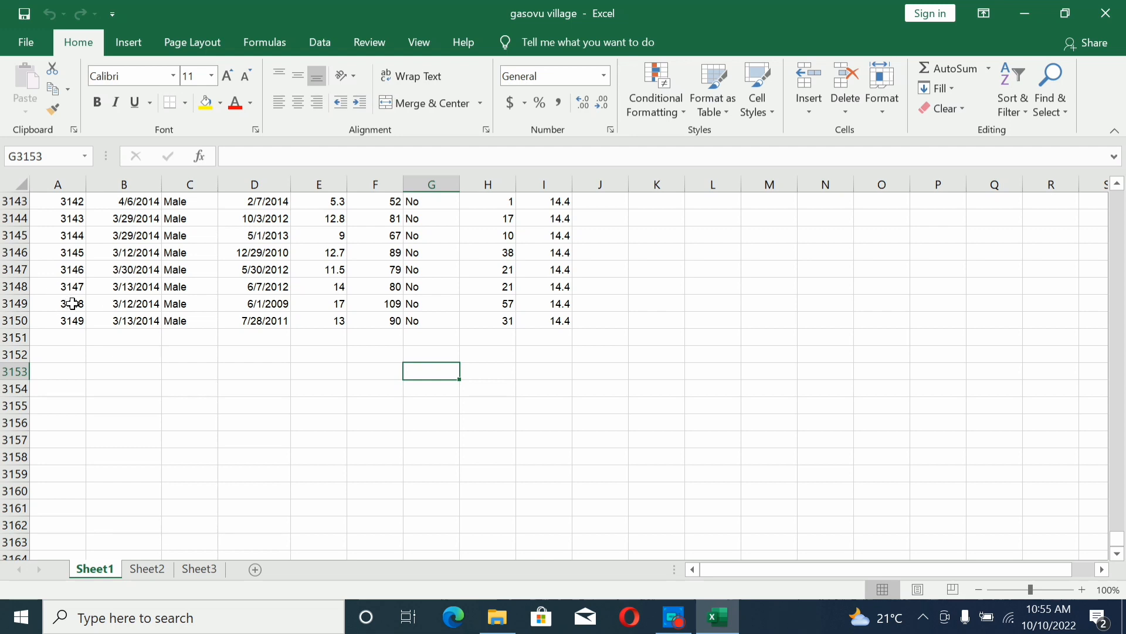
{"action": "mouse_move", "coordinate": [106, 310]}
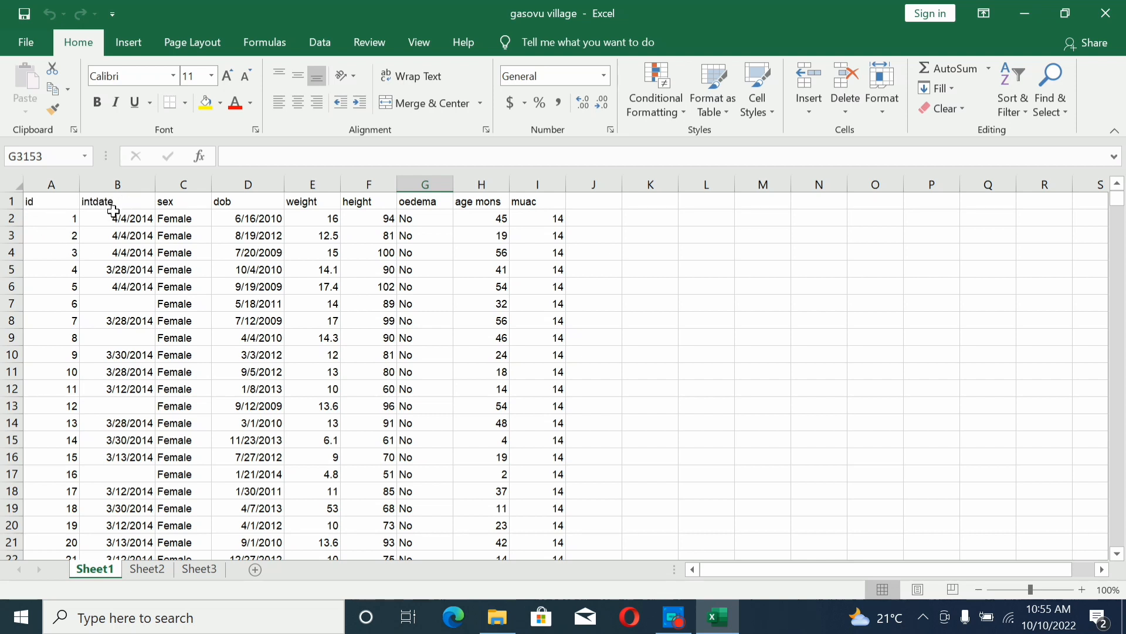
{"action": "mouse_move", "coordinate": [173, 202]}
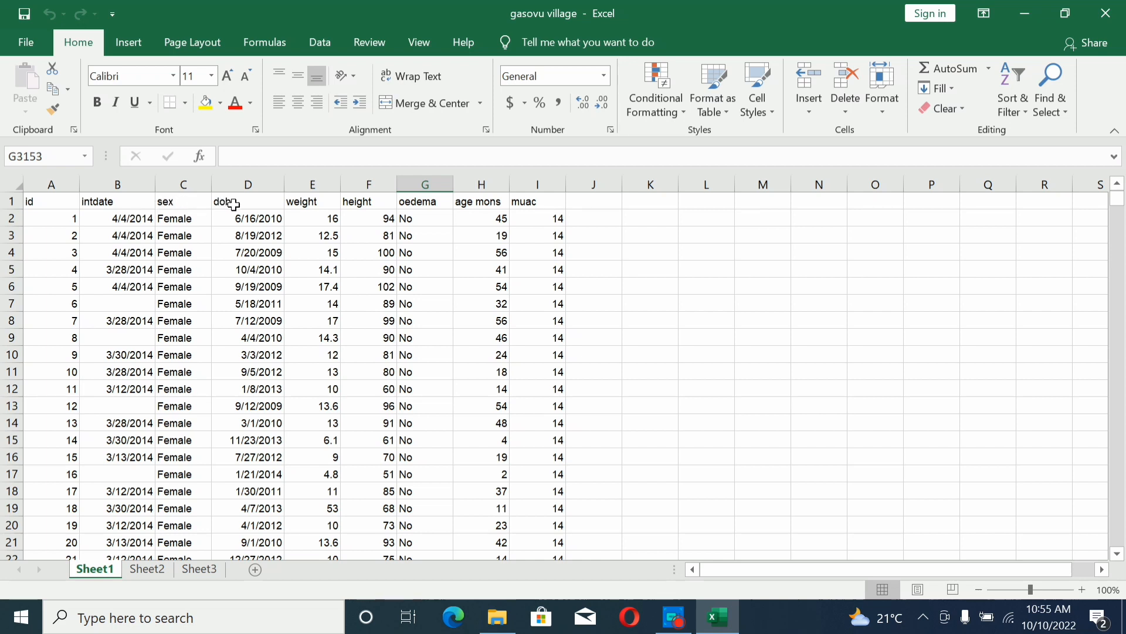
{"action": "mouse_move", "coordinate": [259, 199]}
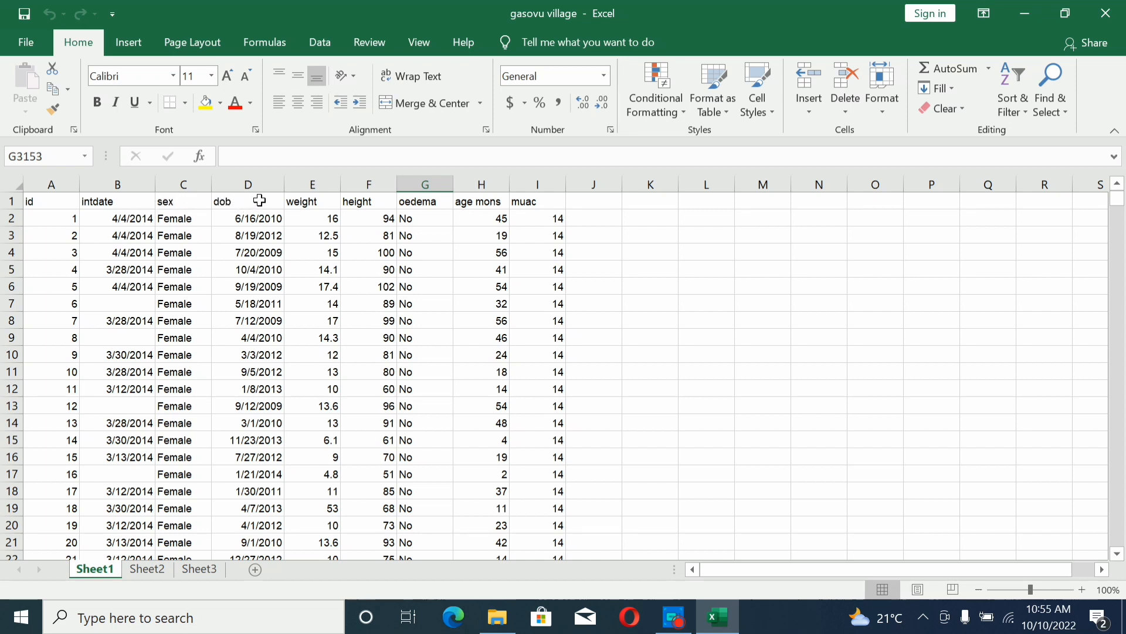
{"action": "mouse_move", "coordinate": [330, 209]}
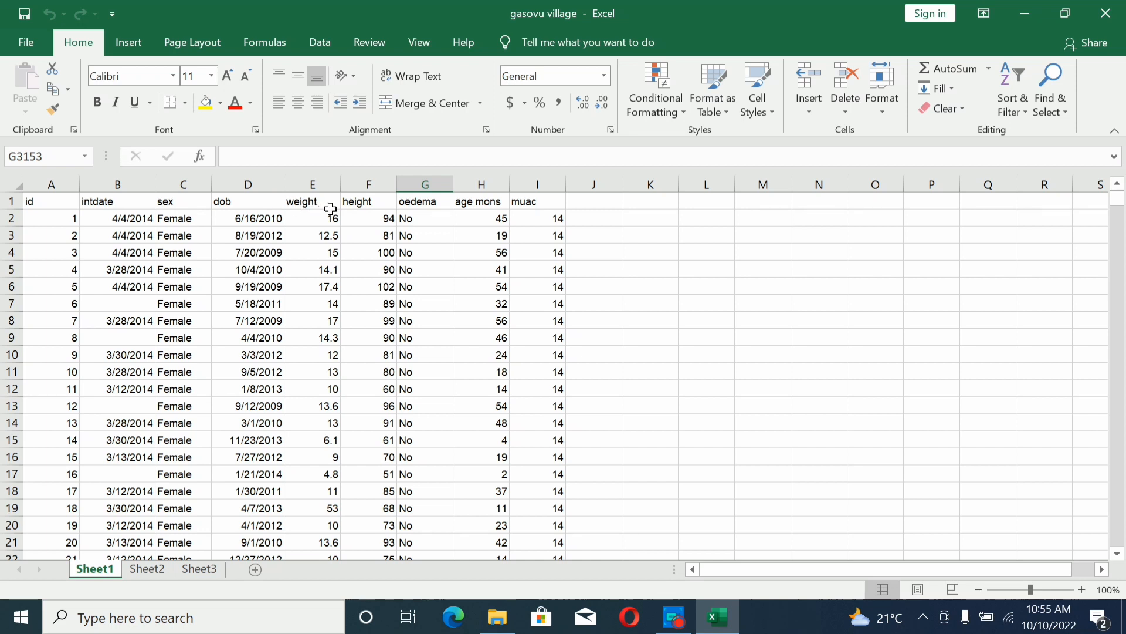
{"action": "mouse_move", "coordinate": [384, 205]}
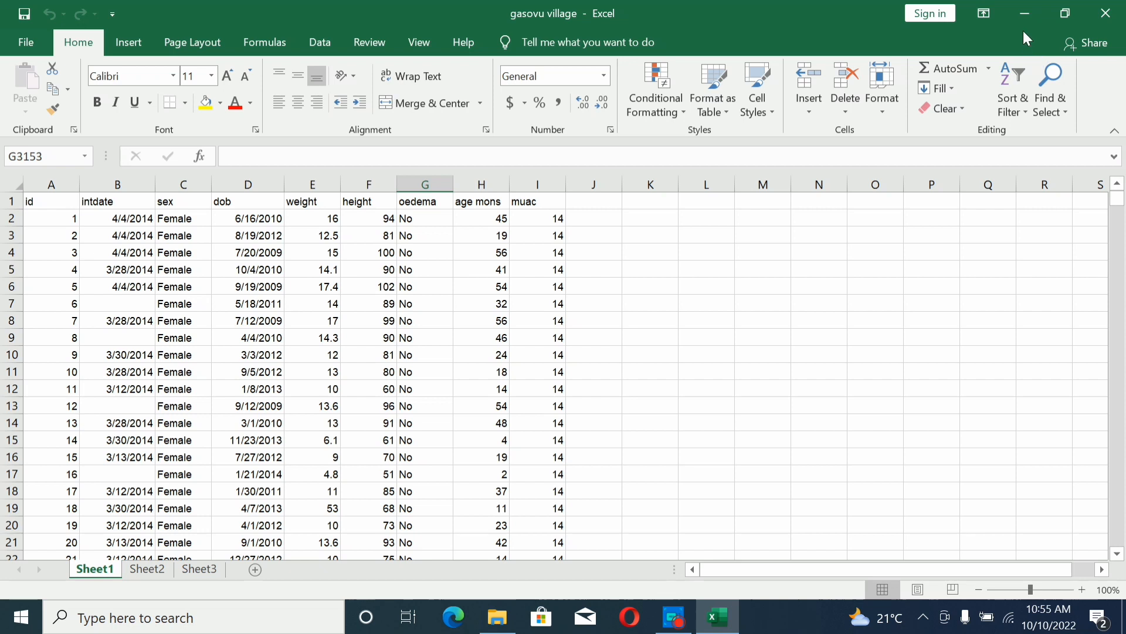
{"action": "mouse_move", "coordinate": [382, 215]}
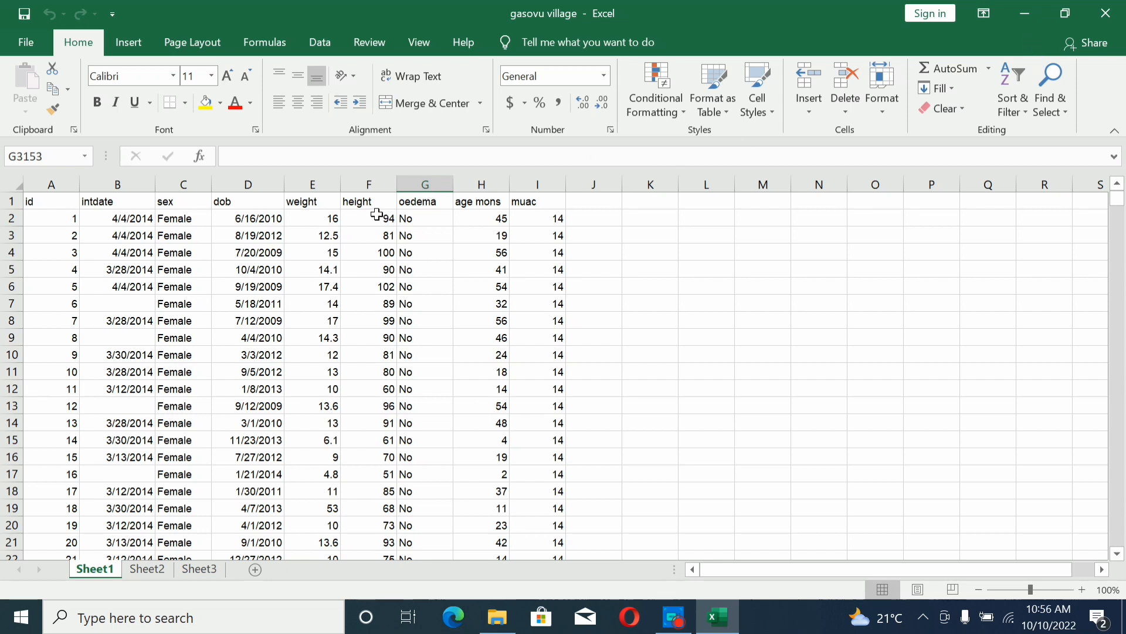
{"action": "mouse_move", "coordinate": [26, 41]}
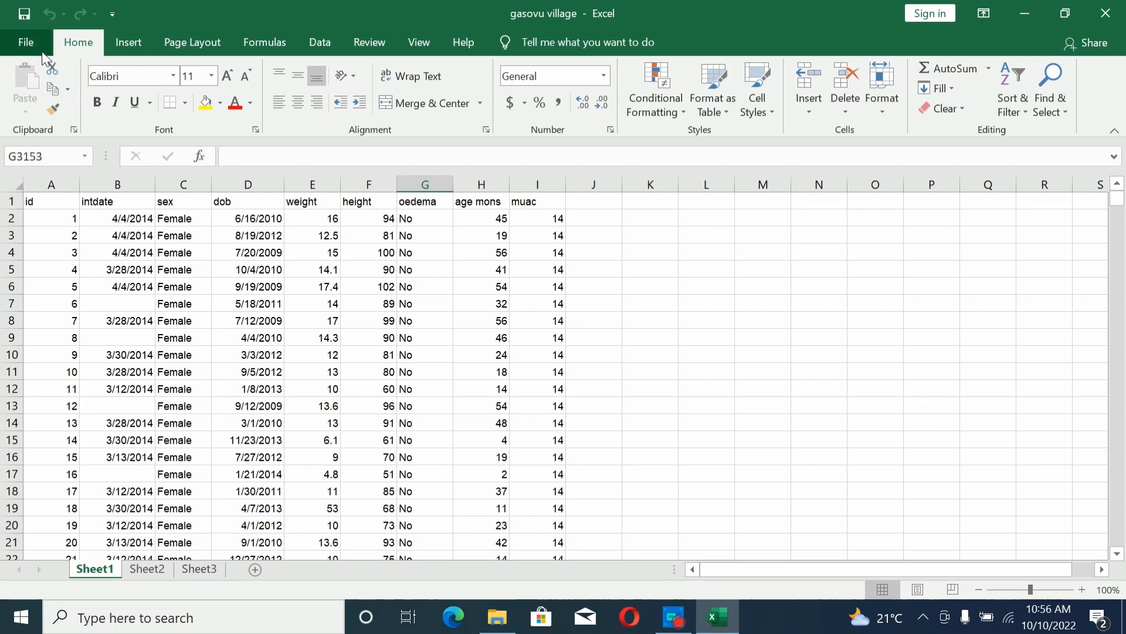
Save 'gasovu village' to the Desktop as Text (Tab delimited) through Save As.
{"action": "left_click", "coordinate": [25, 42]}
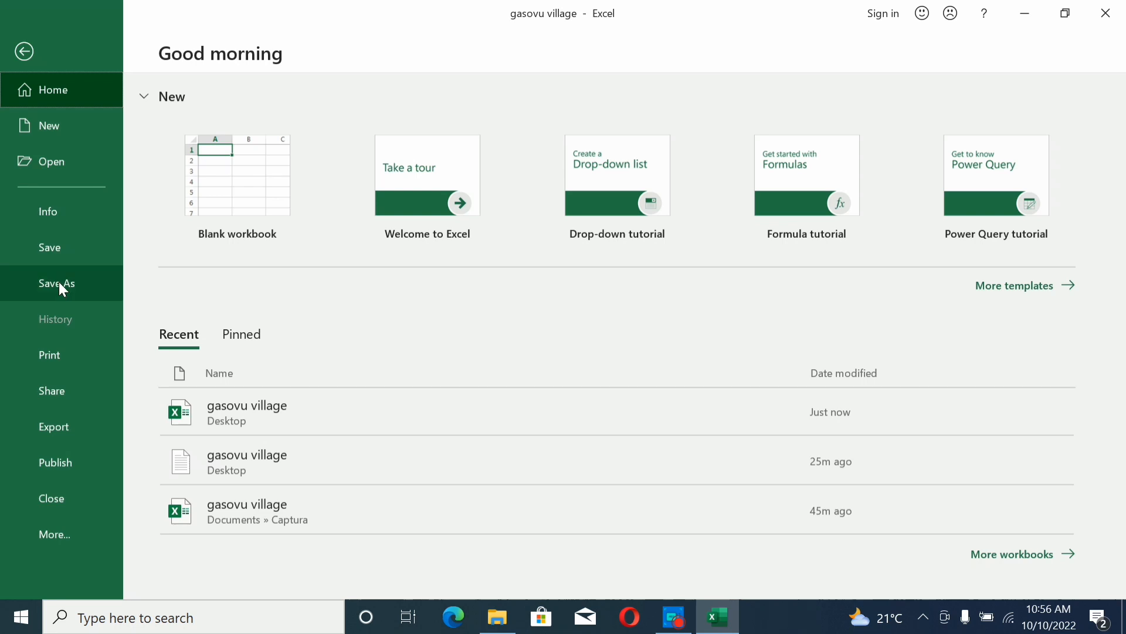
{"action": "left_click", "coordinate": [57, 282]}
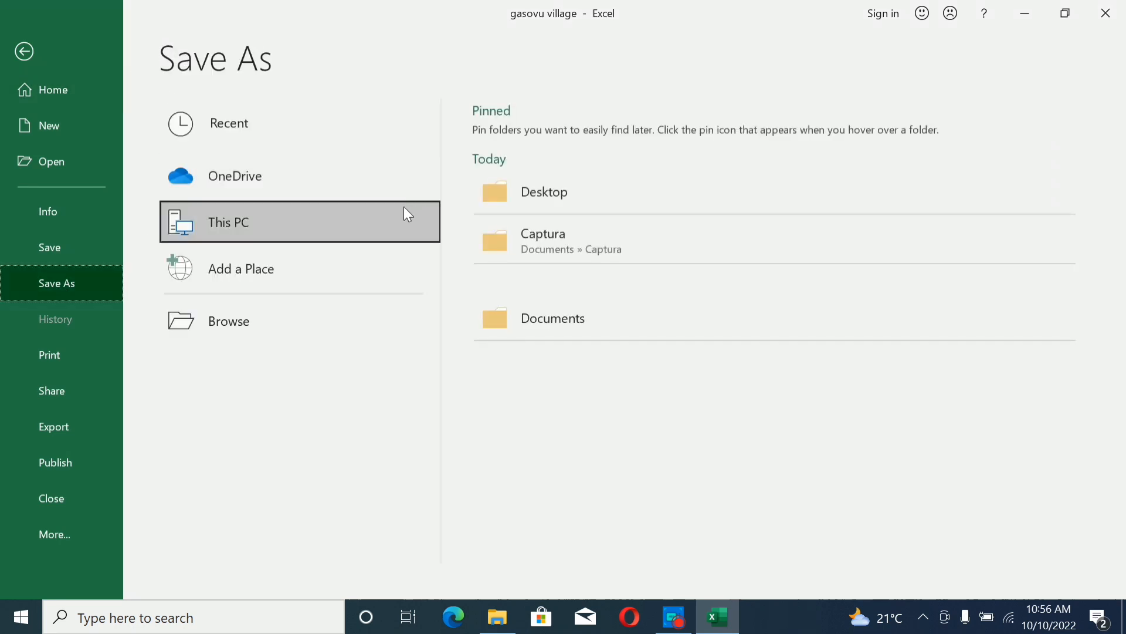
{"action": "mouse_move", "coordinate": [544, 191]}
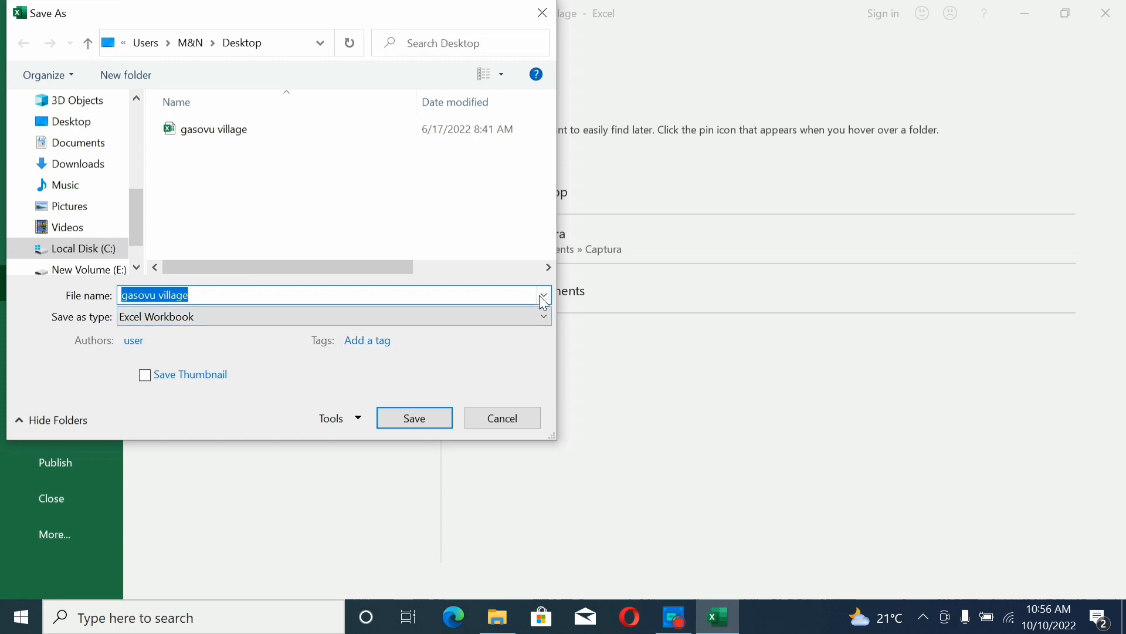
{"action": "left_click", "coordinate": [545, 316]}
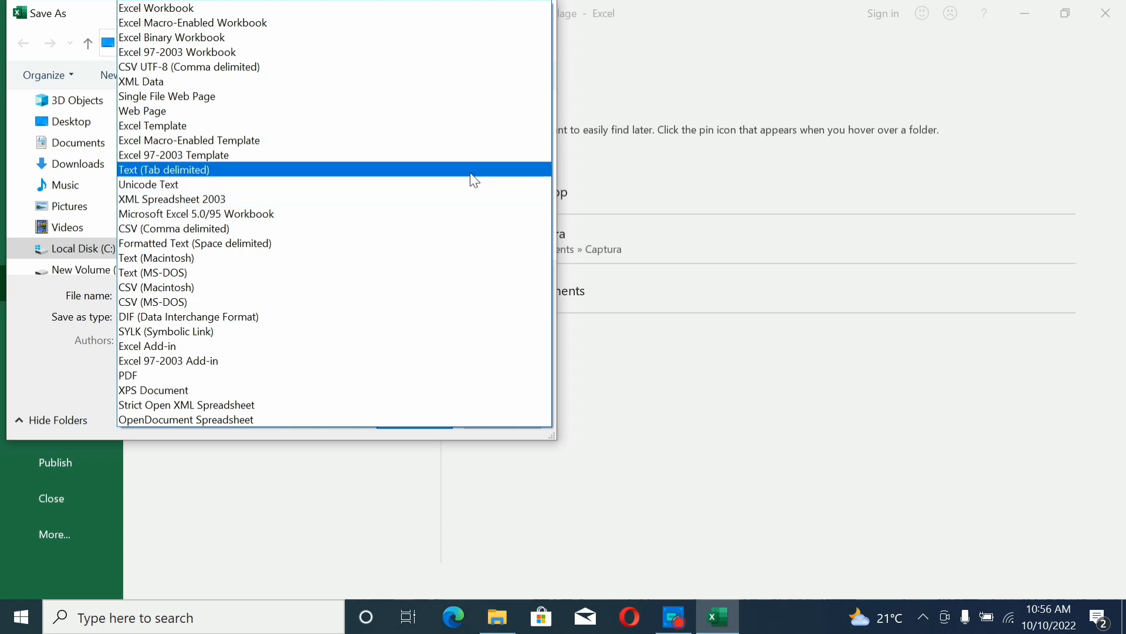
{"action": "left_click", "coordinate": [164, 169]}
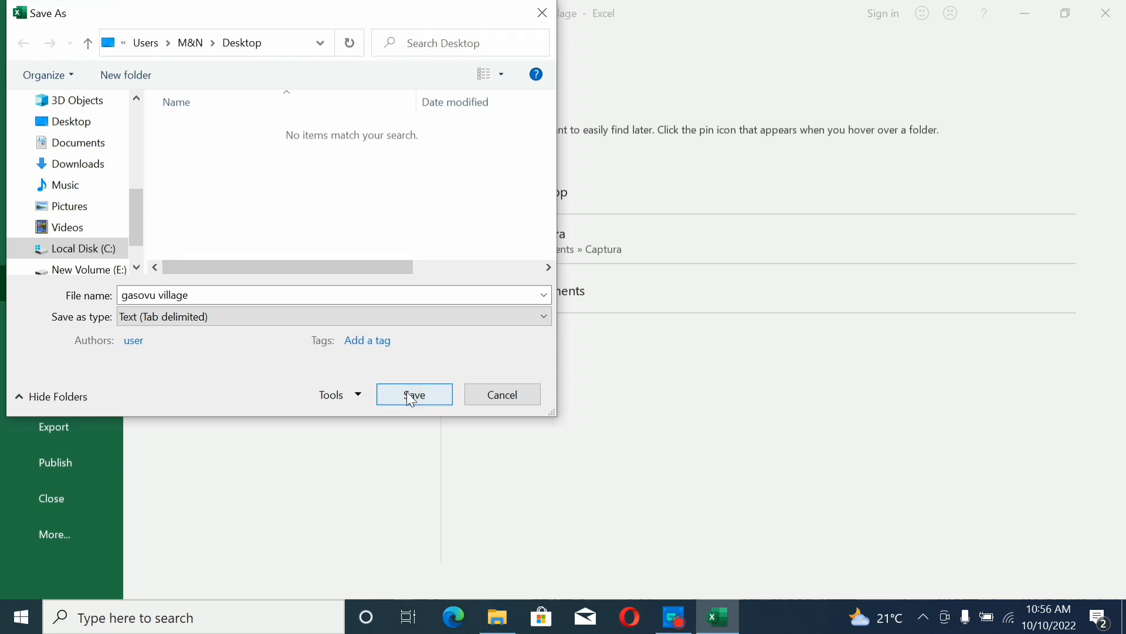
{"action": "left_click", "coordinate": [413, 394]}
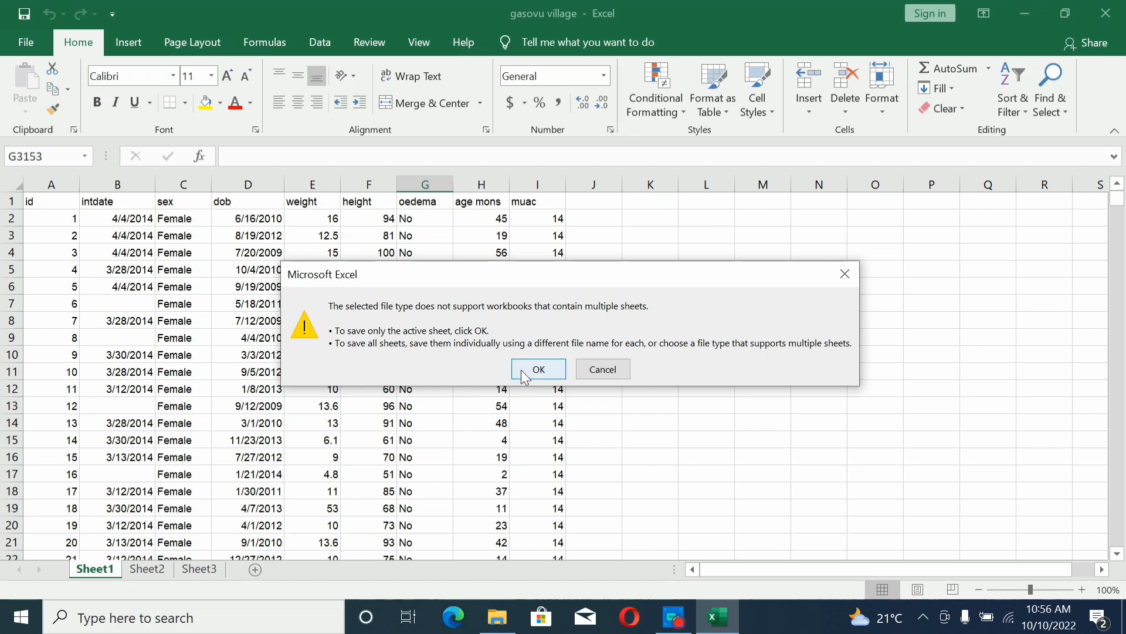
Confirm saving only the active sheet and replacing existing data.
{"action": "left_click", "coordinate": [538, 368]}
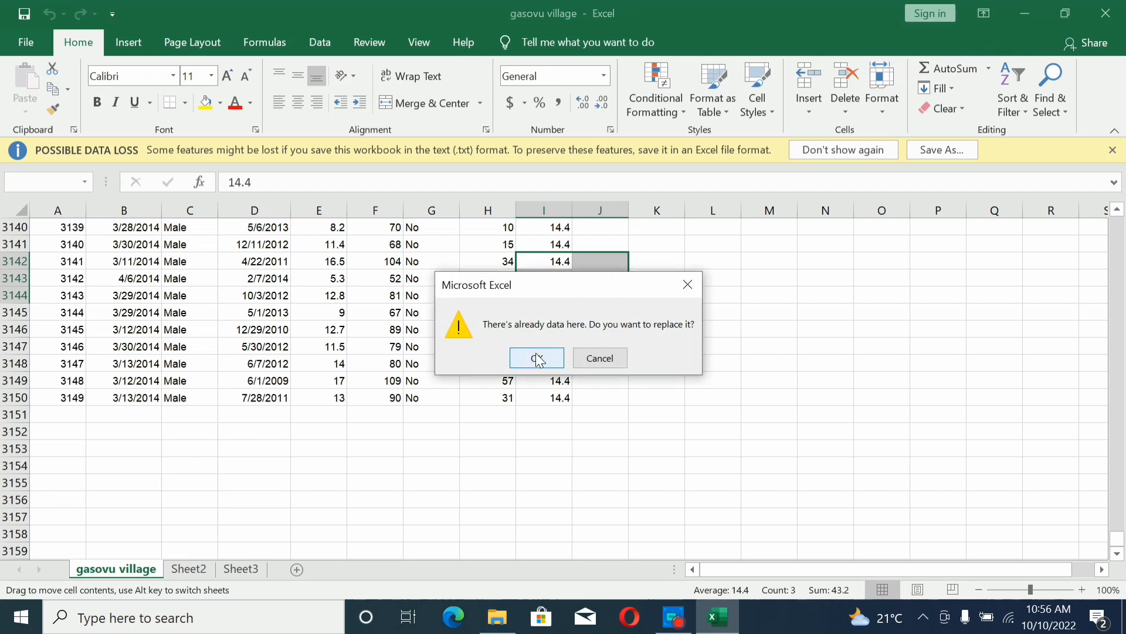
{"action": "left_click", "coordinate": [536, 358]}
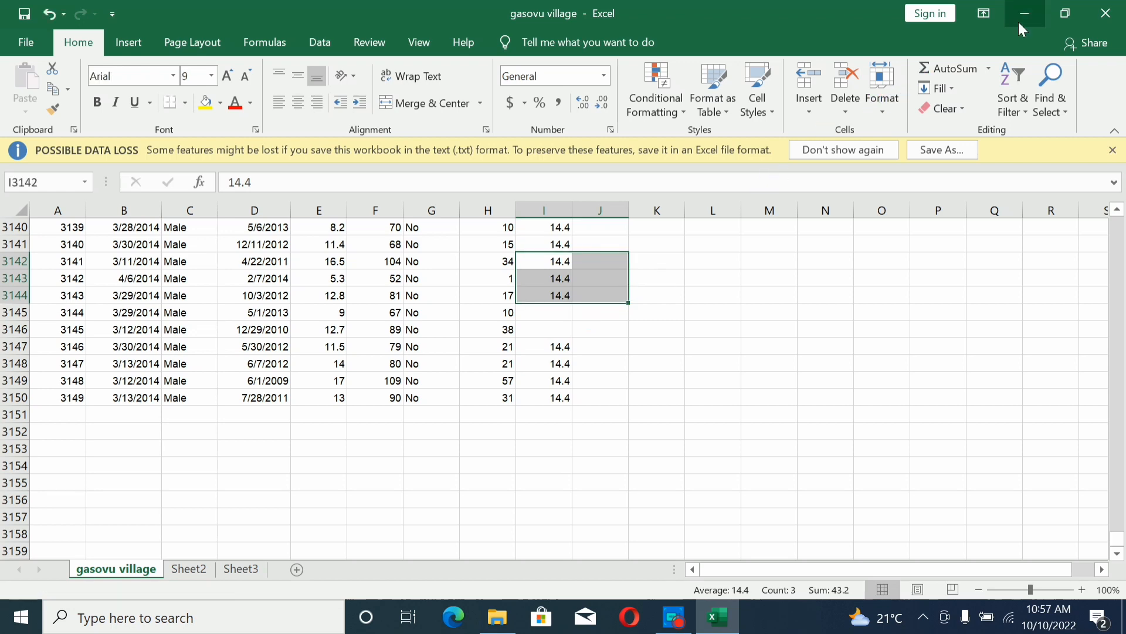
Minimize Excel, check the gasovu village Excel and text files, and launch WHO Anthro.
{"action": "left_click", "coordinate": [1023, 13]}
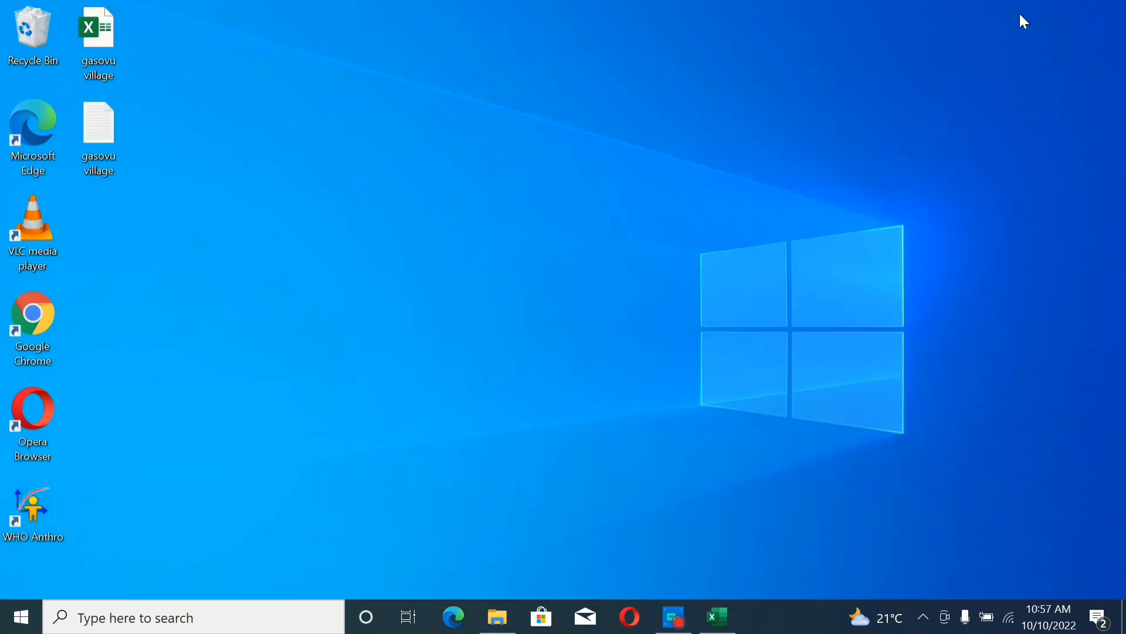
{"action": "mouse_move", "coordinate": [138, 58]}
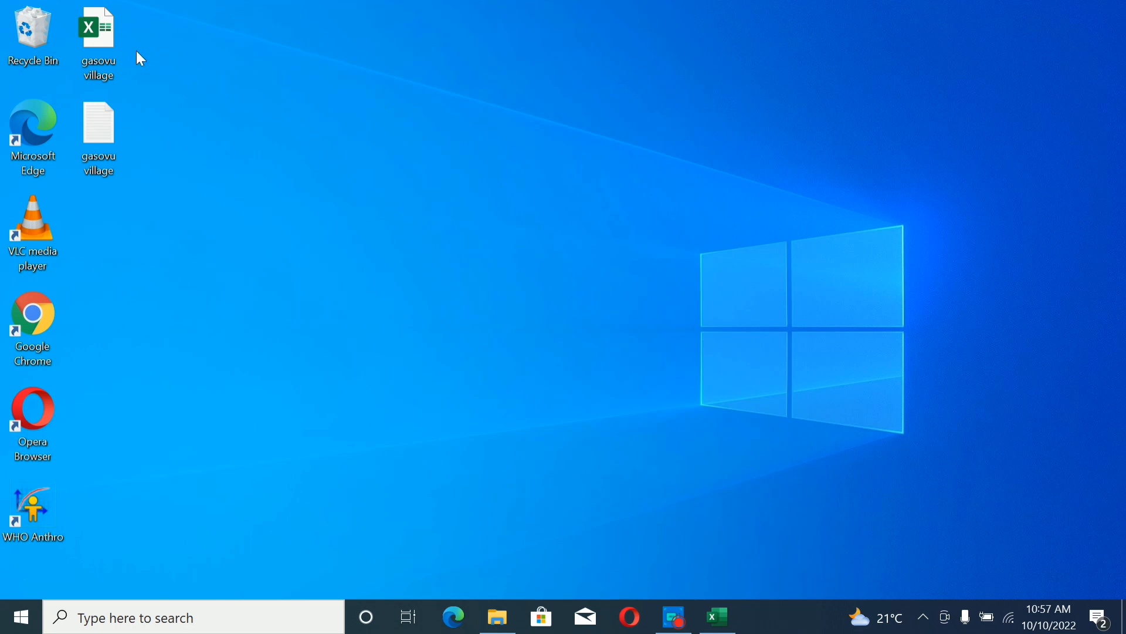
{"action": "left_click", "coordinate": [97, 35]}
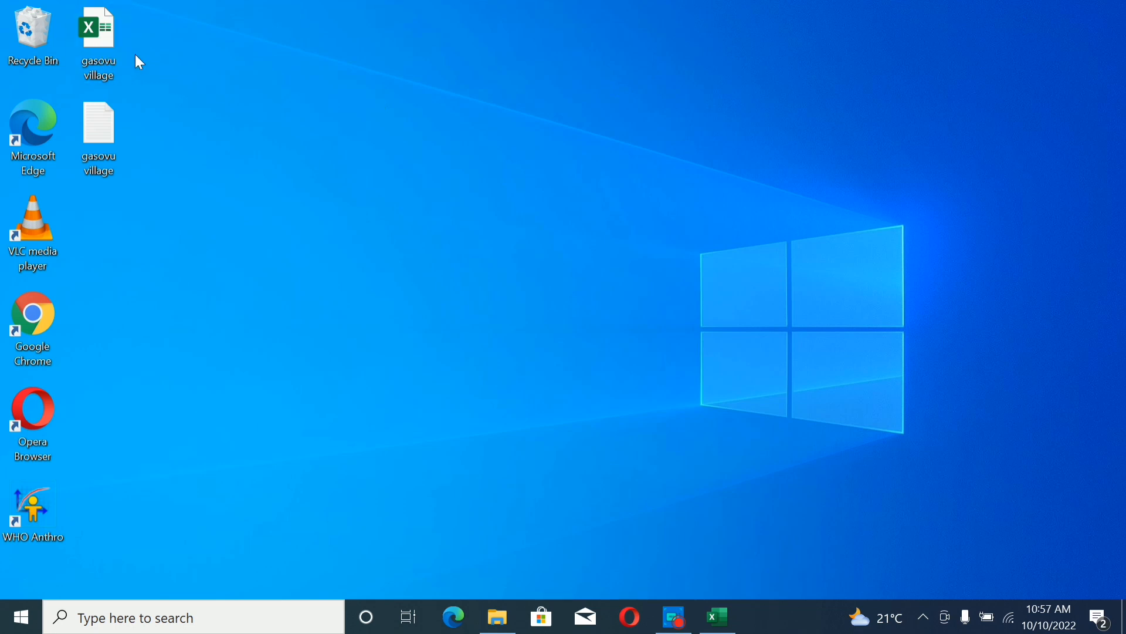
{"action": "left_click", "coordinate": [98, 36]}
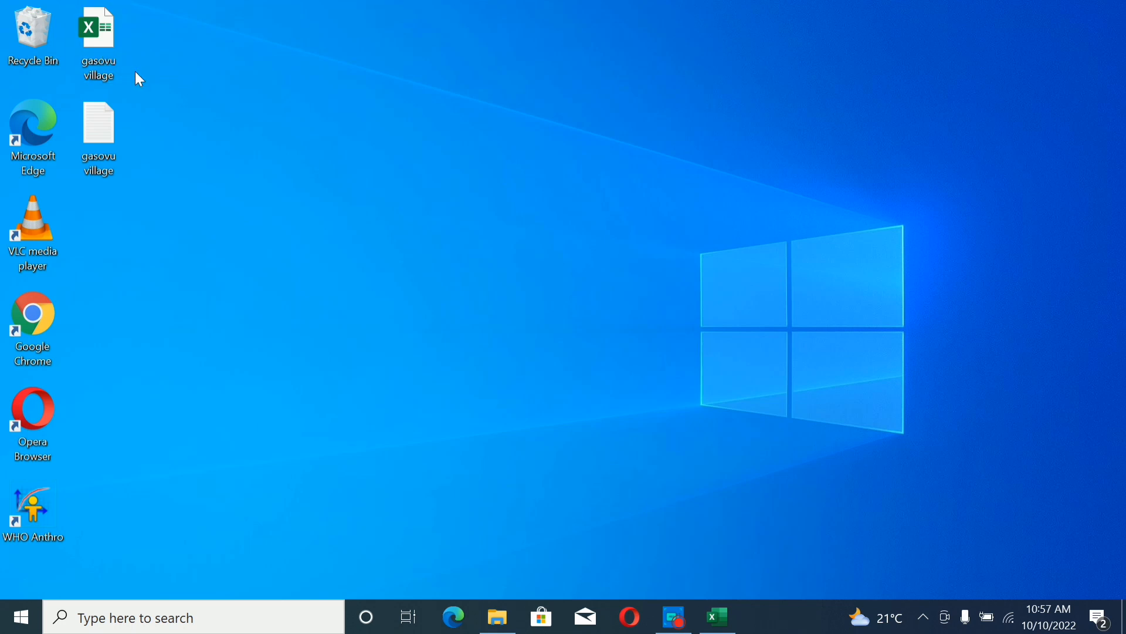
{"action": "left_click", "coordinate": [98, 29]}
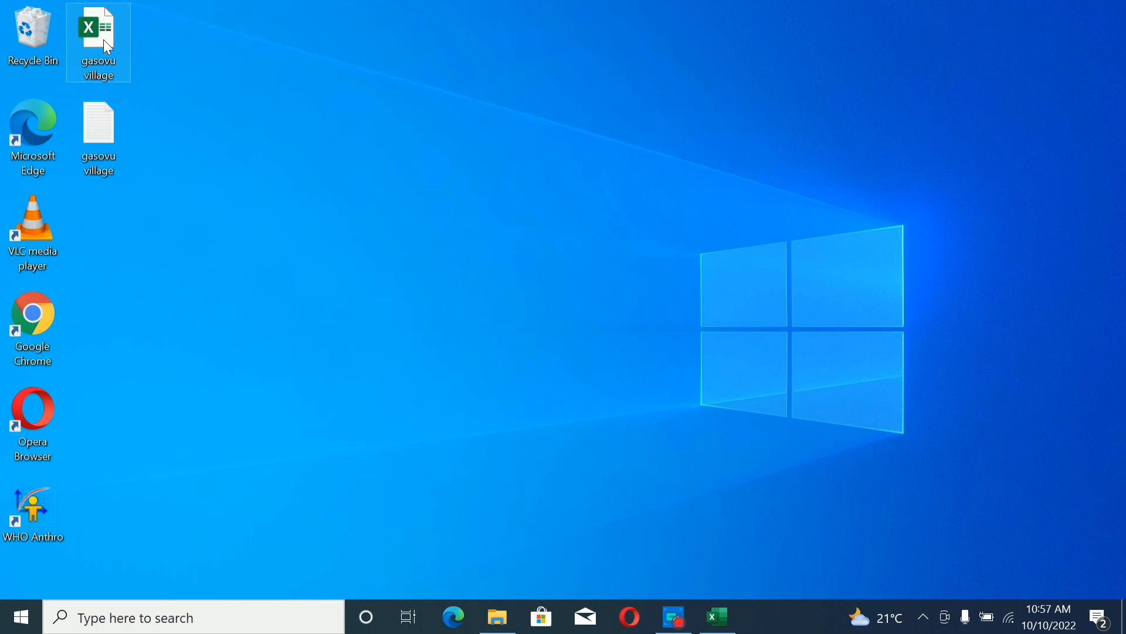
{"action": "left_click", "coordinate": [98, 133]}
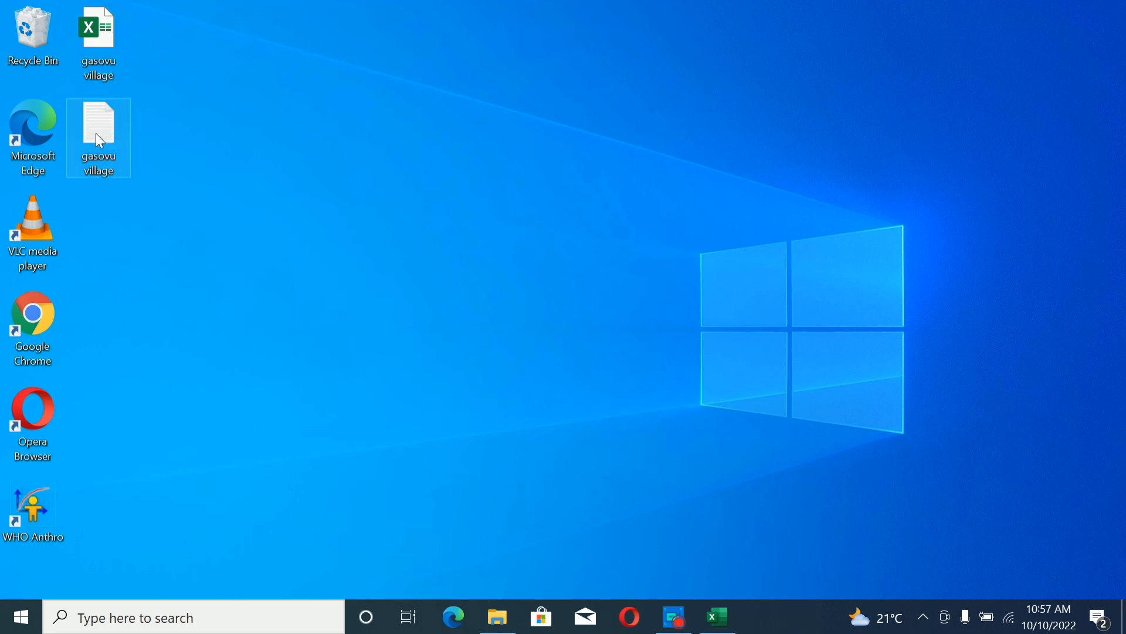
{"action": "mouse_move", "coordinate": [100, 138]}
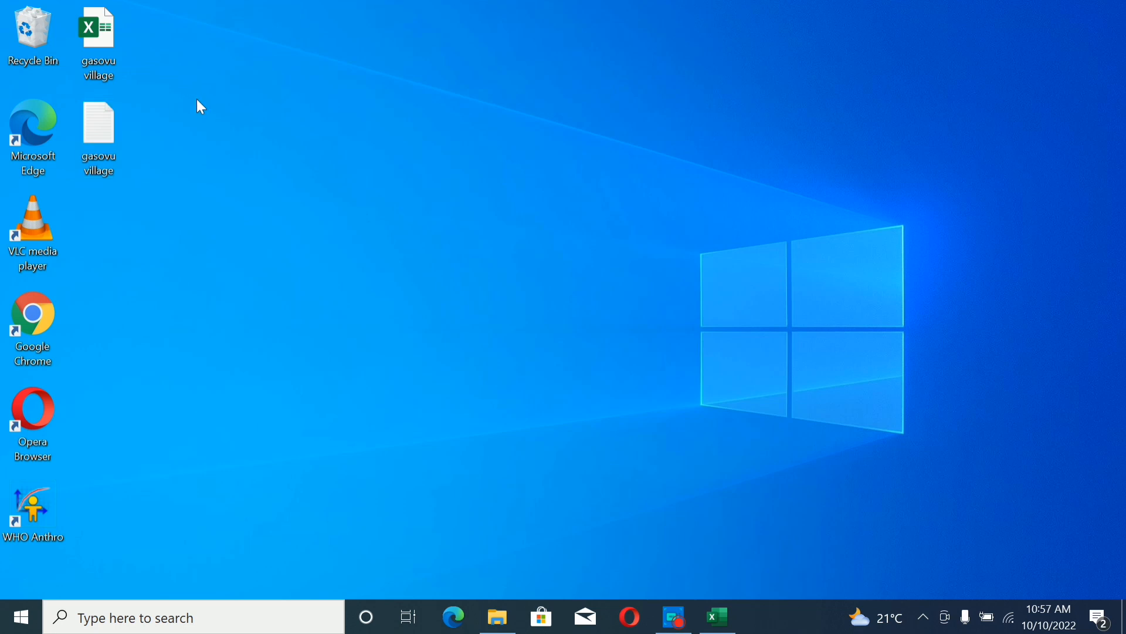
{"action": "left_click", "coordinate": [98, 32]}
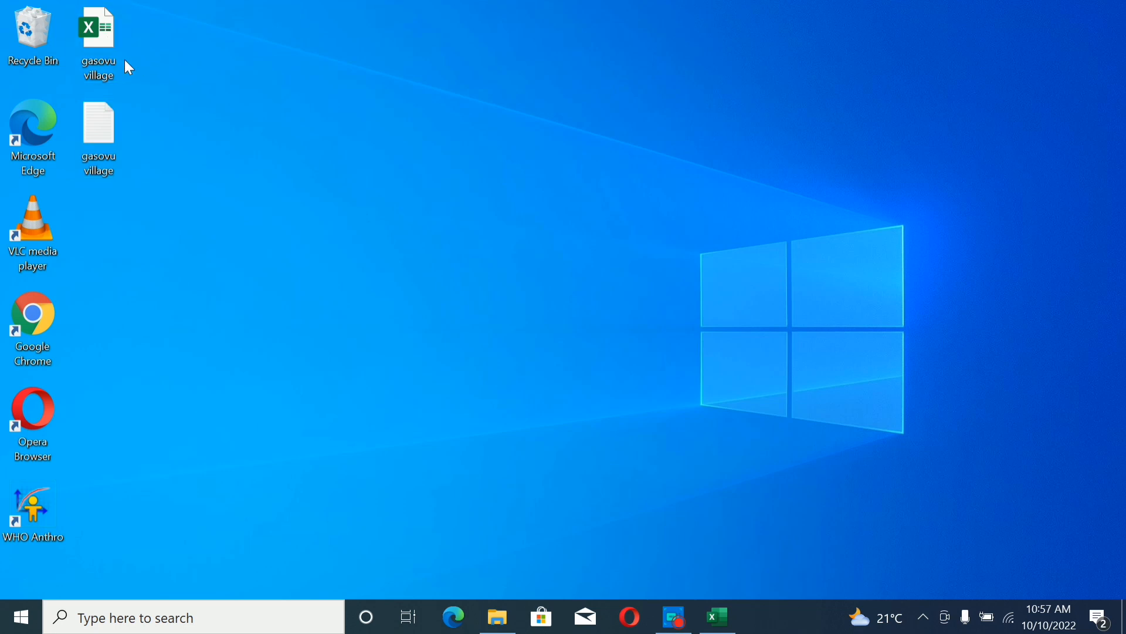
{"action": "left_click", "coordinate": [99, 136]}
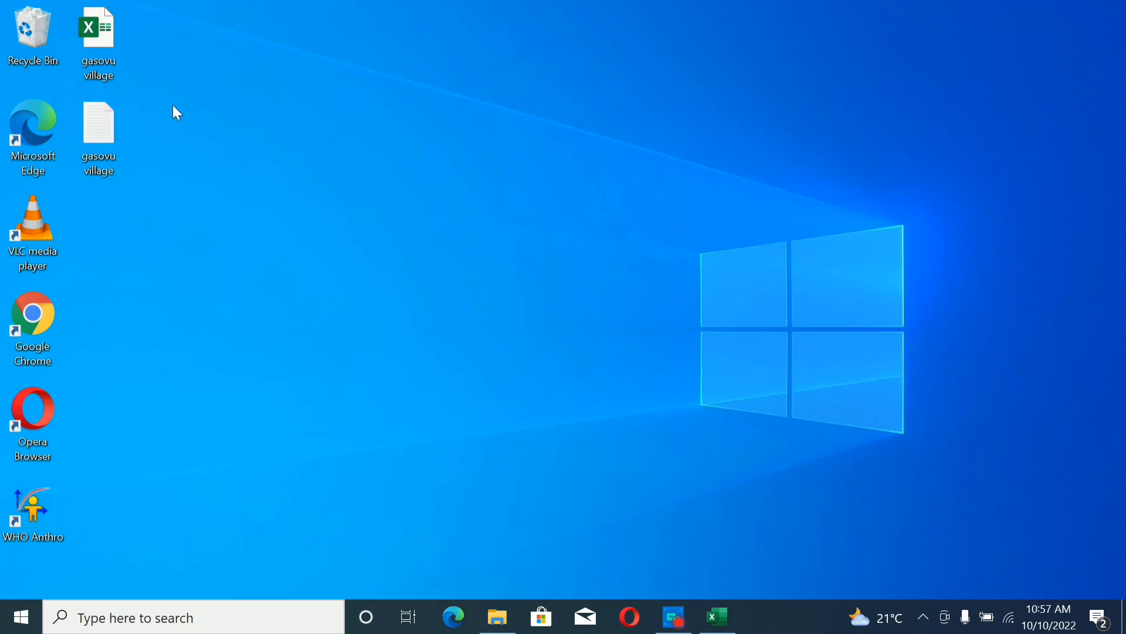
{"action": "mouse_move", "coordinate": [132, 444]}
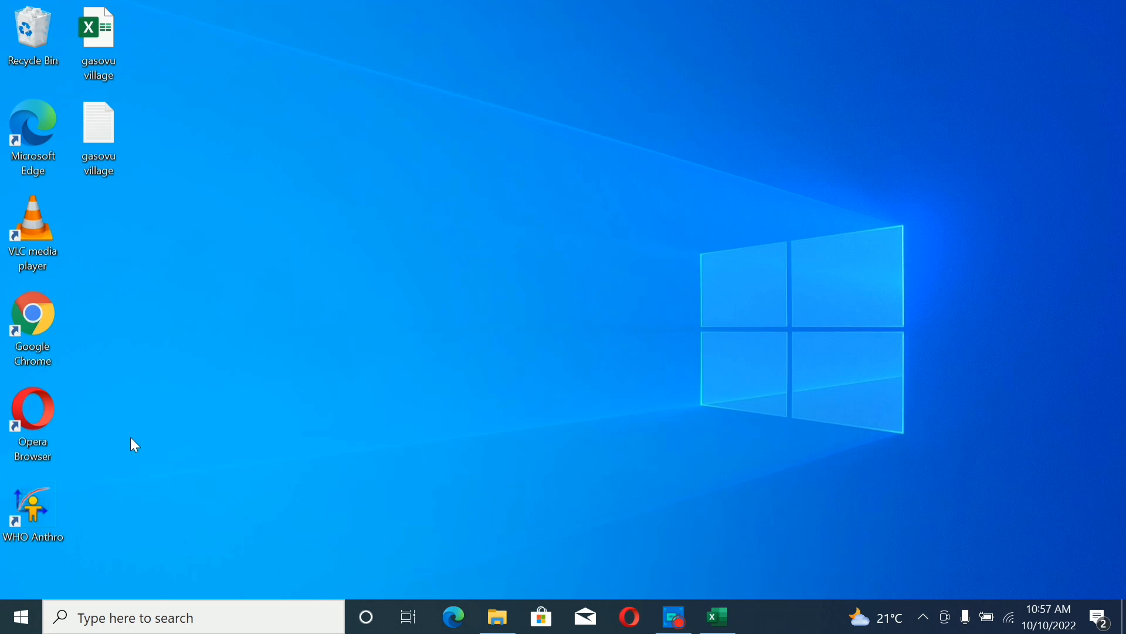
{"action": "left_click", "coordinate": [32, 507]}
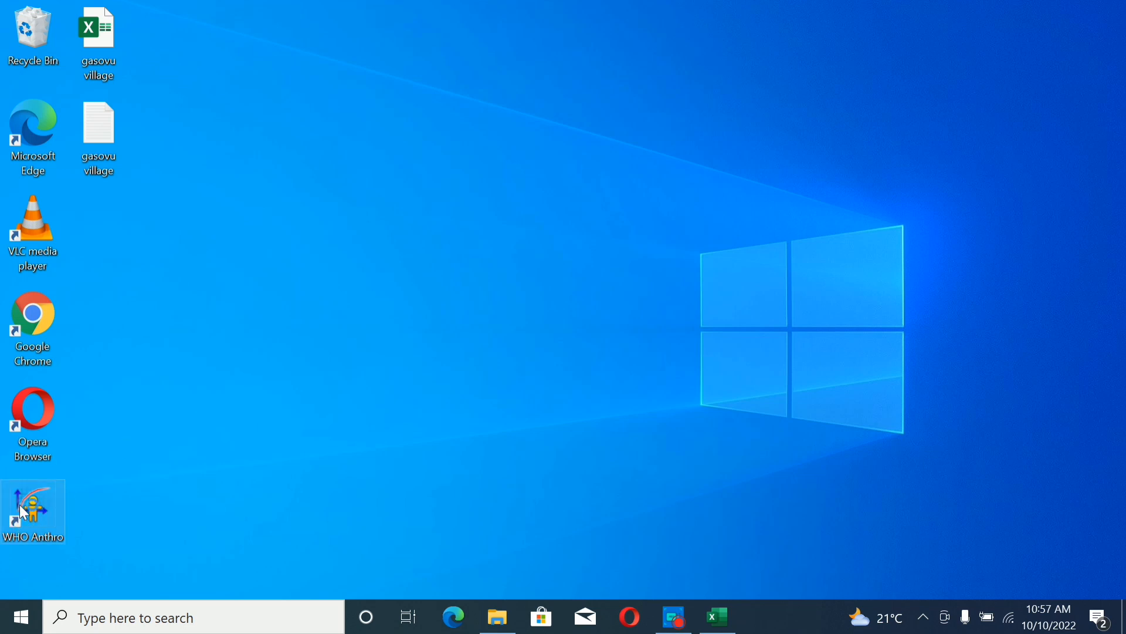
{"action": "double_click", "coordinate": [32, 510]}
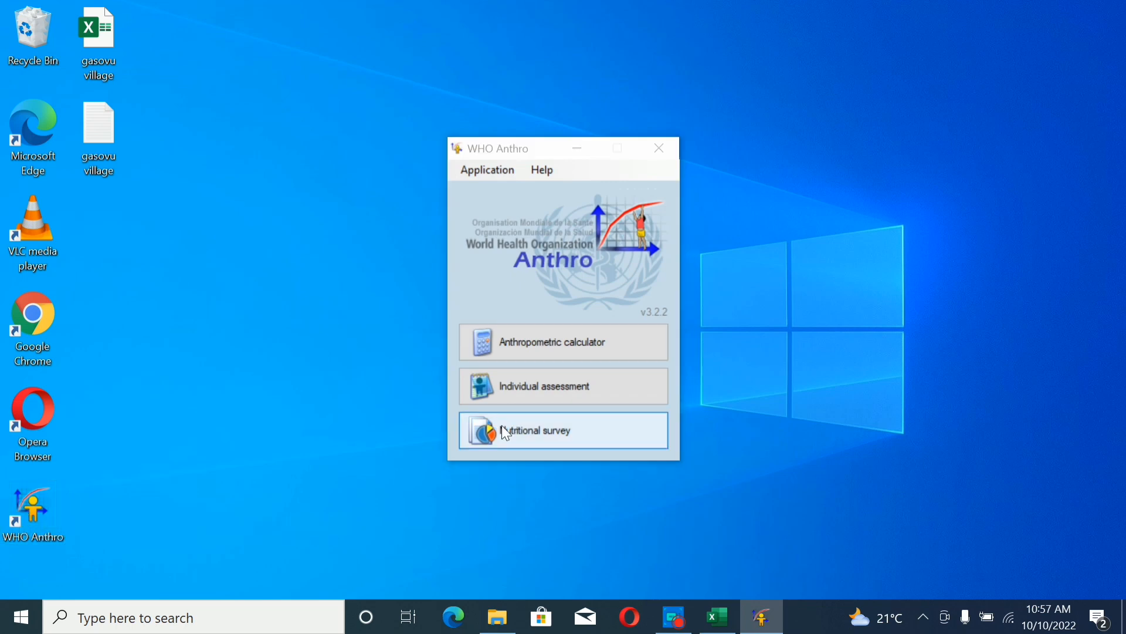
Open the Nutritional survey module and choose Import from file.
{"action": "left_click", "coordinate": [535, 429]}
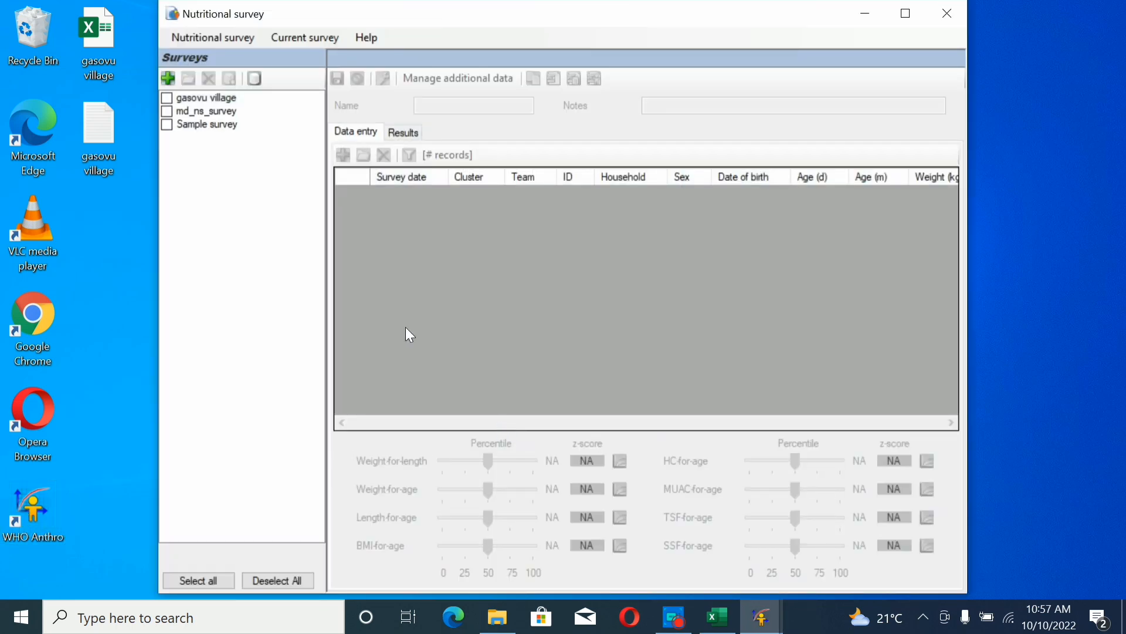
{"action": "left_click", "coordinate": [212, 37]}
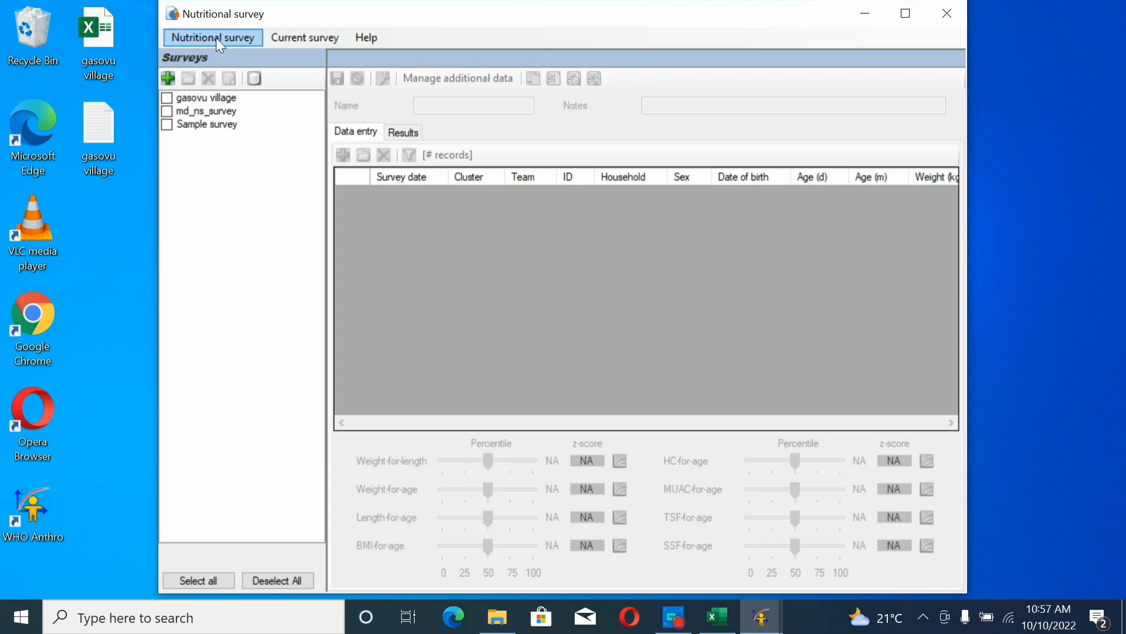
{"action": "left_click", "coordinate": [212, 36]}
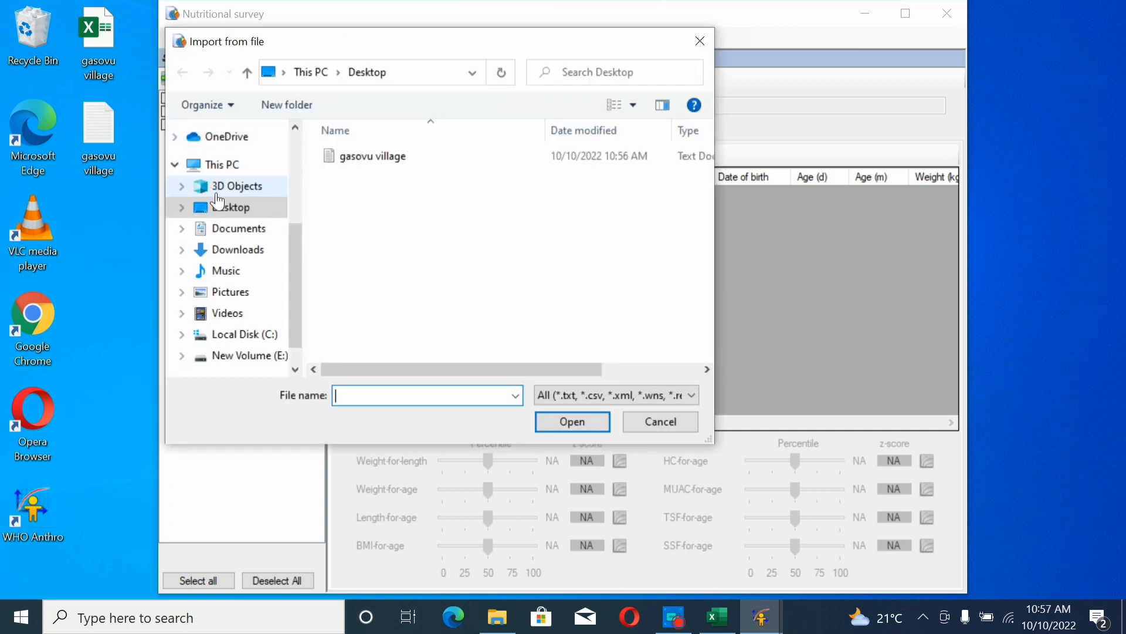
Show the Desktop folder in the import dialog and close the gasovu village Excel workbook.
{"action": "left_click", "coordinate": [230, 207]}
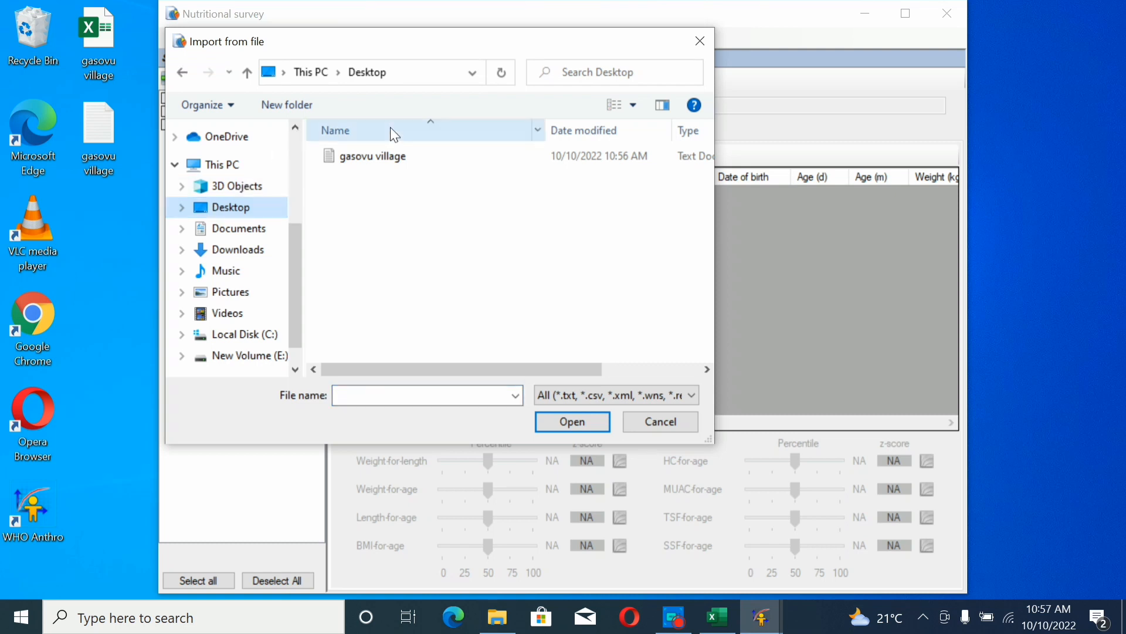
{"action": "mouse_move", "coordinate": [381, 157]}
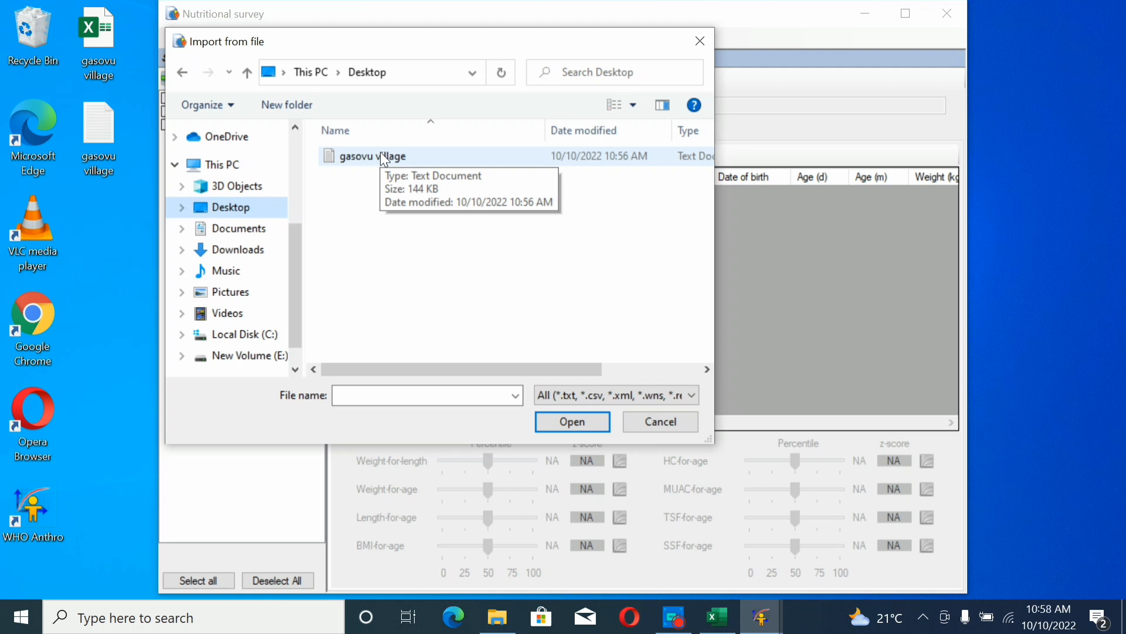
{"action": "mouse_move", "coordinate": [687, 534]}
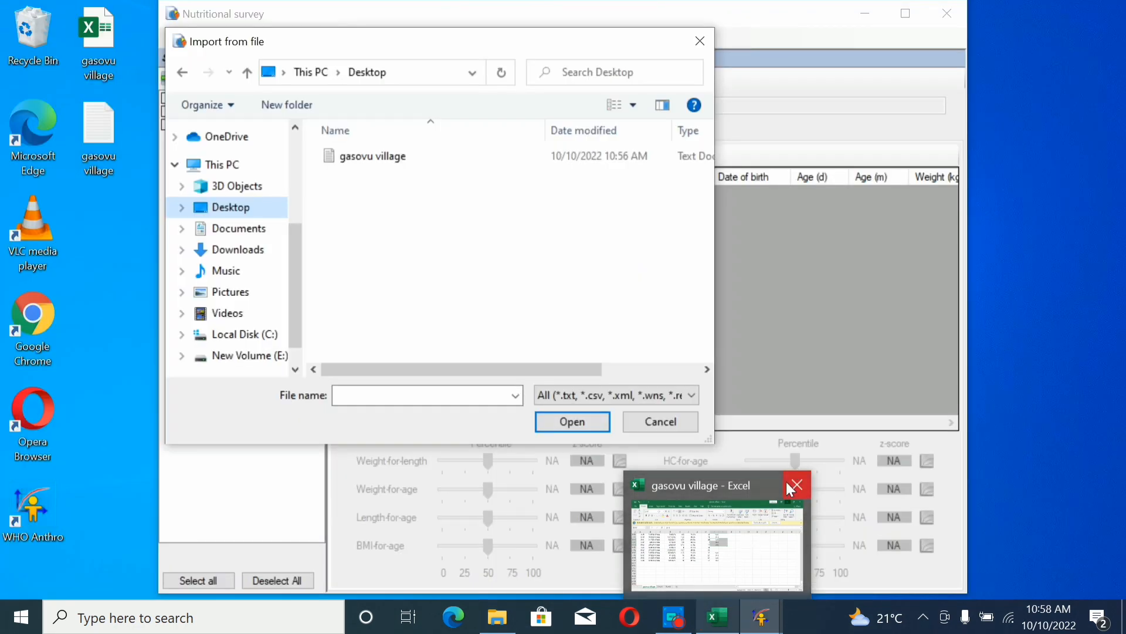
{"action": "left_click", "coordinate": [795, 484]}
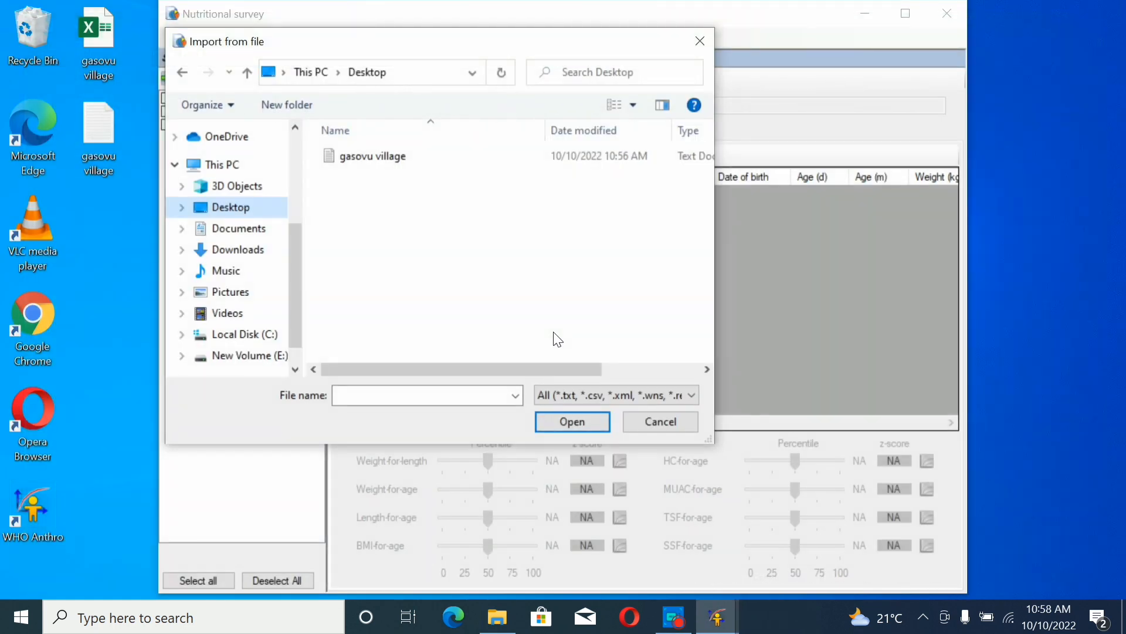
{"action": "left_click", "coordinate": [372, 156]}
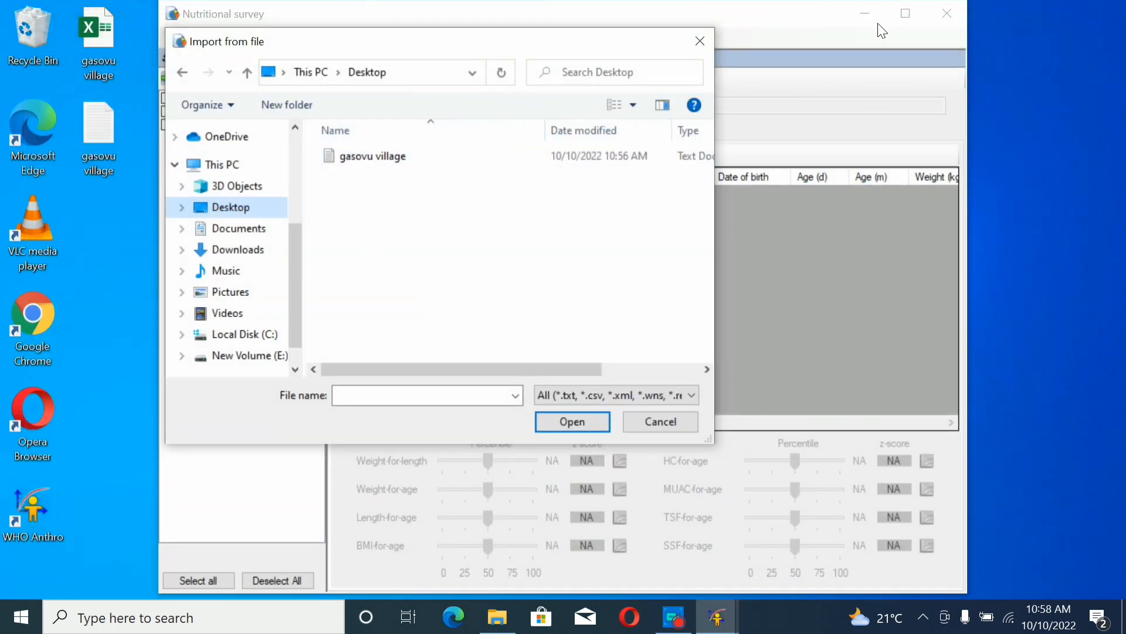
{"action": "mouse_move", "coordinate": [730, 21]}
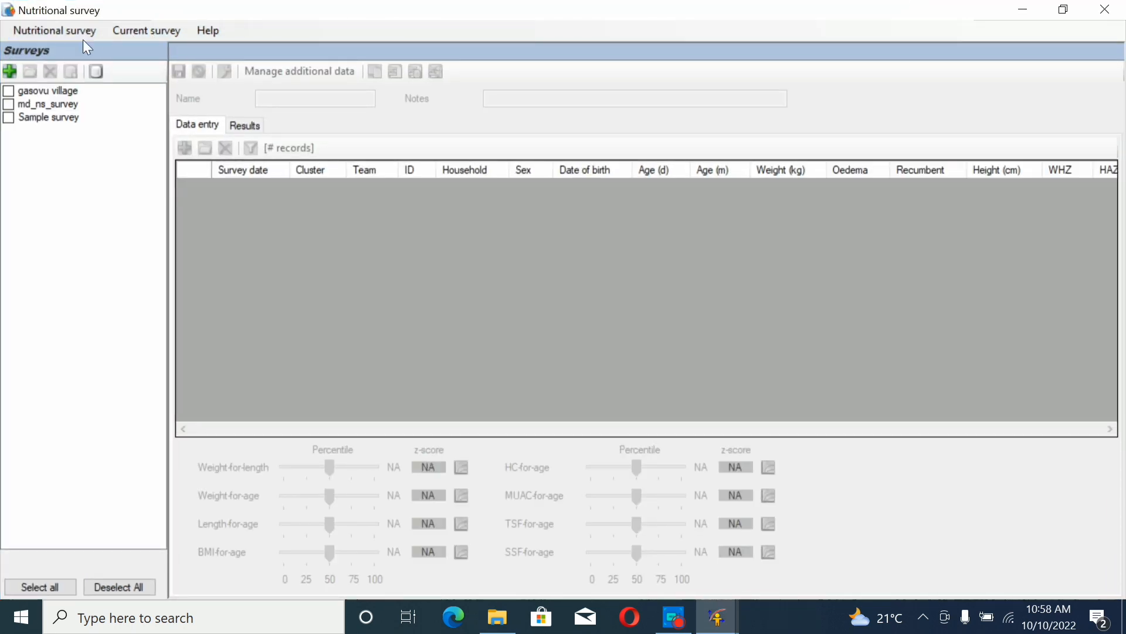
Import the 'gasovu village' text file from the Desktop into the survey module.
{"action": "left_click", "coordinate": [55, 30]}
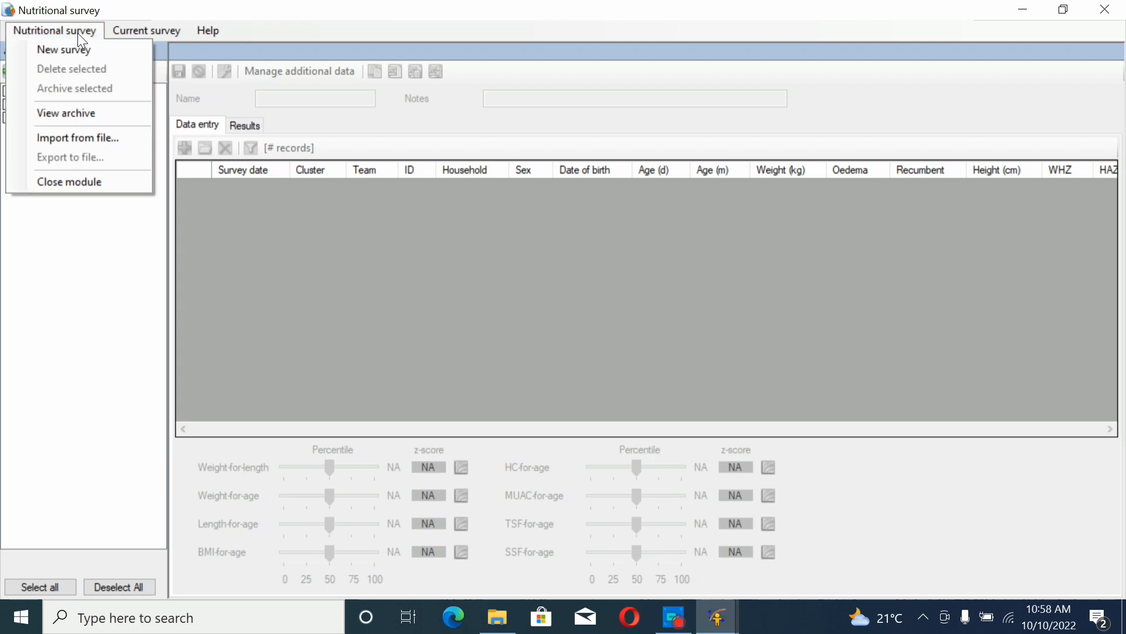
{"action": "left_click", "coordinate": [77, 138]}
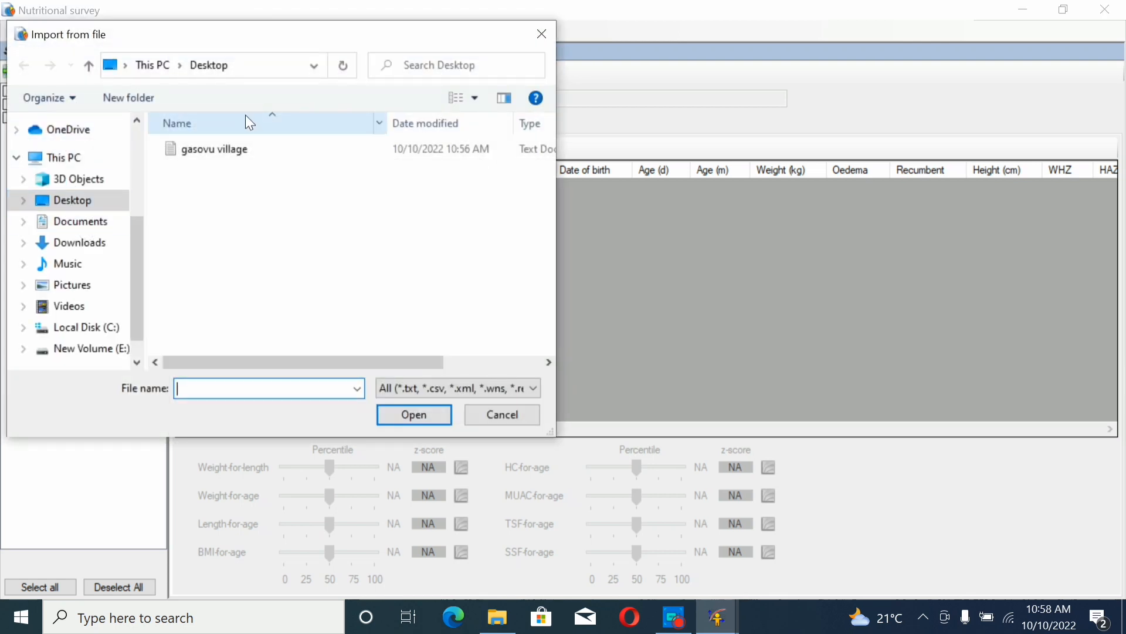
{"action": "left_click", "coordinate": [214, 148]}
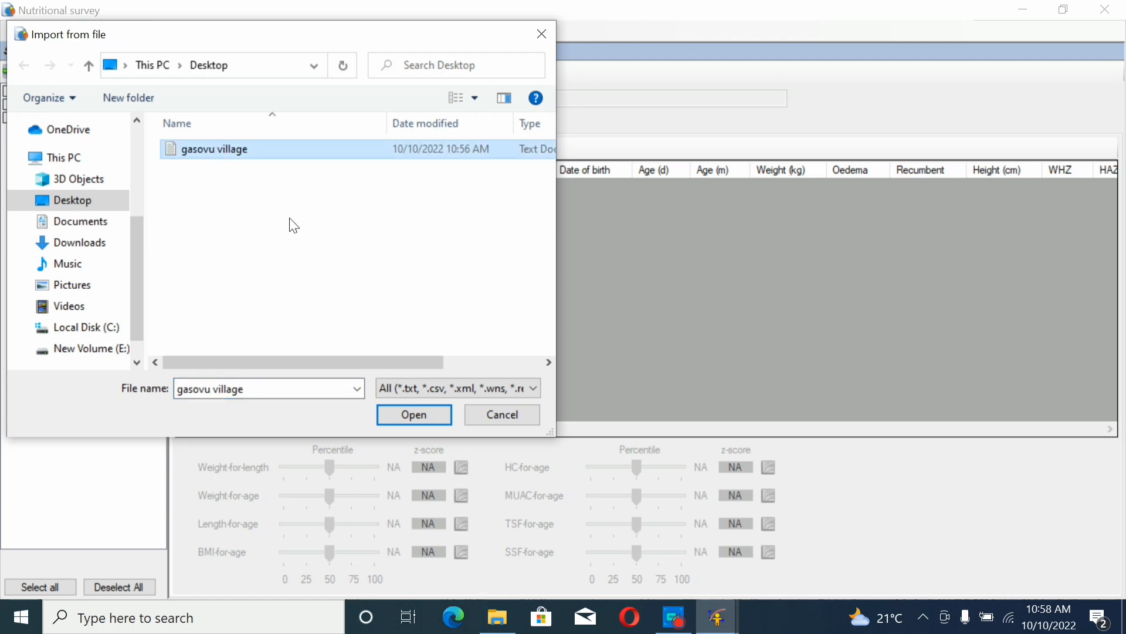
{"action": "left_click", "coordinate": [413, 415]}
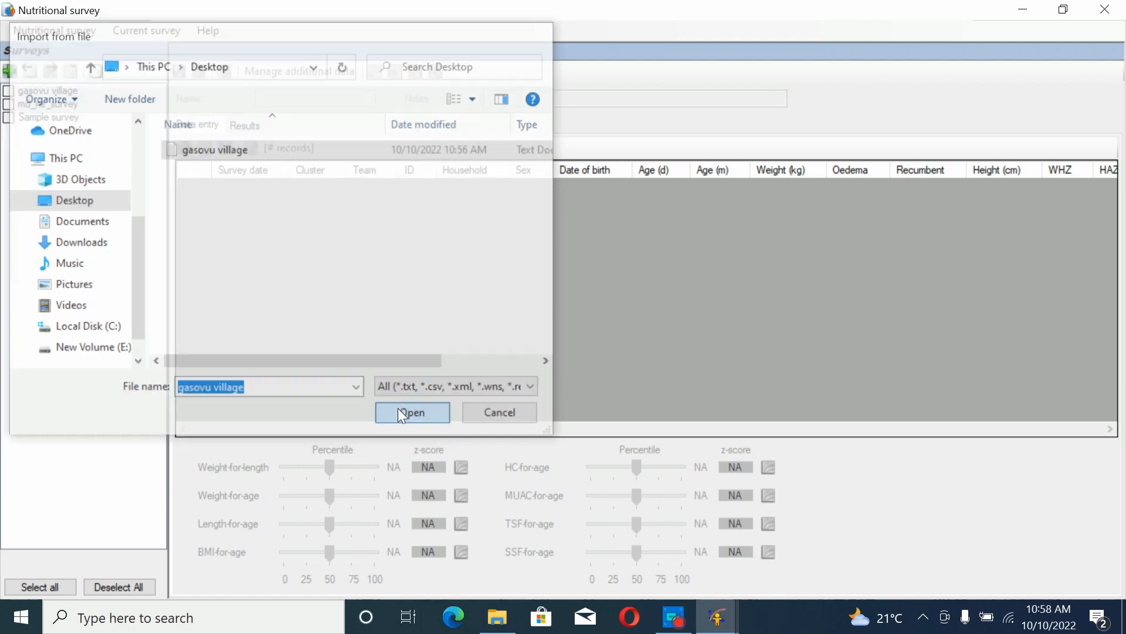
{"action": "left_click", "coordinate": [412, 413]}
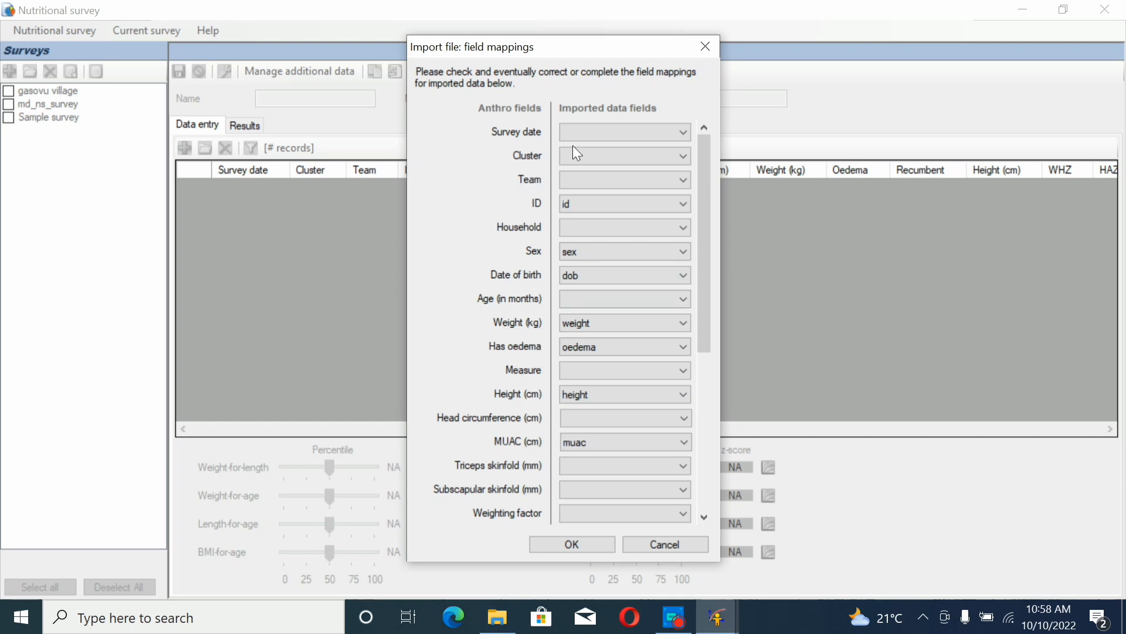
{"action": "left_click", "coordinate": [617, 203]}
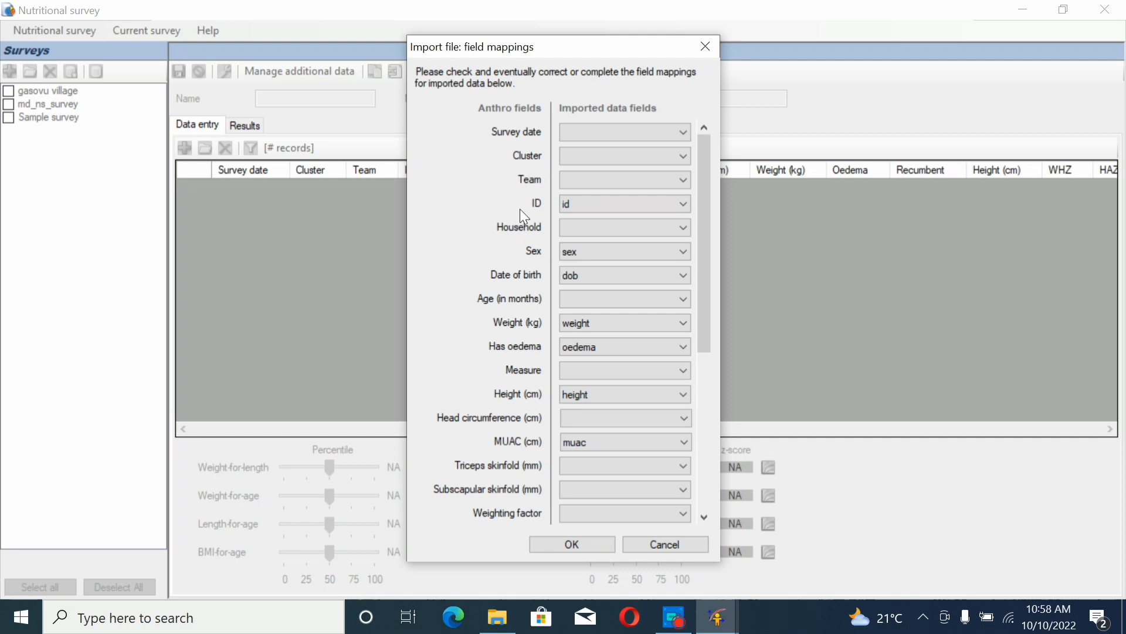
{"action": "mouse_move", "coordinate": [529, 211]}
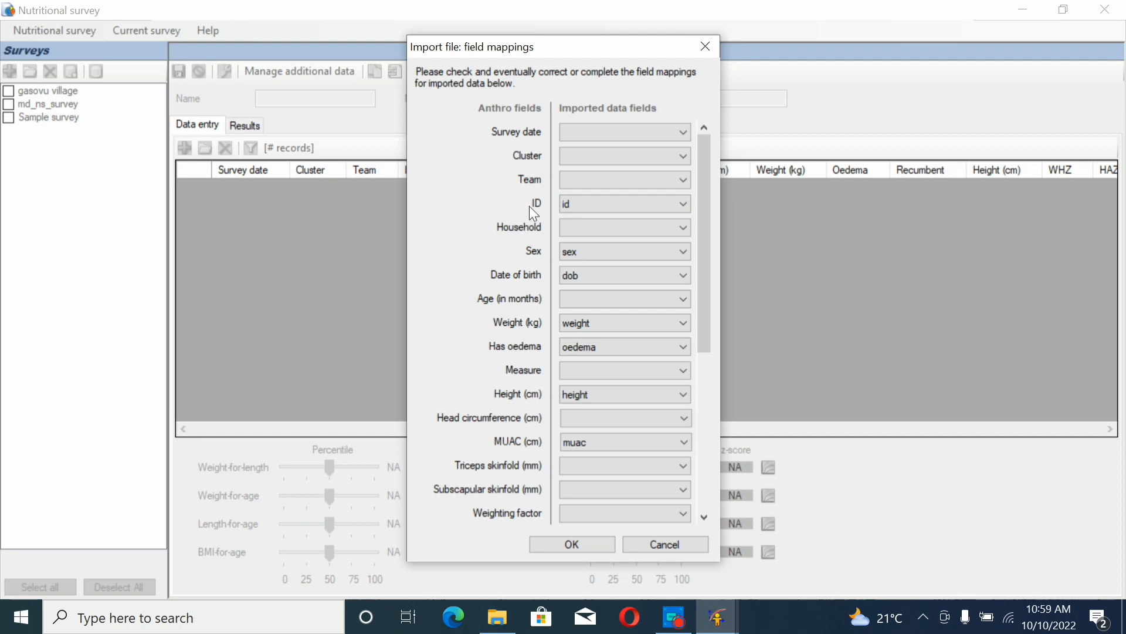
{"action": "left_click", "coordinate": [623, 227]}
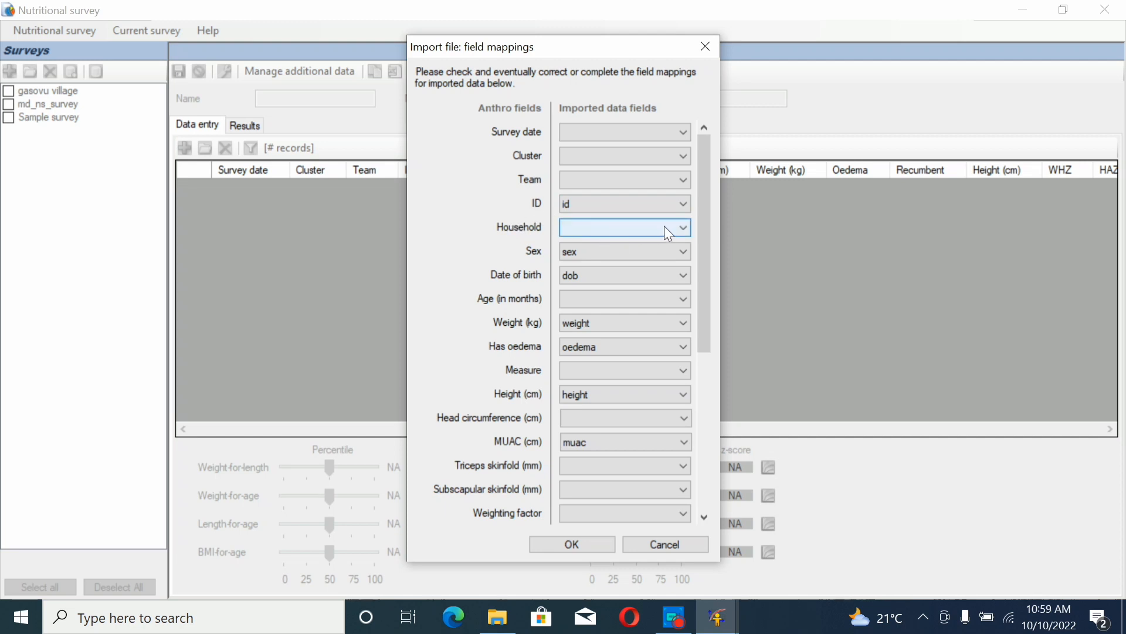
{"action": "mouse_move", "coordinate": [568, 239]}
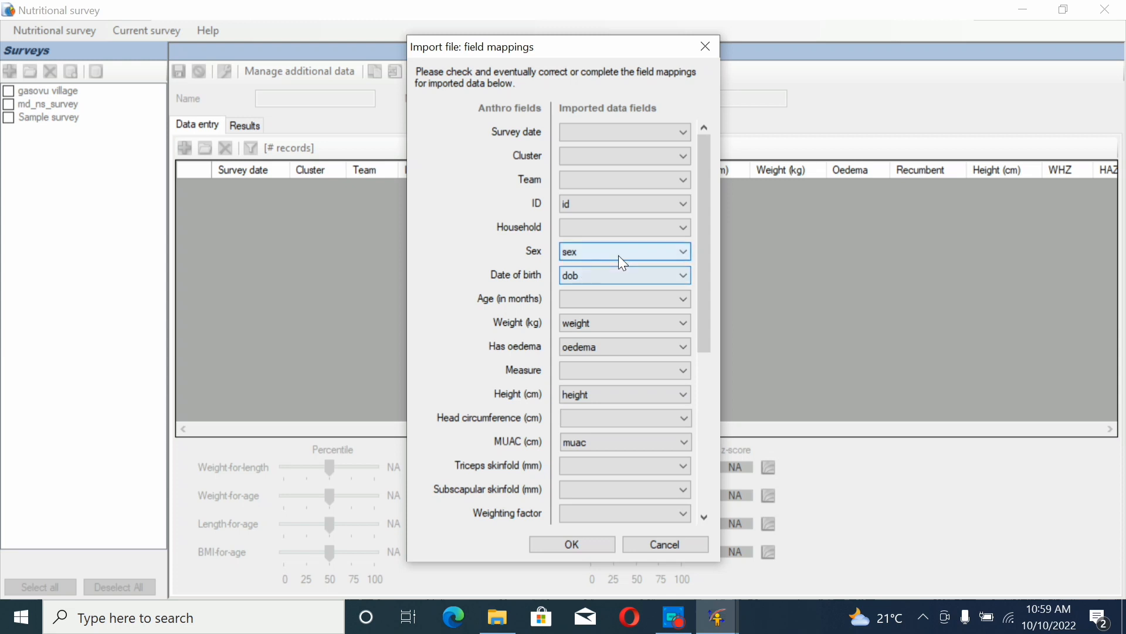
{"action": "mouse_move", "coordinate": [535, 262]}
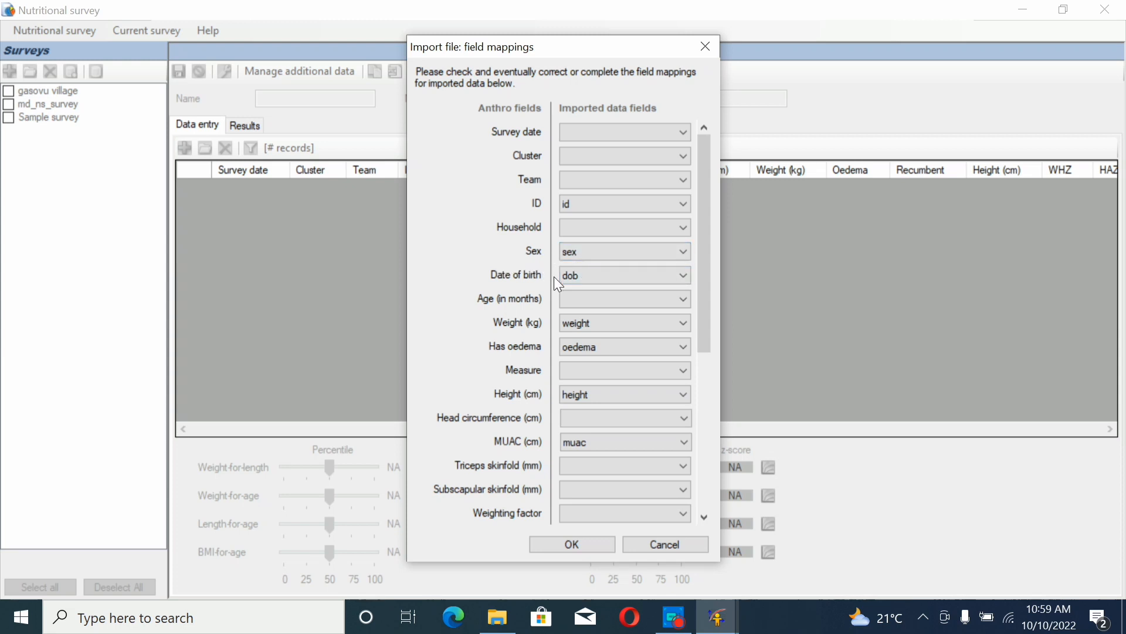
{"action": "left_click", "coordinate": [624, 275]}
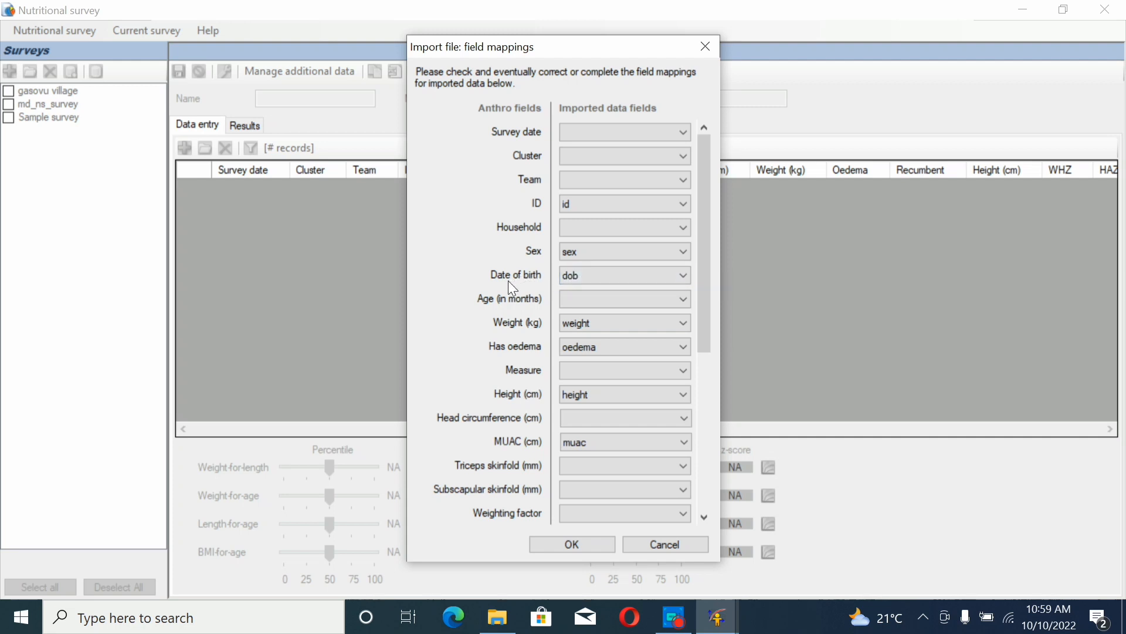
{"action": "left_click", "coordinate": [621, 299]}
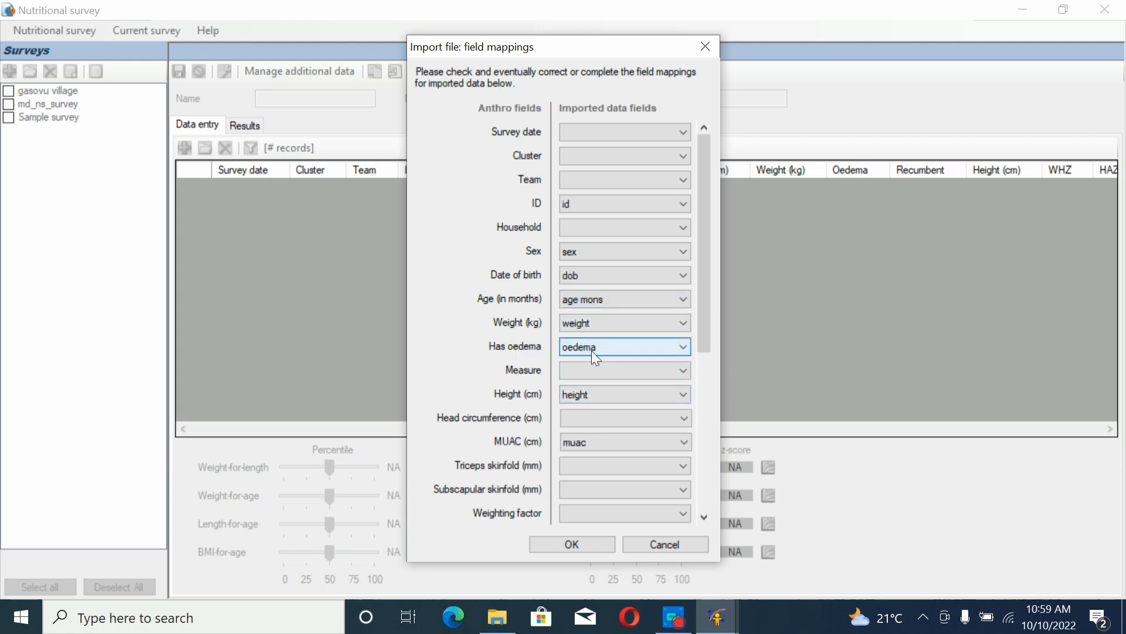
{"action": "left_click", "coordinate": [623, 370]}
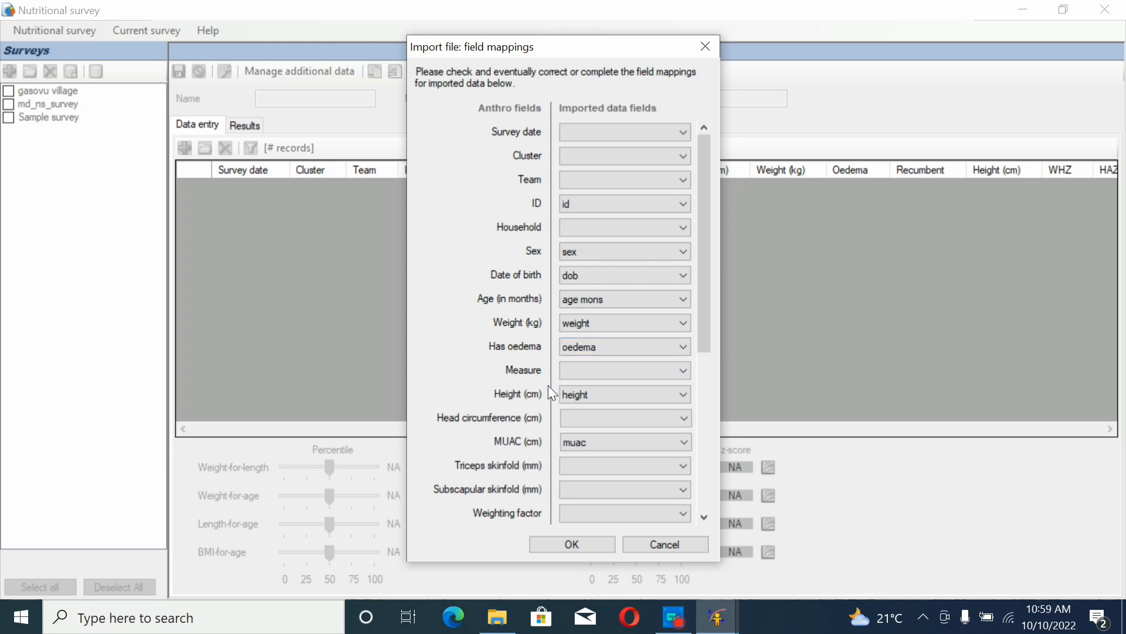
{"action": "left_click", "coordinate": [623, 417]}
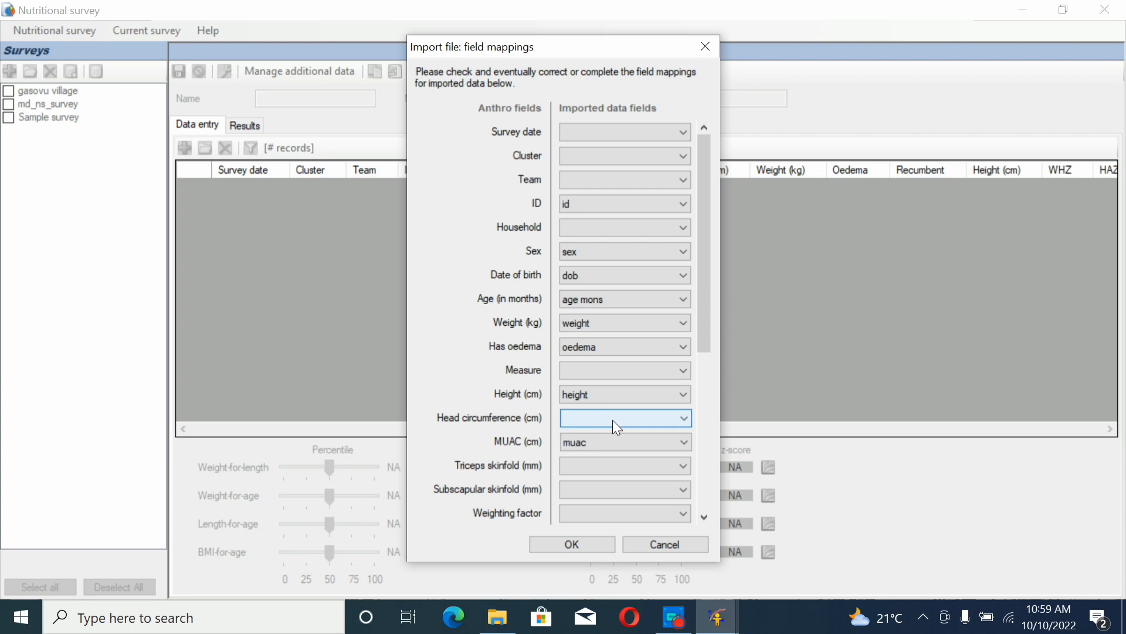
{"action": "mouse_move", "coordinate": [602, 423]}
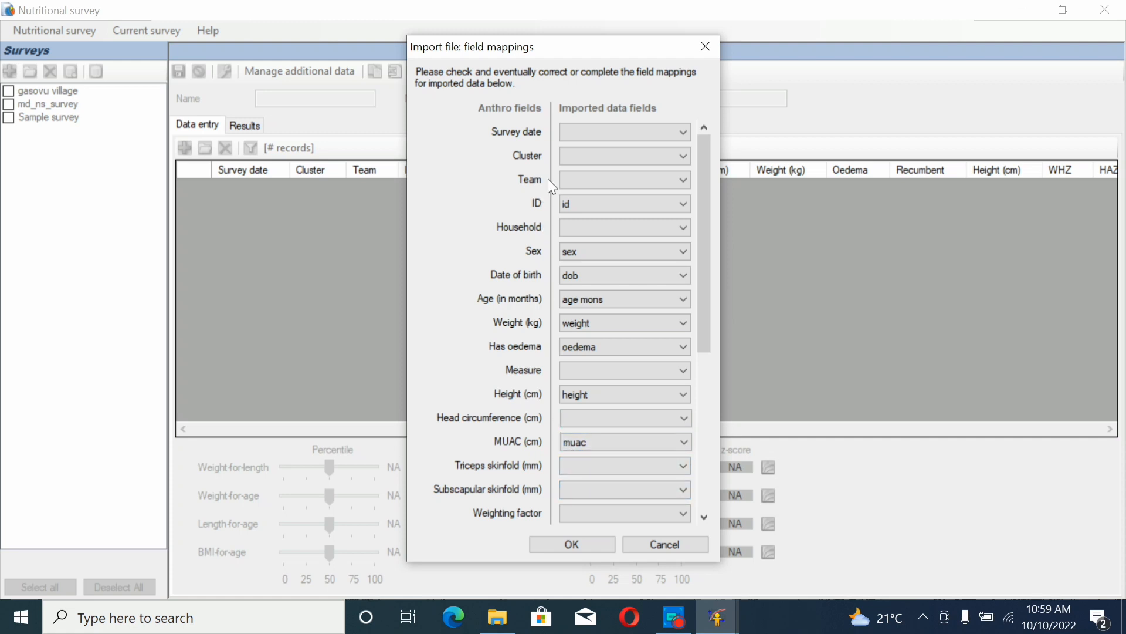
{"action": "left_click", "coordinate": [622, 156]}
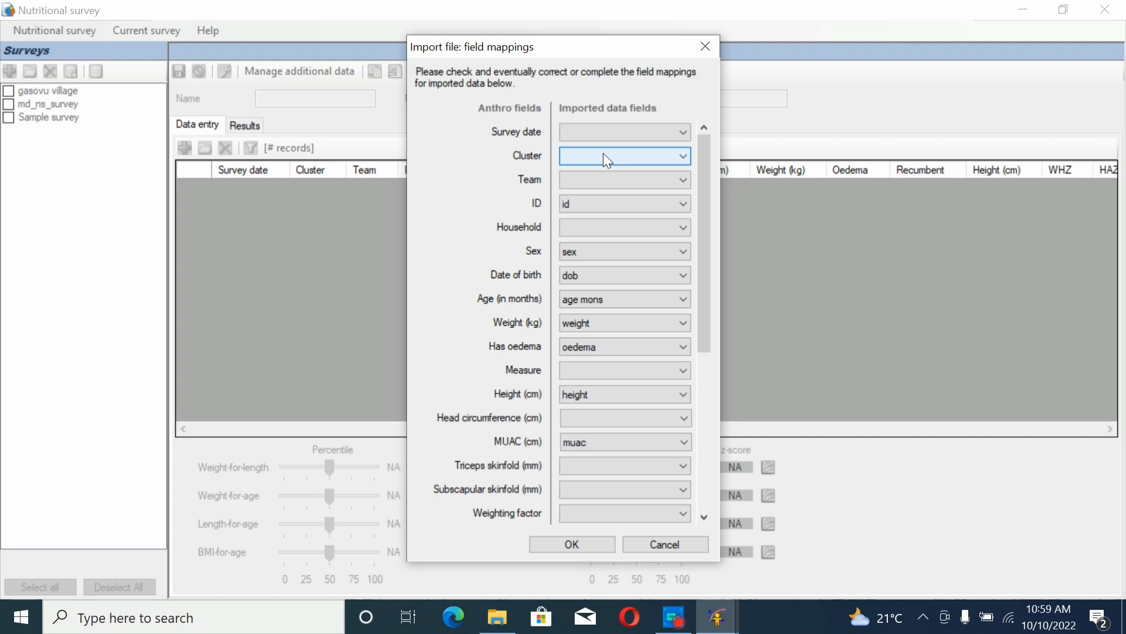
{"action": "mouse_move", "coordinate": [634, 159]}
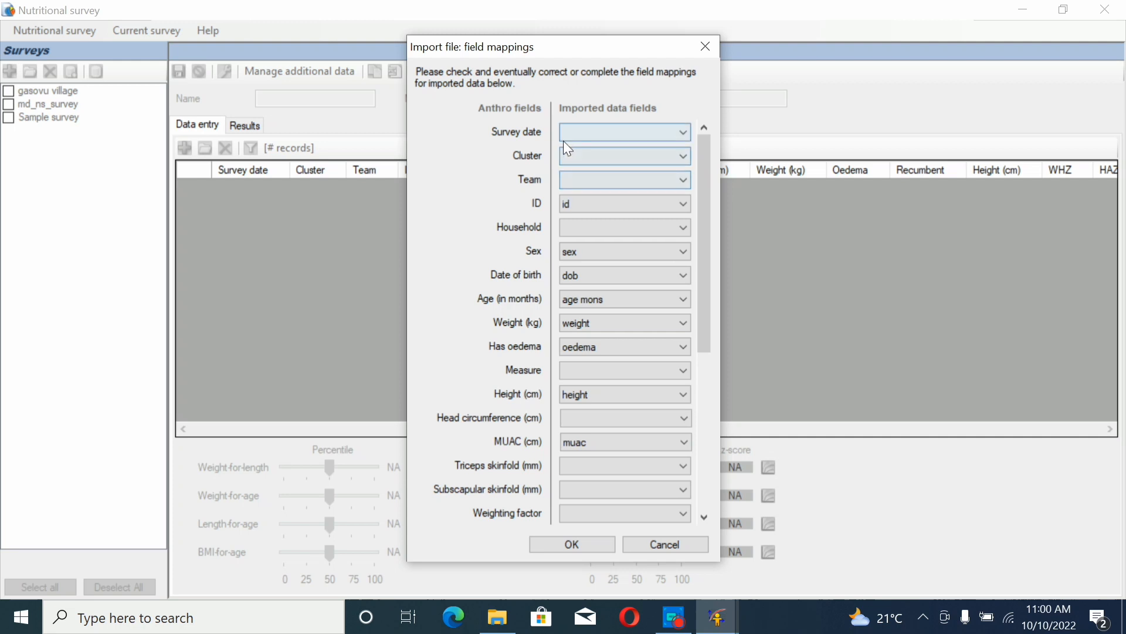
{"action": "left_click", "coordinate": [622, 156]}
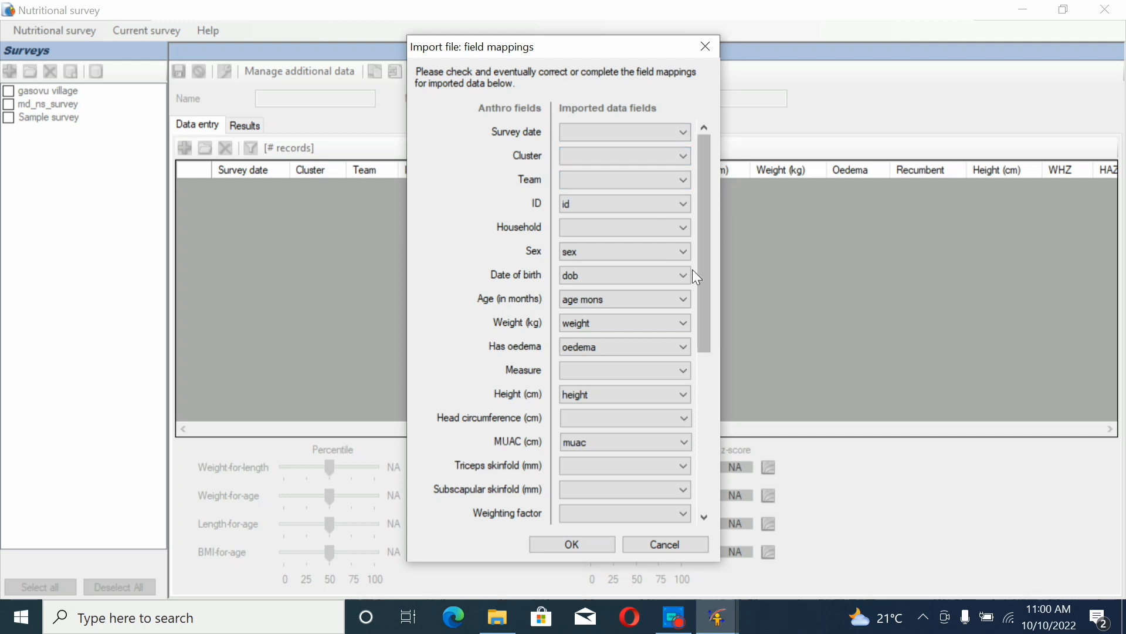
Accept the id, sex, dob, weight, oedema, height and muac field mappings.
{"action": "left_click", "coordinate": [571, 544]}
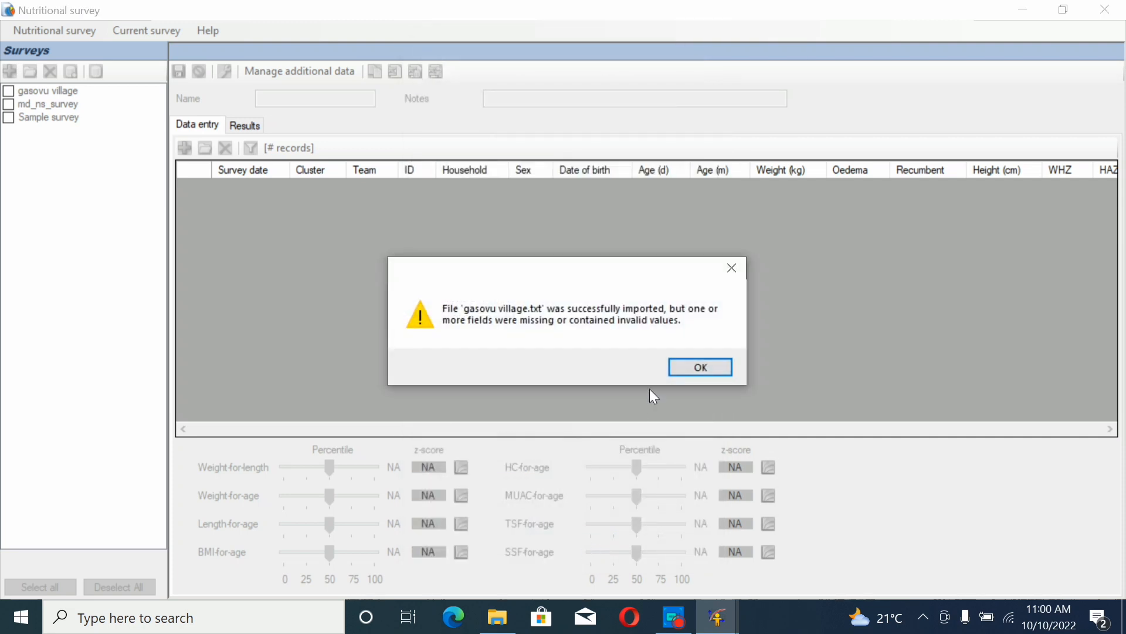
{"action": "mouse_move", "coordinate": [474, 323]}
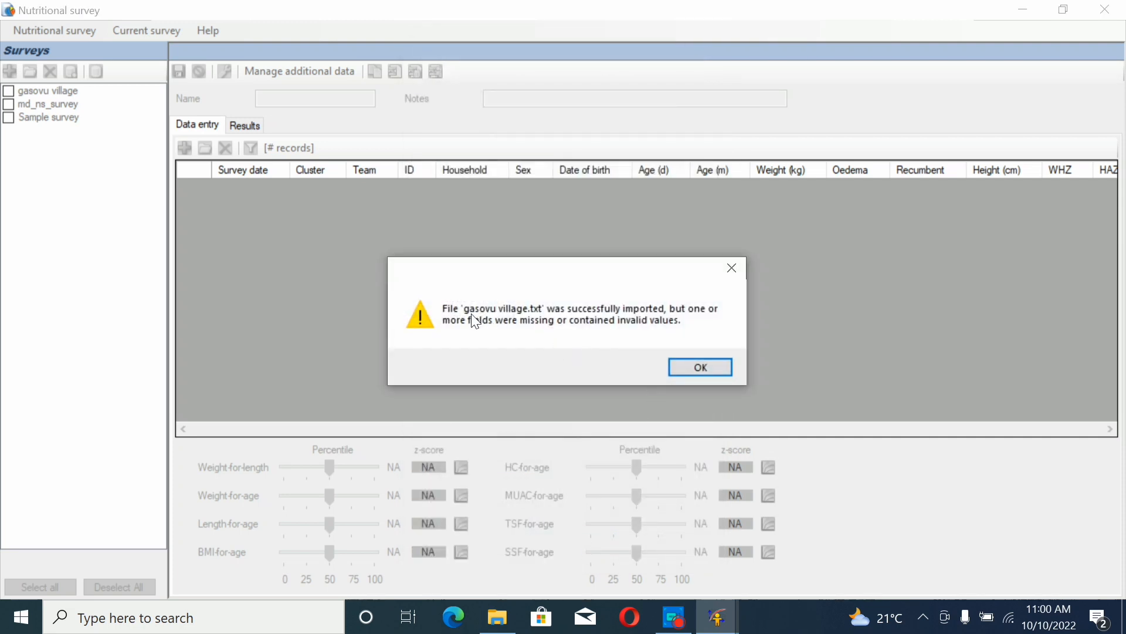
{"action": "mouse_move", "coordinate": [575, 314]}
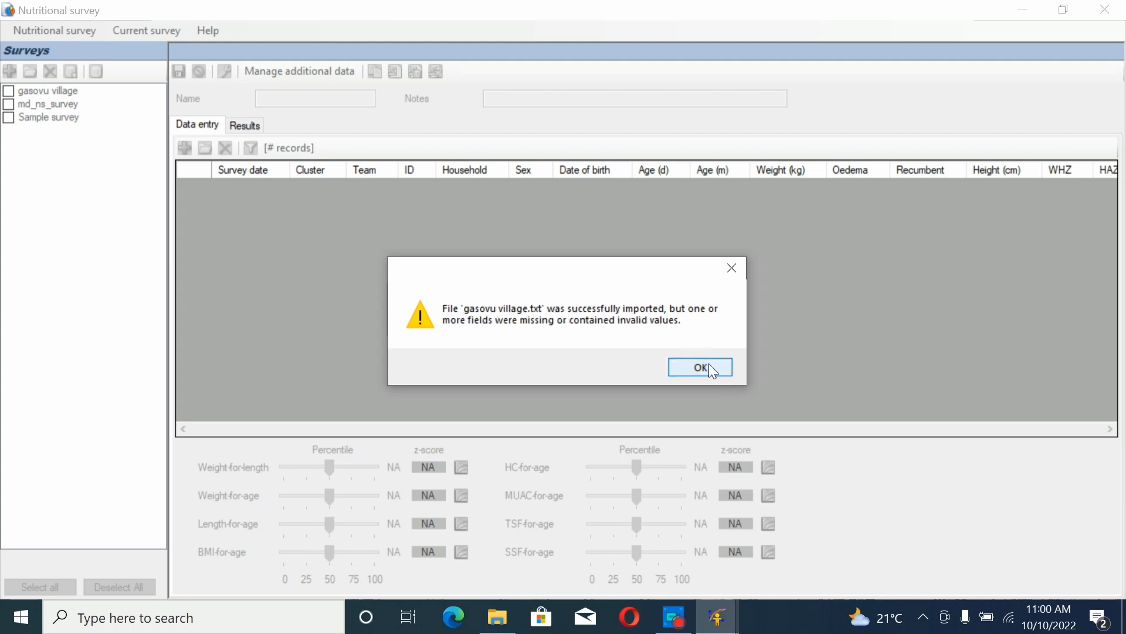
Dismiss the missing-fields warning and view the 3149 records' z-scores and flags.
{"action": "left_click", "coordinate": [700, 367]}
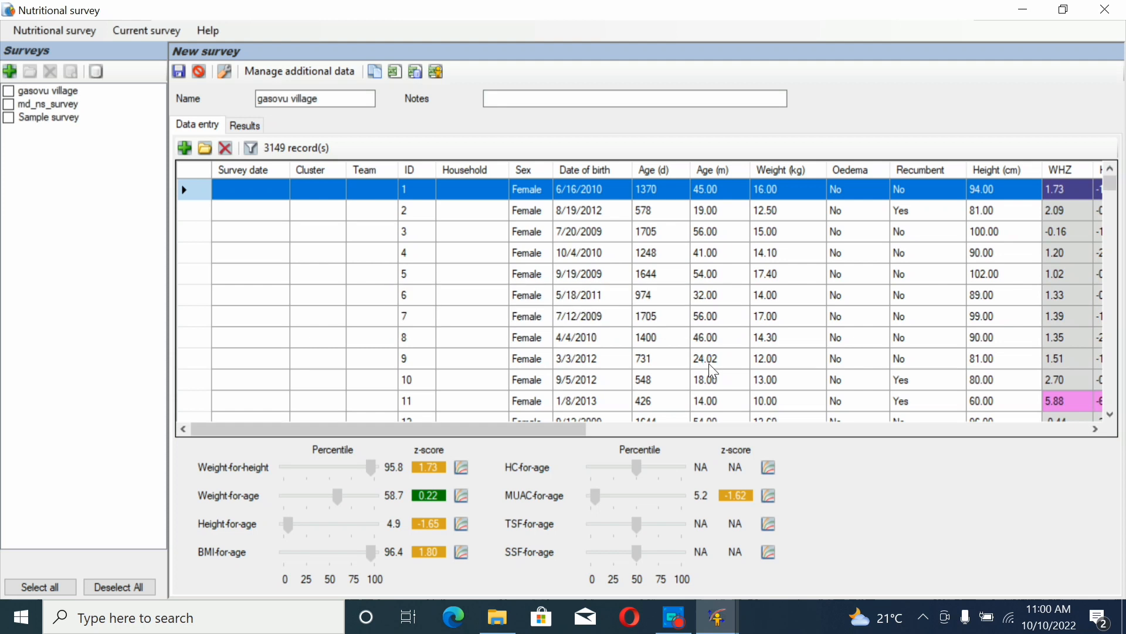
{"action": "mouse_move", "coordinate": [714, 312]}
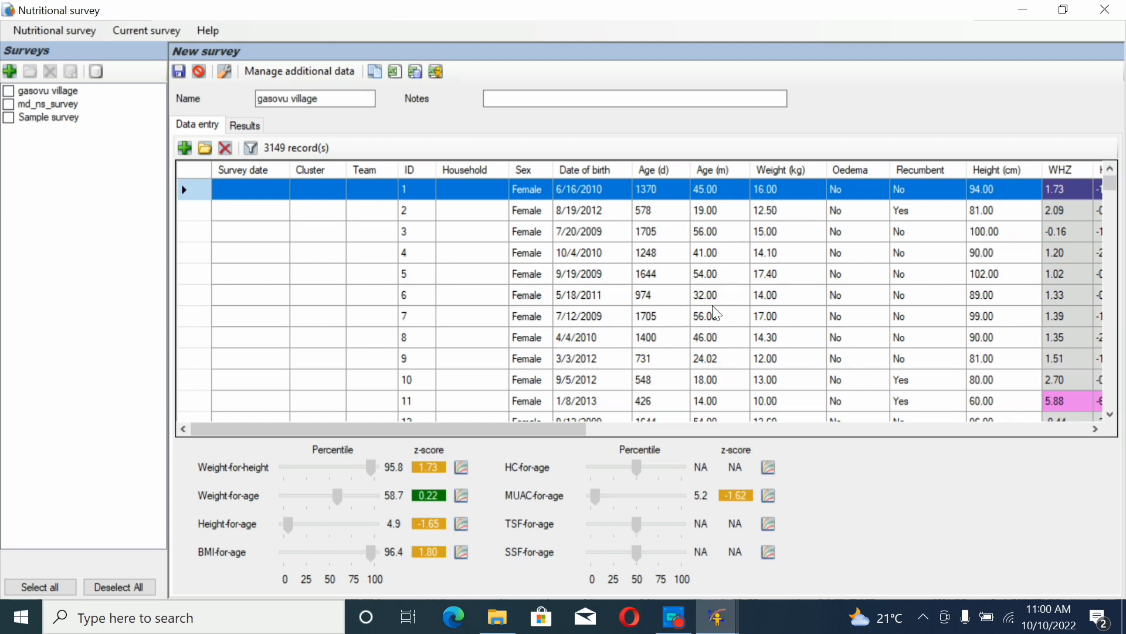
{"action": "mouse_move", "coordinate": [375, 461]}
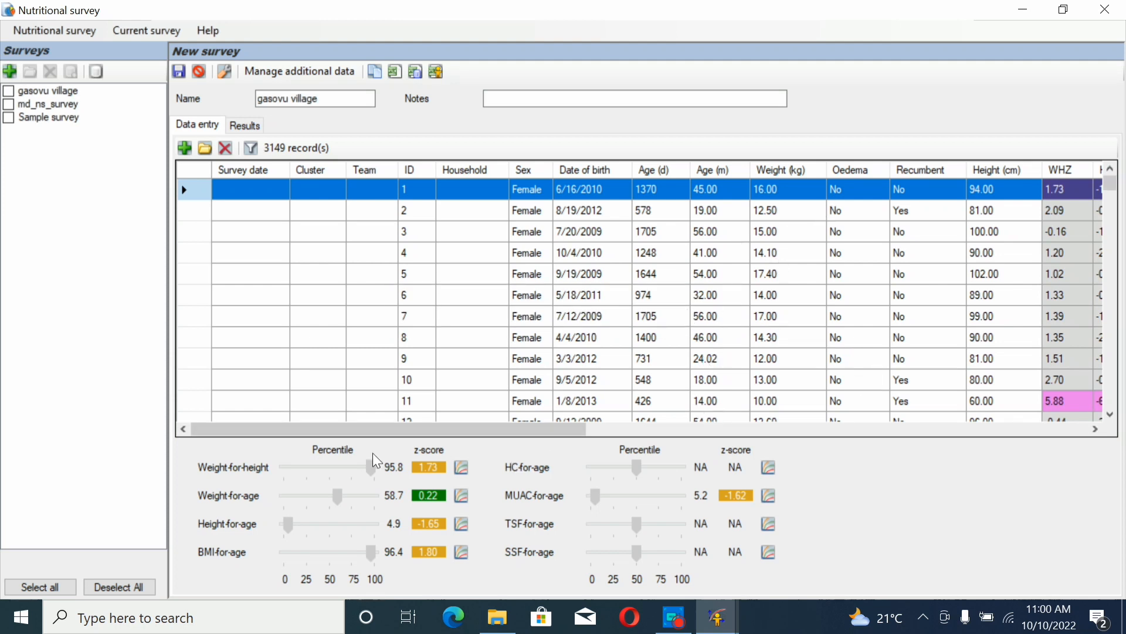
{"action": "left_click", "coordinate": [183, 429]}
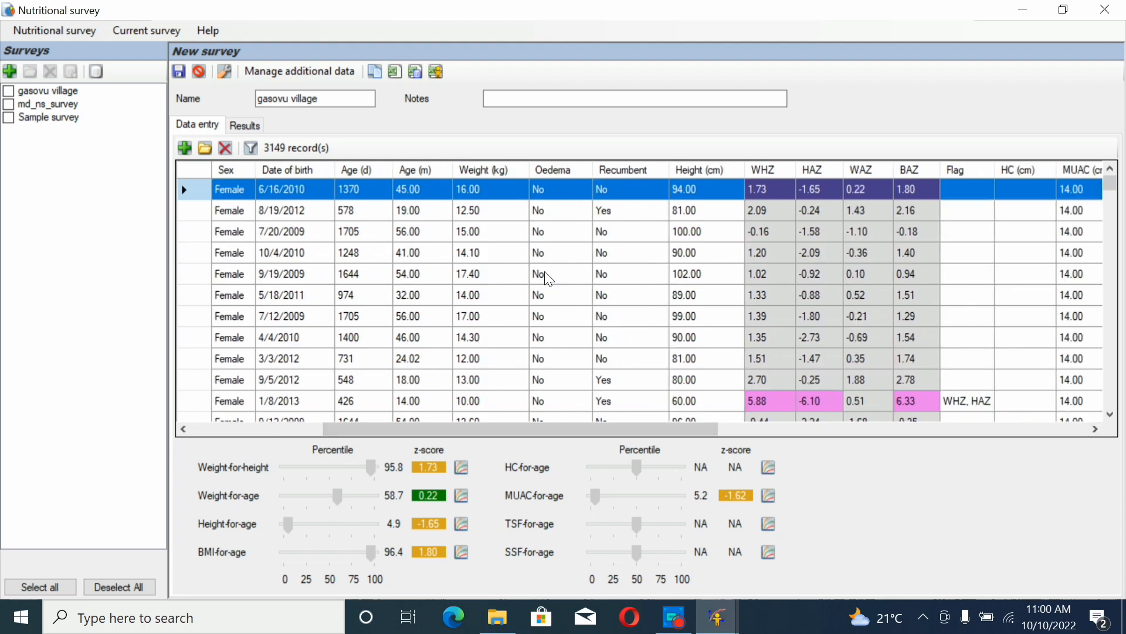
{"action": "mouse_move", "coordinate": [608, 215]}
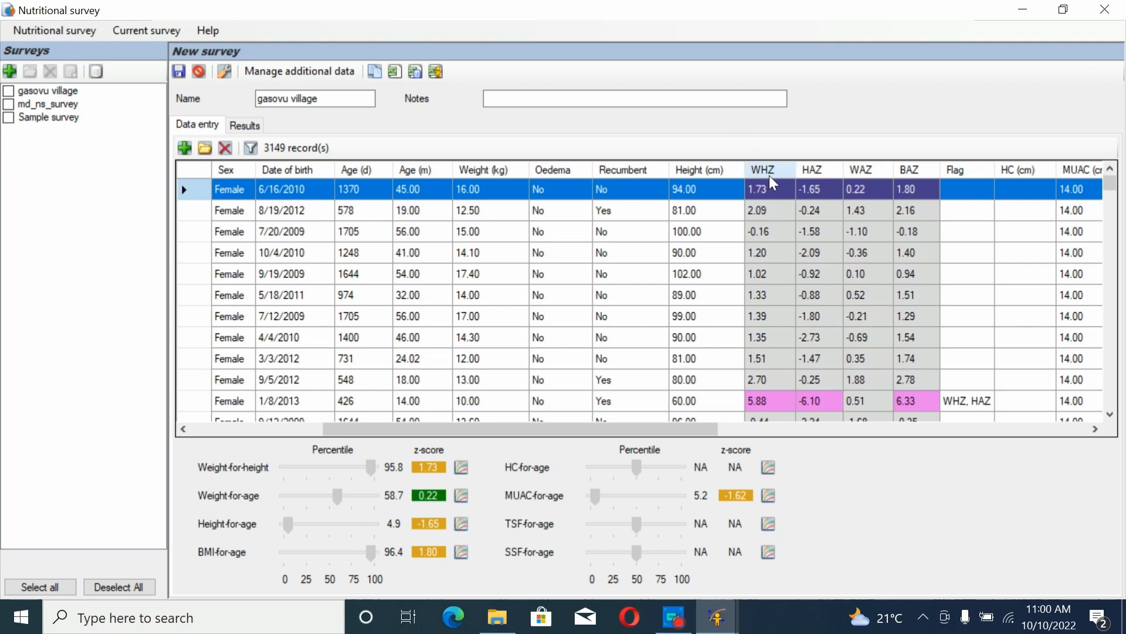
{"action": "mouse_move", "coordinate": [818, 177]}
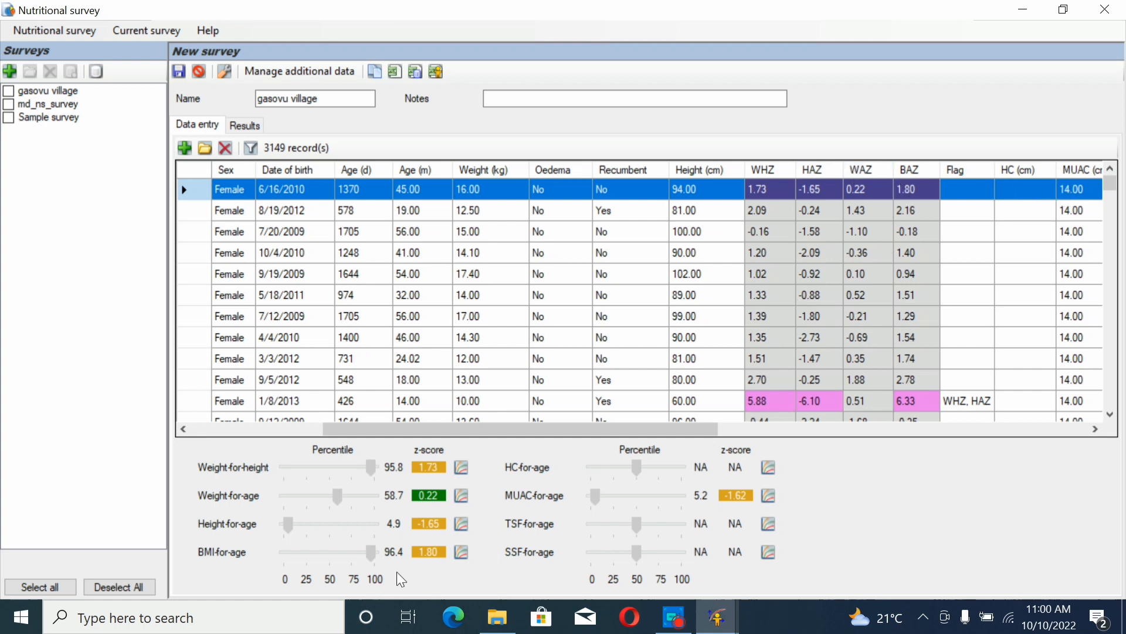
{"action": "mouse_move", "coordinate": [494, 338]}
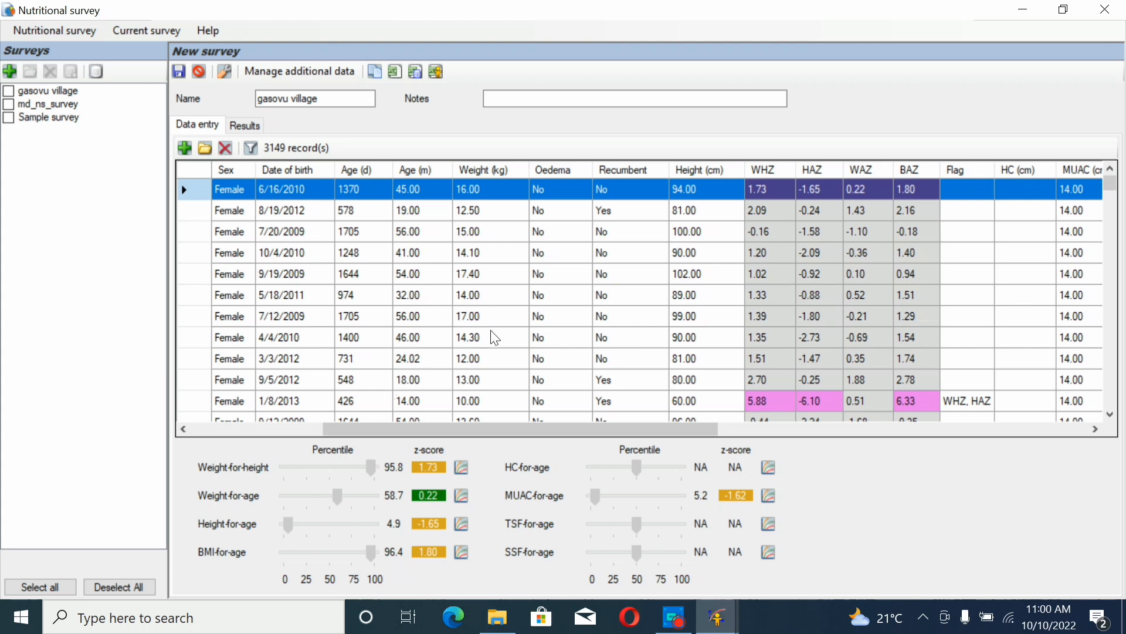
{"action": "mouse_move", "coordinate": [386, 190]}
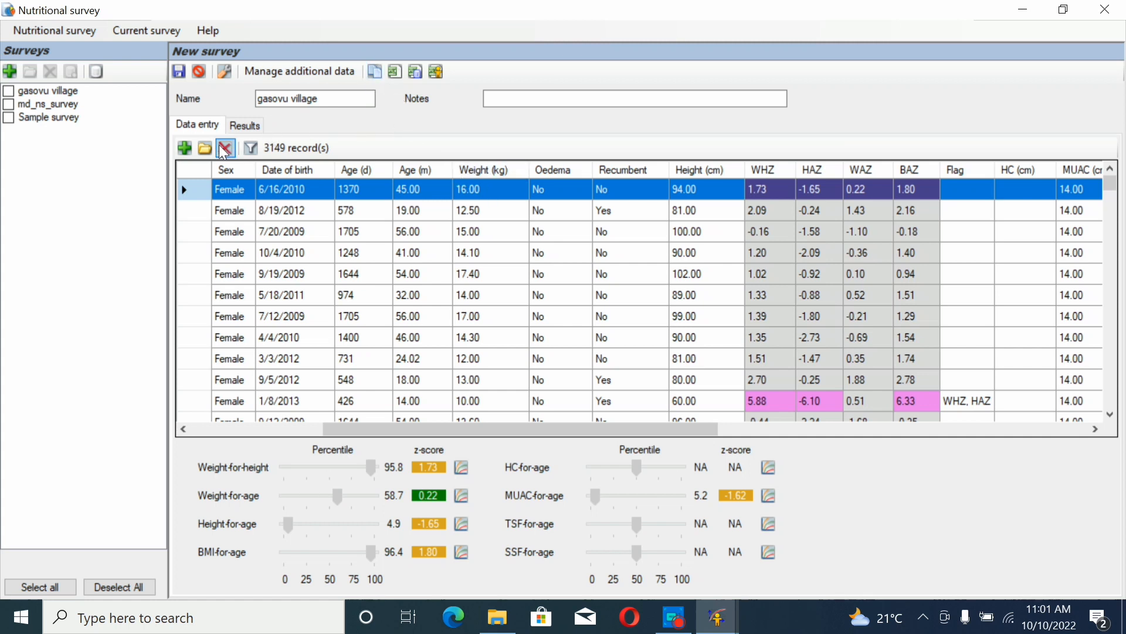
{"action": "mouse_move", "coordinate": [225, 147]}
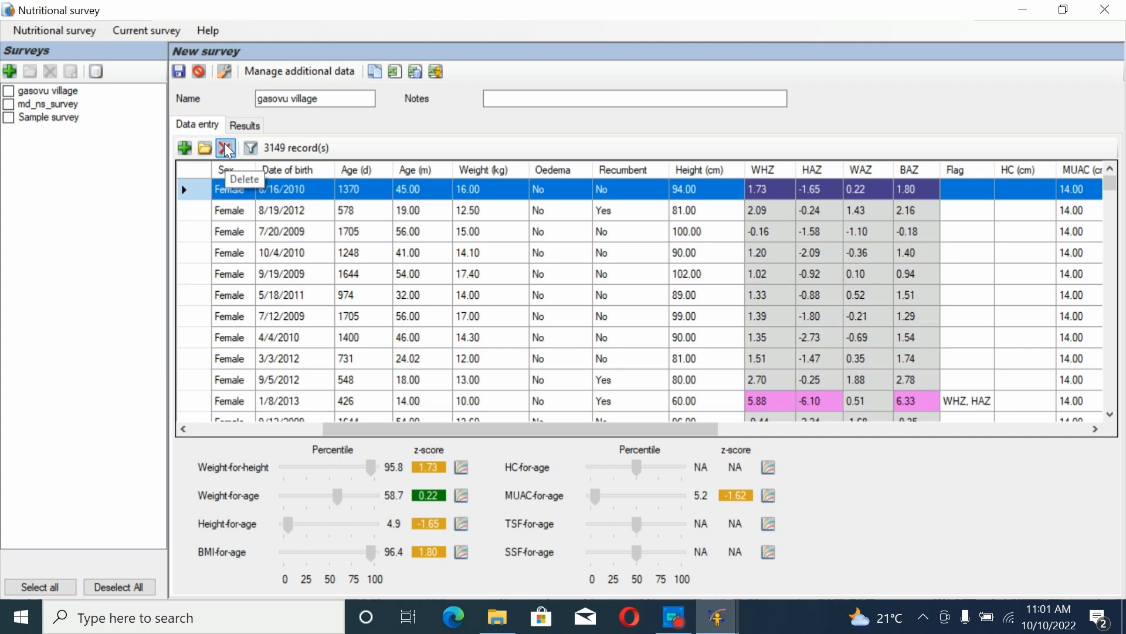
{"action": "mouse_move", "coordinate": [185, 147]}
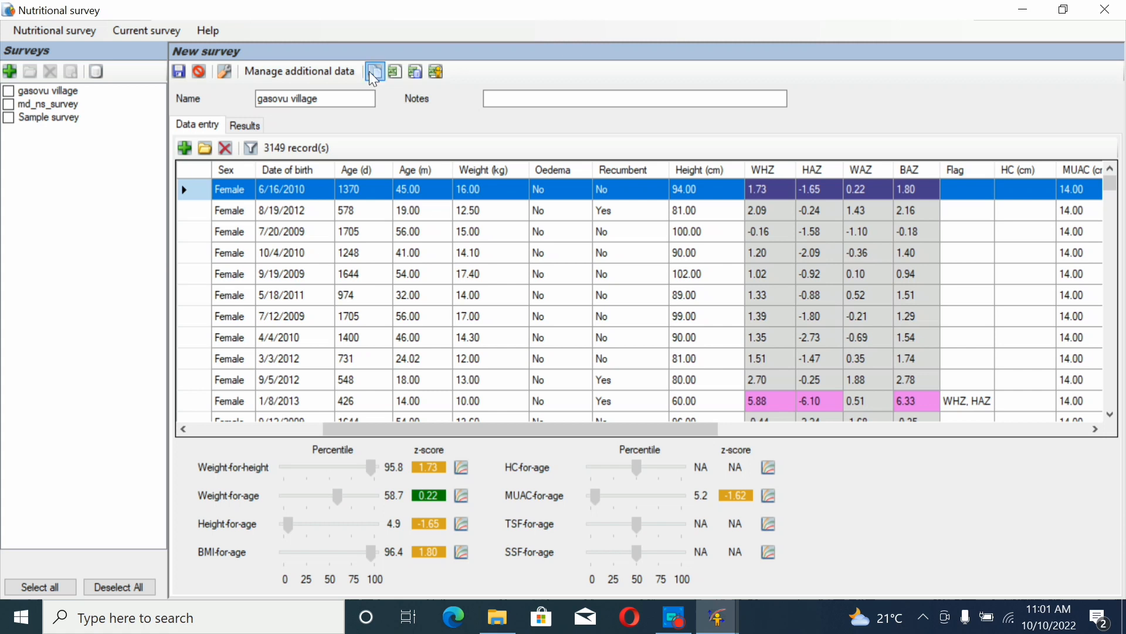
{"action": "mouse_move", "coordinate": [394, 71]}
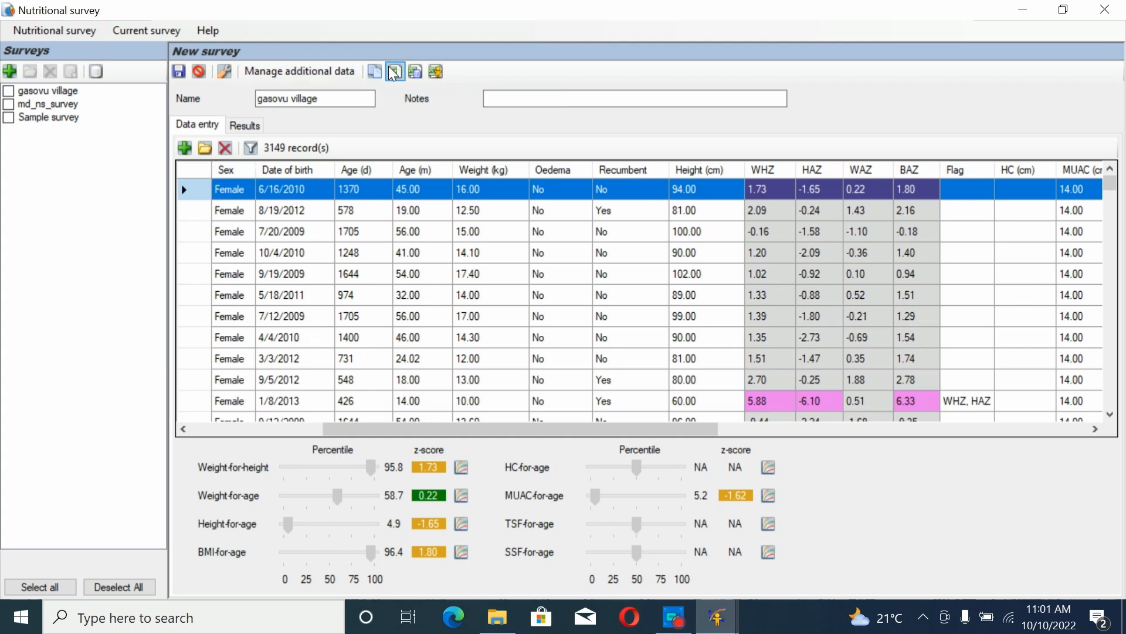
{"action": "mouse_move", "coordinate": [225, 148]}
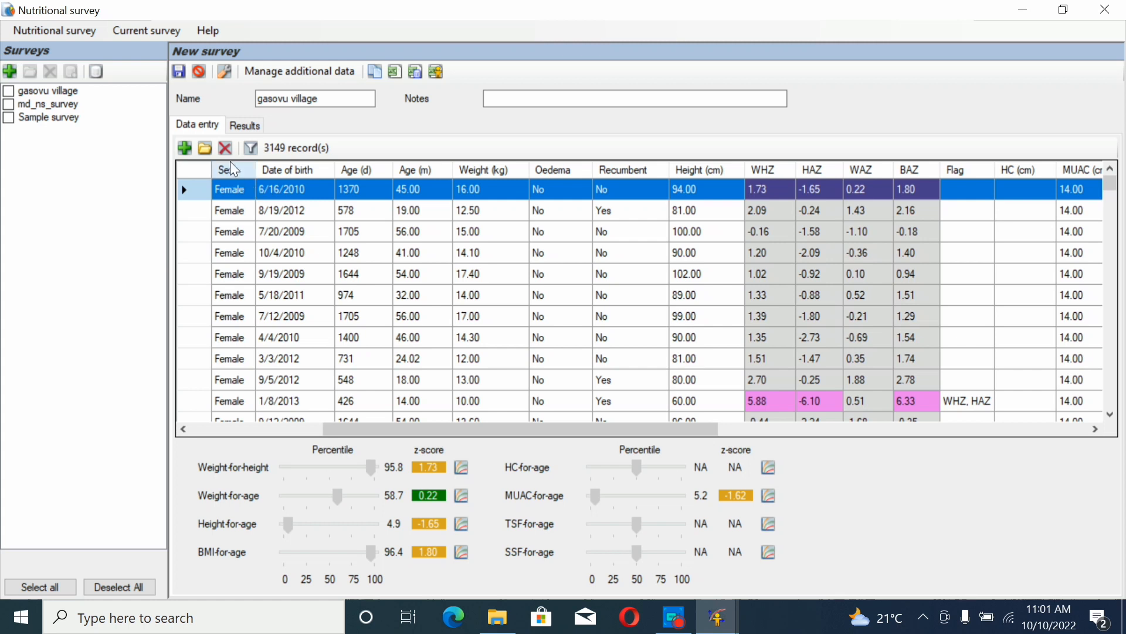
{"action": "mouse_move", "coordinate": [204, 147]}
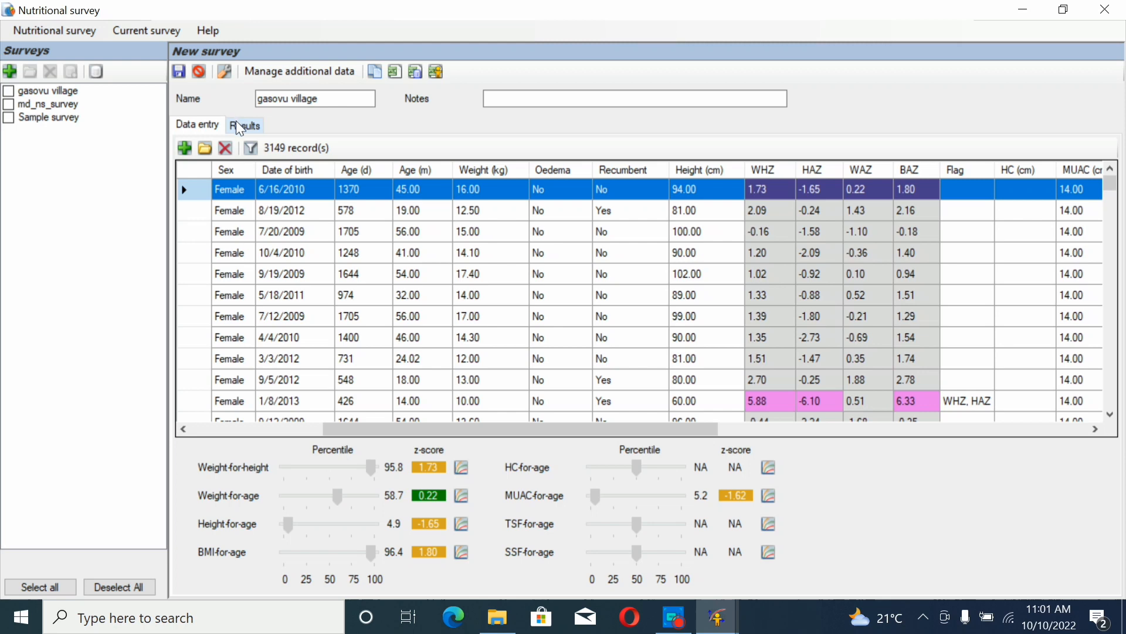
On the Results tab, chart Weight-for-age, then MUAC-for-age z-scores against WHO standards.
{"action": "left_click", "coordinate": [244, 125]}
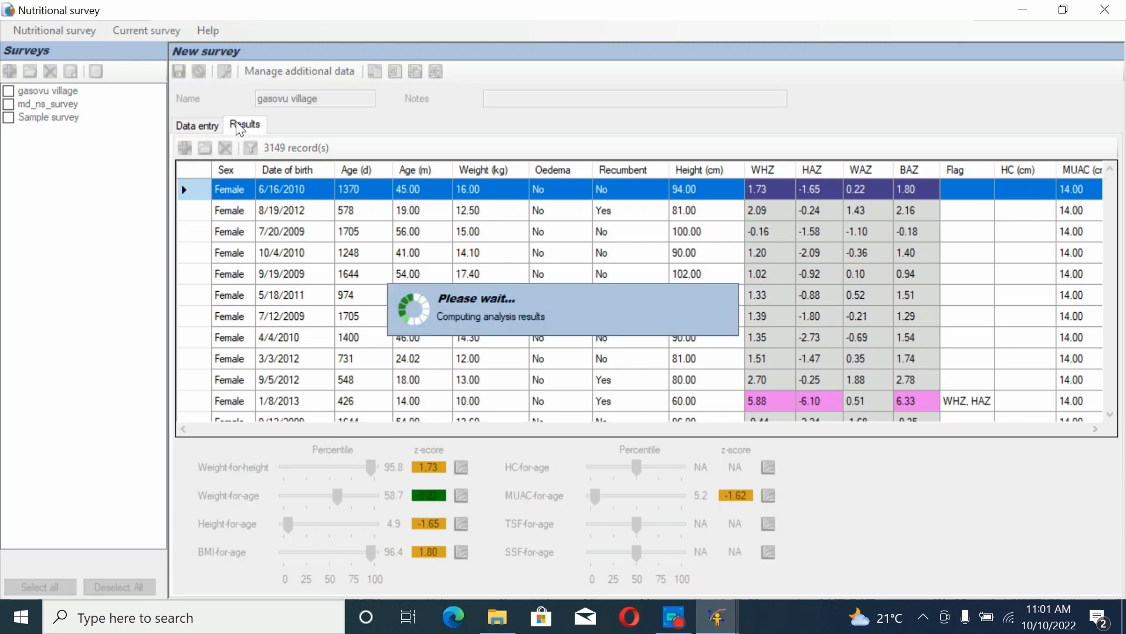
{"action": "left_click", "coordinate": [244, 125]}
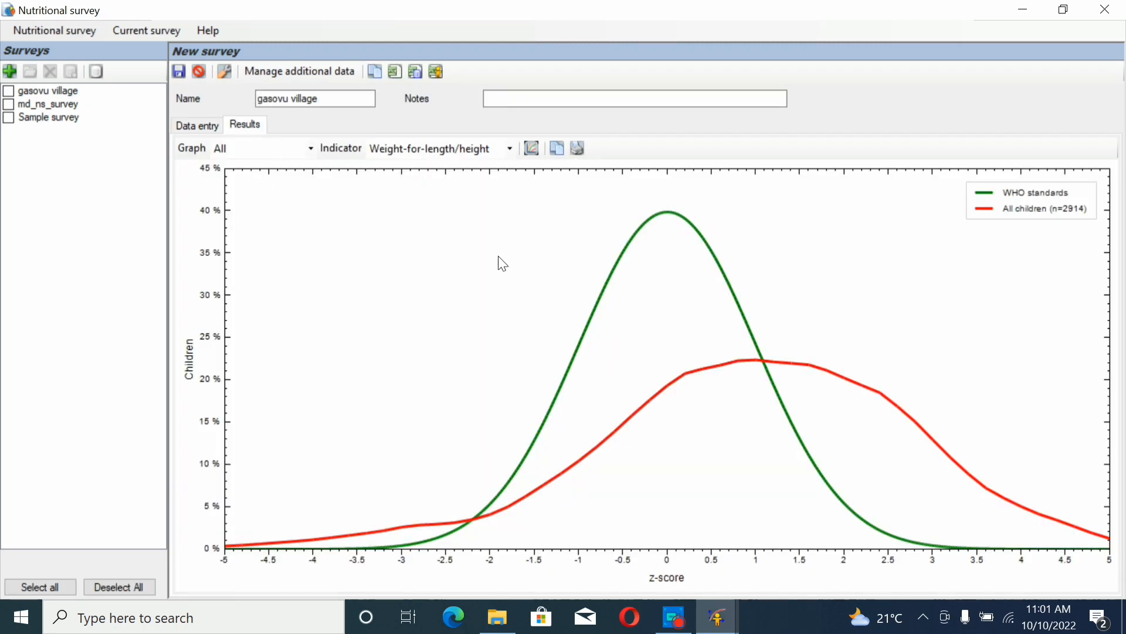
{"action": "mouse_move", "coordinate": [824, 466]}
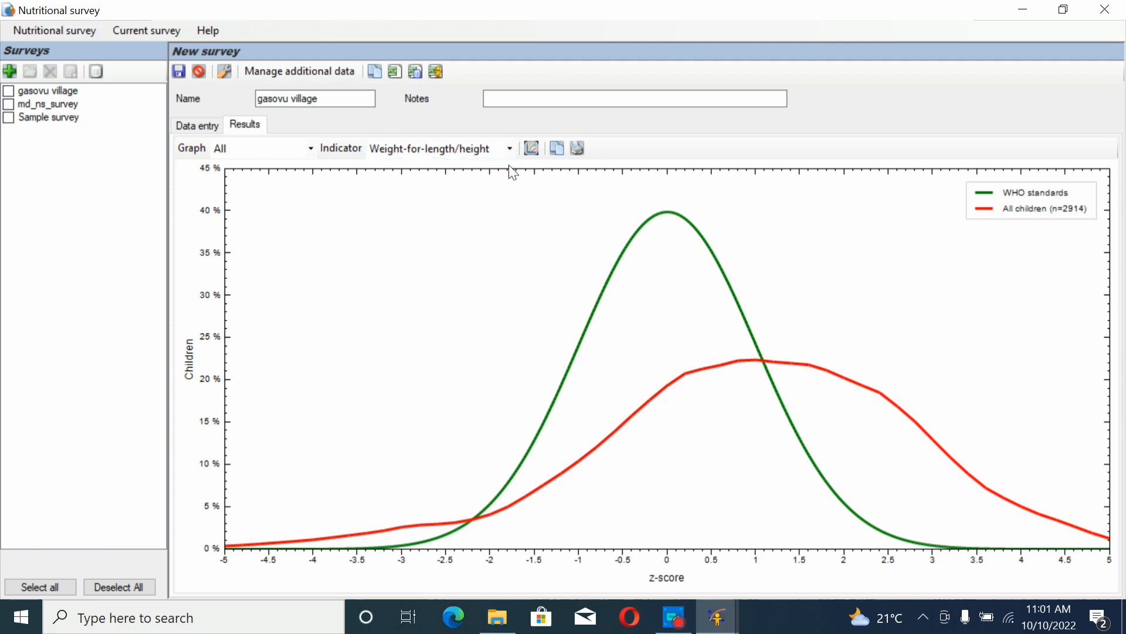
{"action": "left_click", "coordinate": [509, 148]}
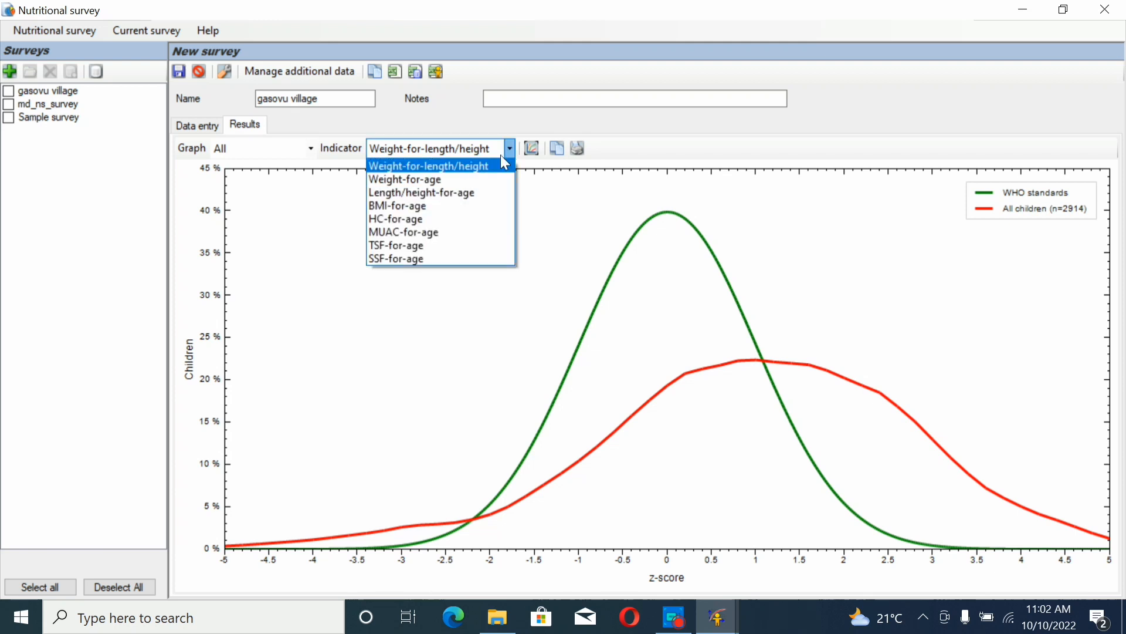
{"action": "left_click", "coordinate": [405, 179]}
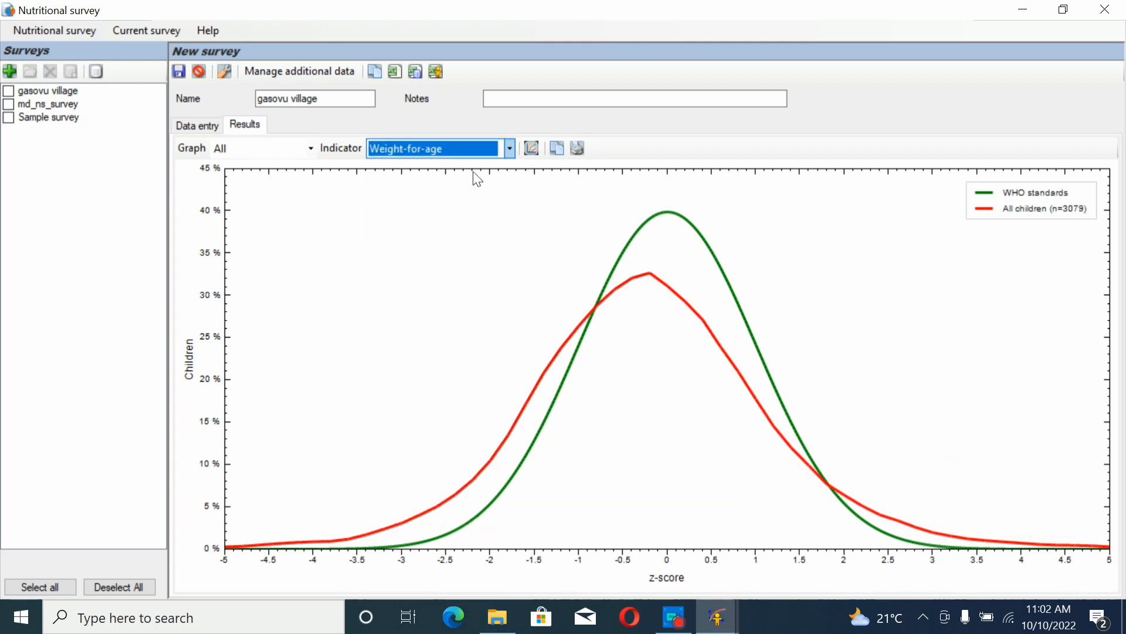
{"action": "left_click", "coordinate": [509, 148]}
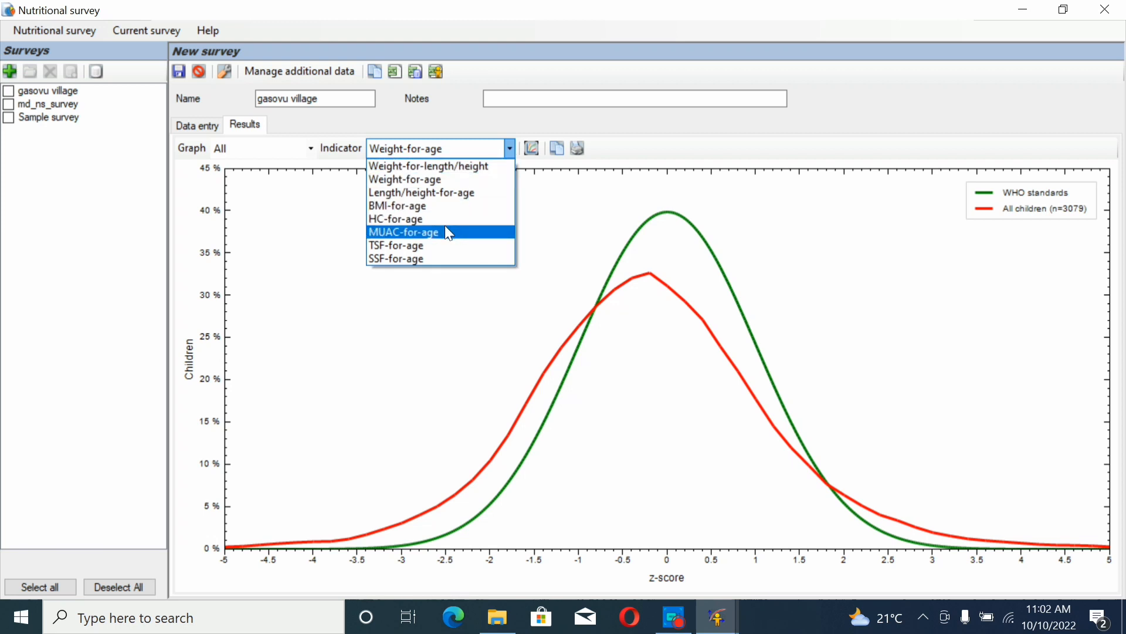
{"action": "left_click", "coordinate": [403, 231]}
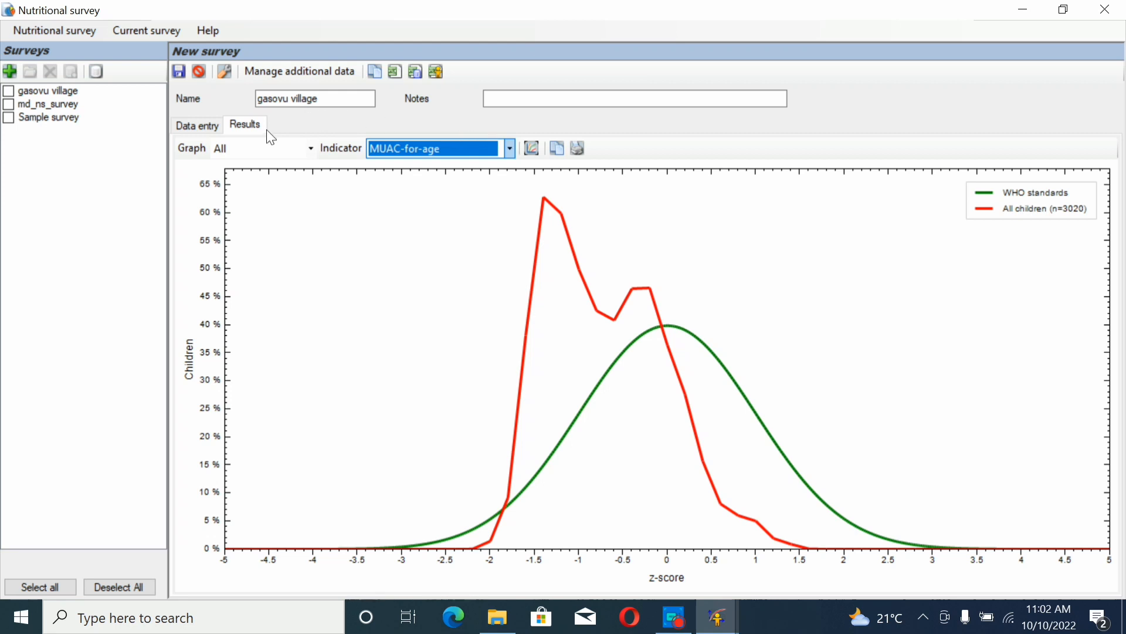
{"action": "left_click", "coordinate": [314, 99]}
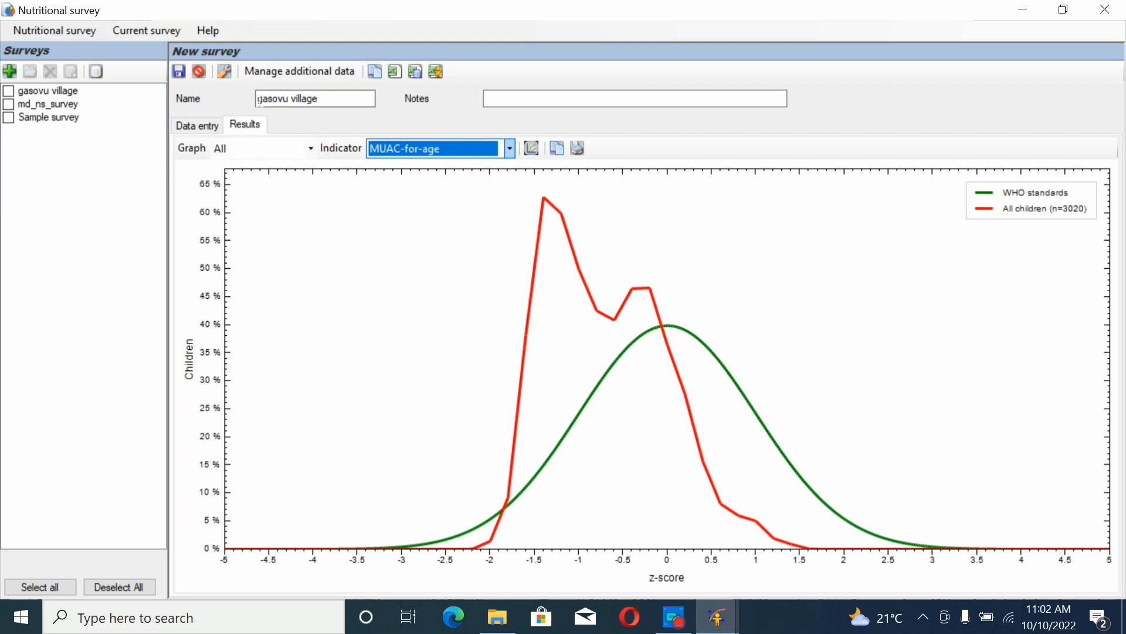
{"action": "mouse_move", "coordinate": [300, 71]}
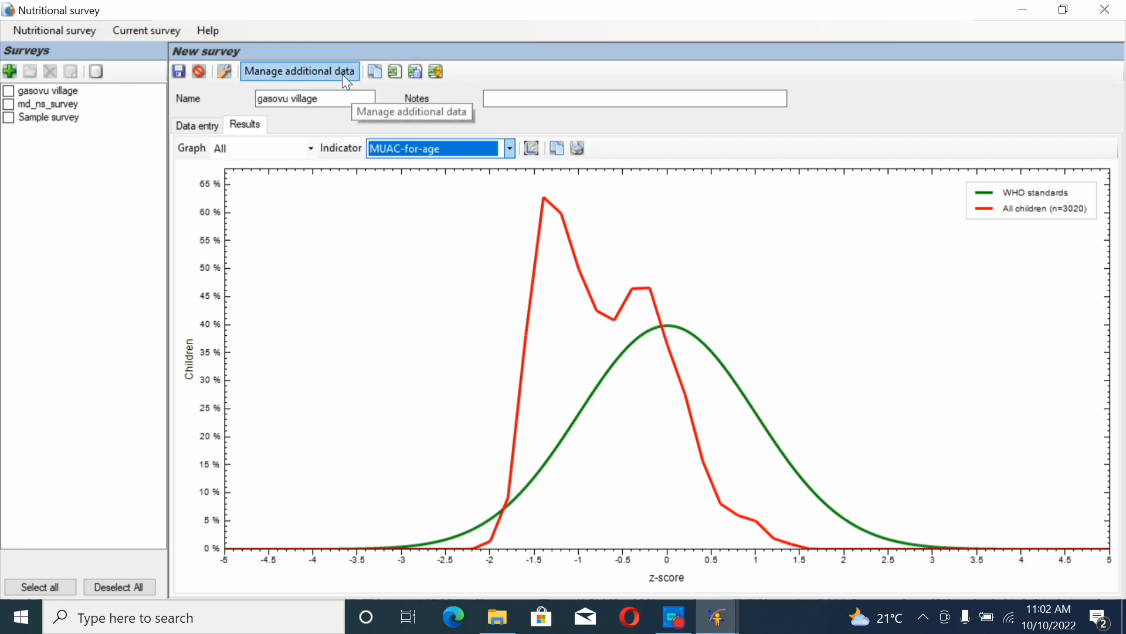
{"action": "mouse_move", "coordinate": [374, 71]}
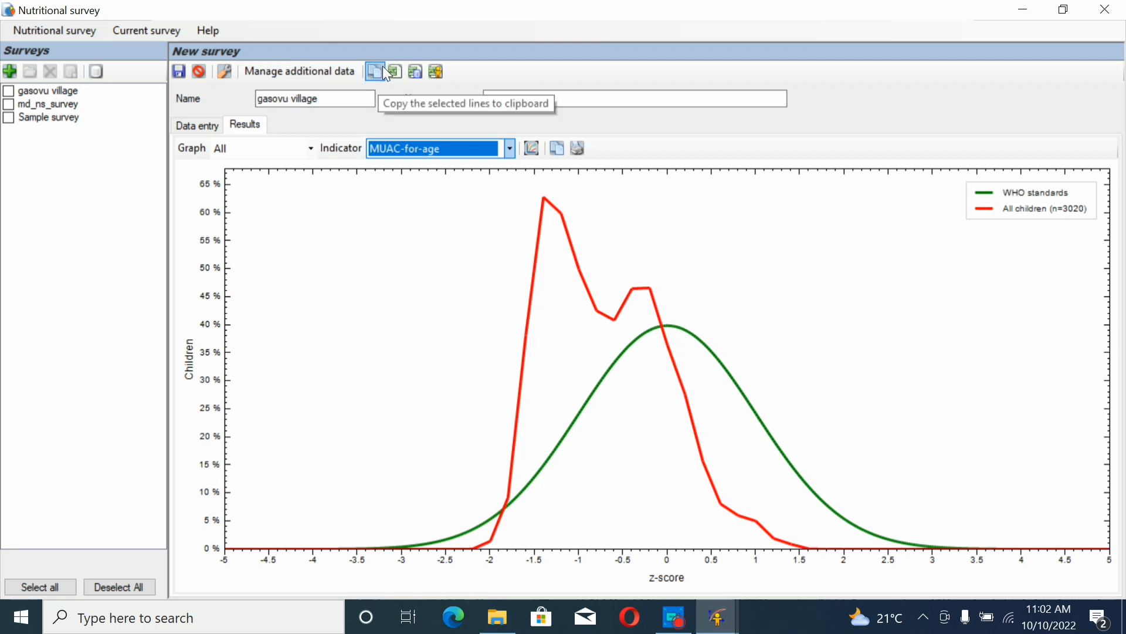
{"action": "mouse_move", "coordinate": [394, 71]}
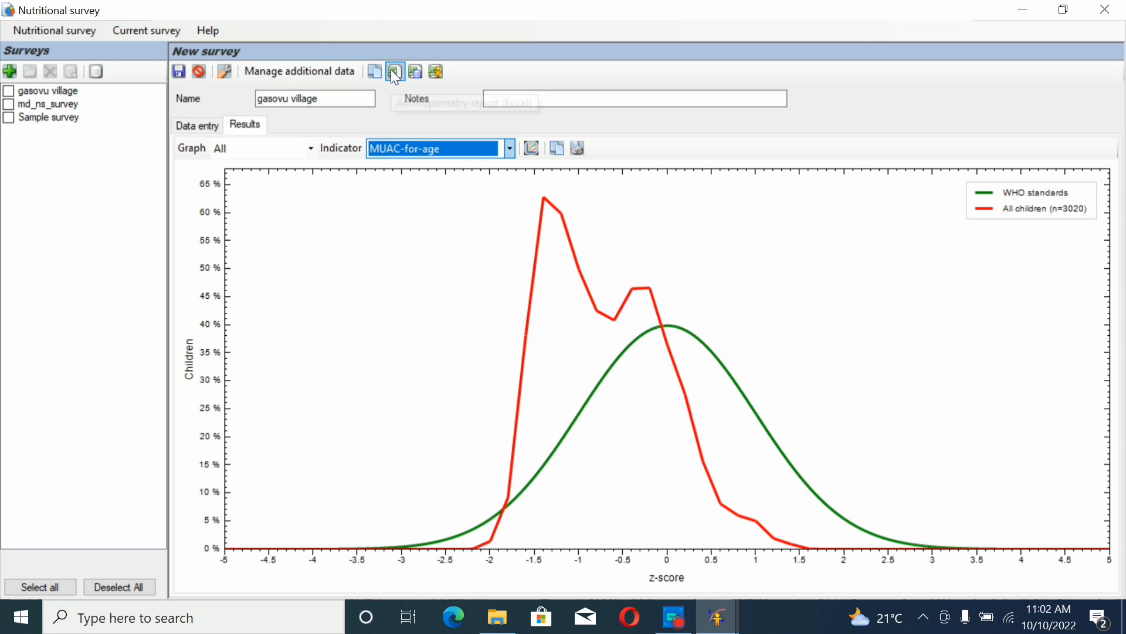
{"action": "mouse_move", "coordinate": [395, 71]}
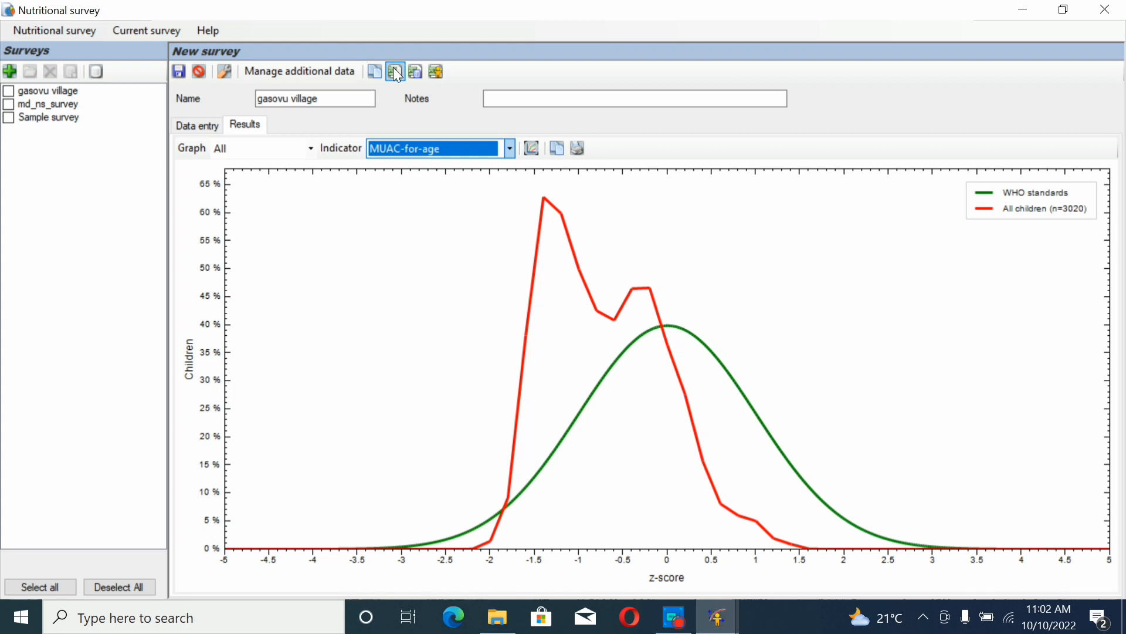
{"action": "mouse_move", "coordinate": [406, 77]}
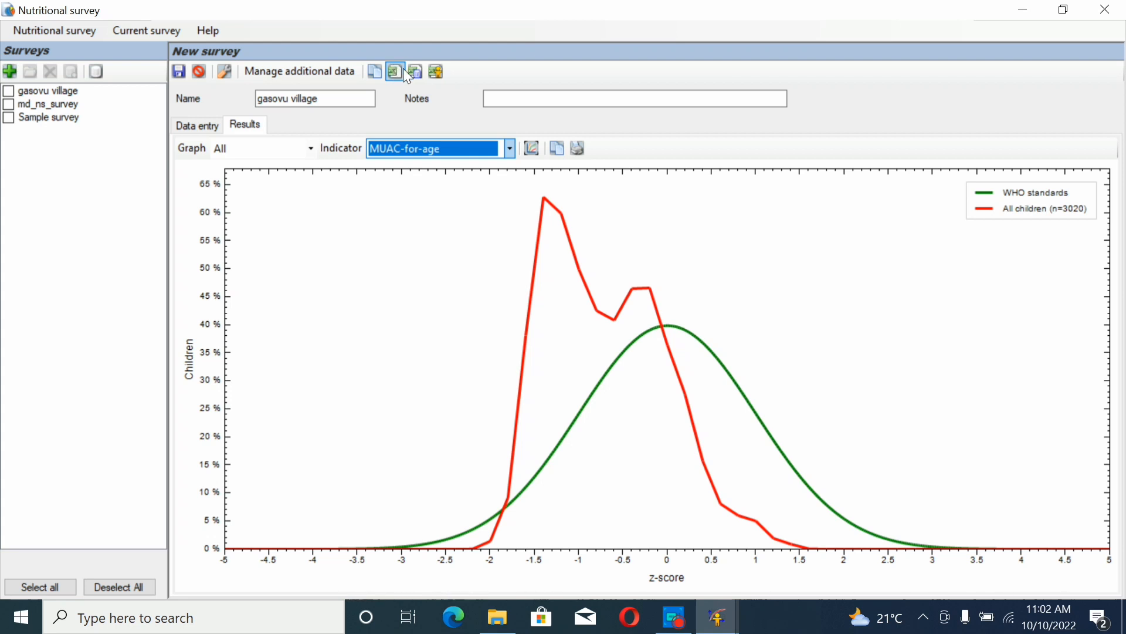
{"action": "mouse_move", "coordinate": [415, 71]}
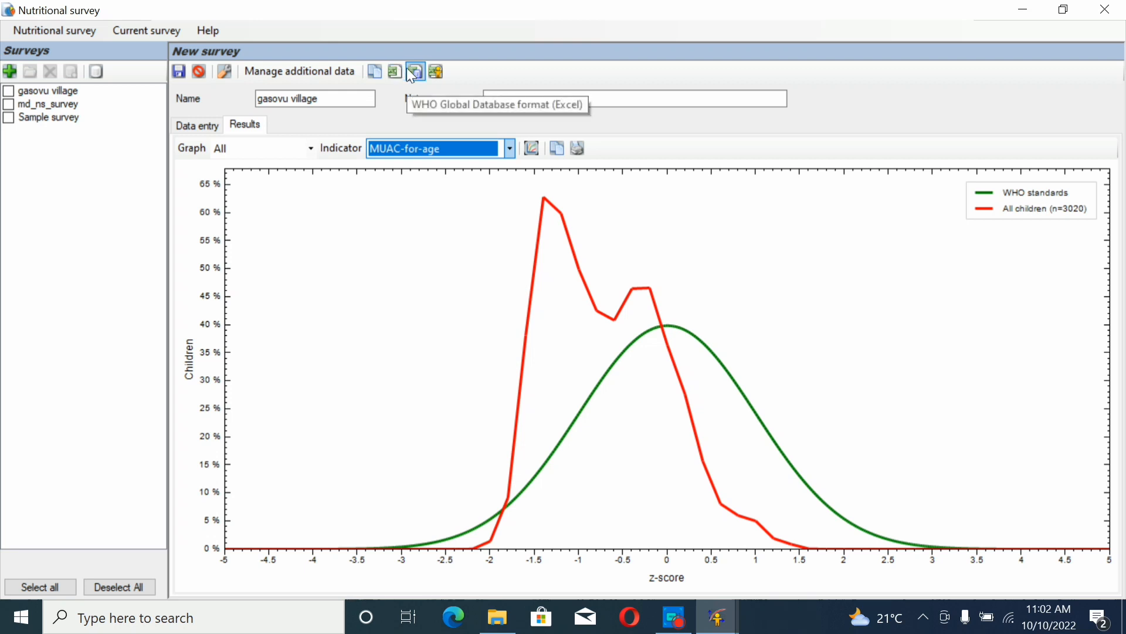
{"action": "mouse_move", "coordinate": [394, 71]}
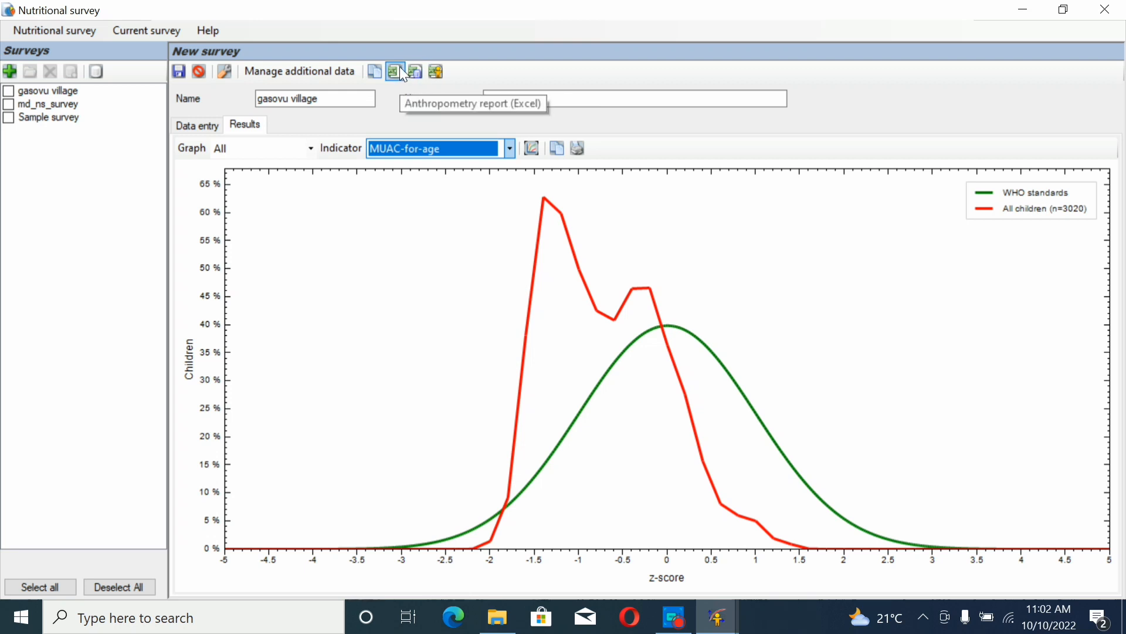
Request the Excel anthropometry report, declining cluster analysis and keeping Standard analysis type.
{"action": "left_click", "coordinate": [394, 71]}
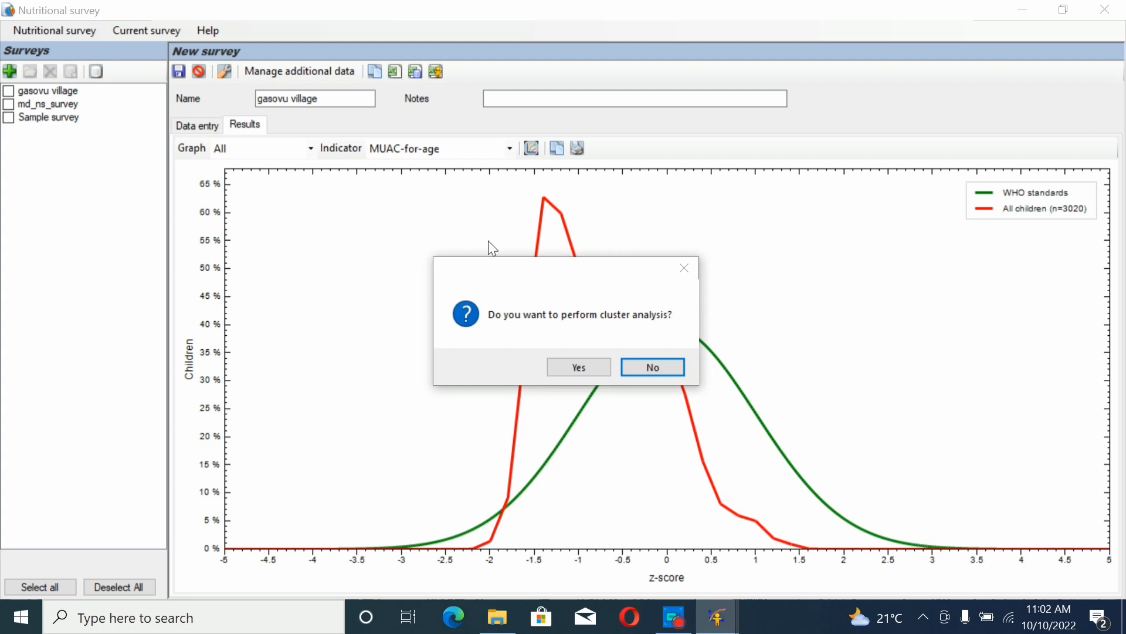
{"action": "mouse_move", "coordinate": [637, 329]}
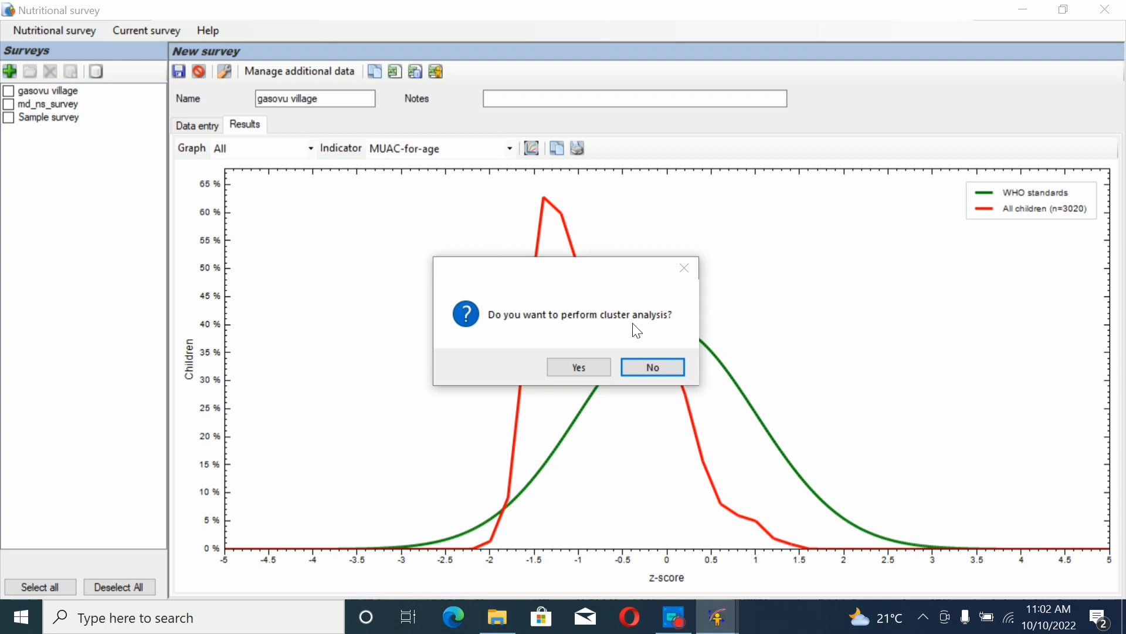
{"action": "mouse_move", "coordinate": [649, 330]}
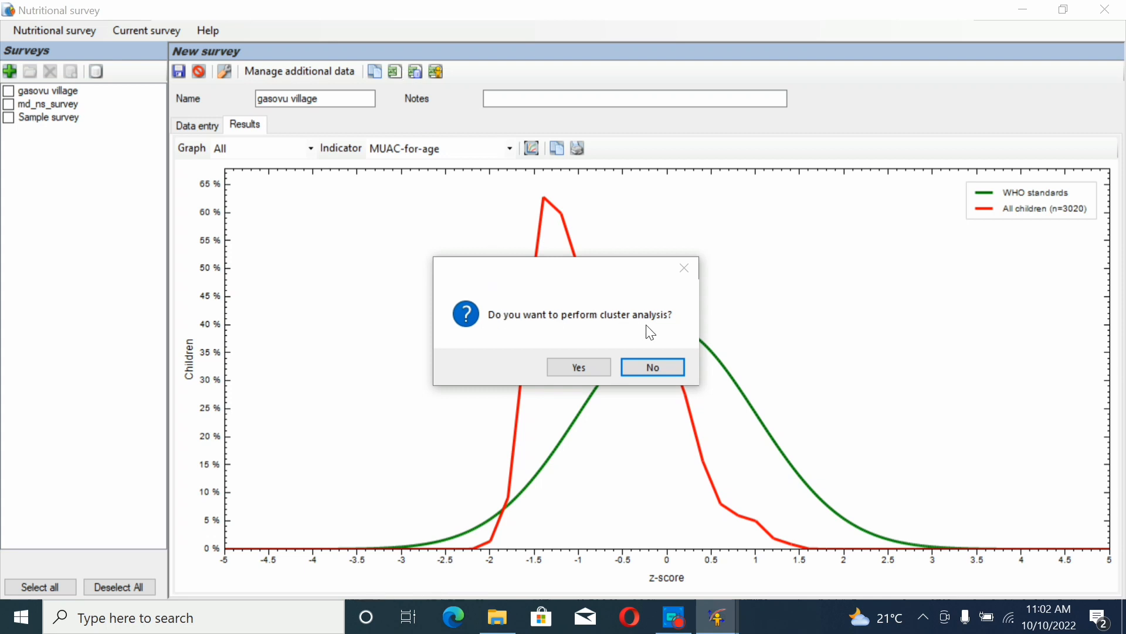
{"action": "mouse_move", "coordinate": [630, 351]}
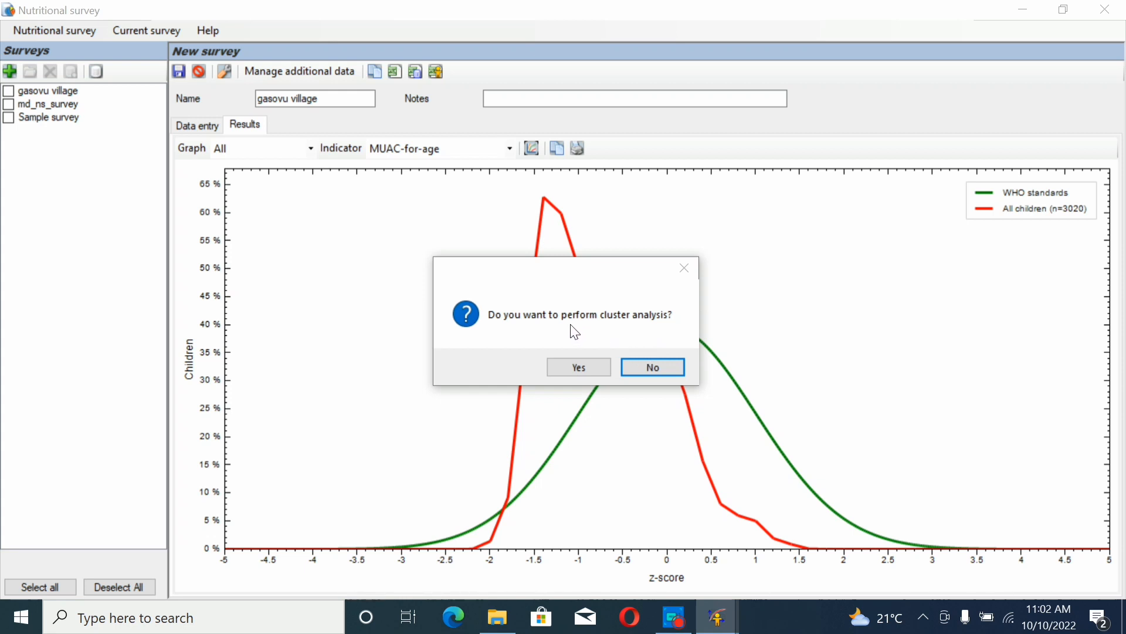
{"action": "mouse_move", "coordinate": [542, 351]}
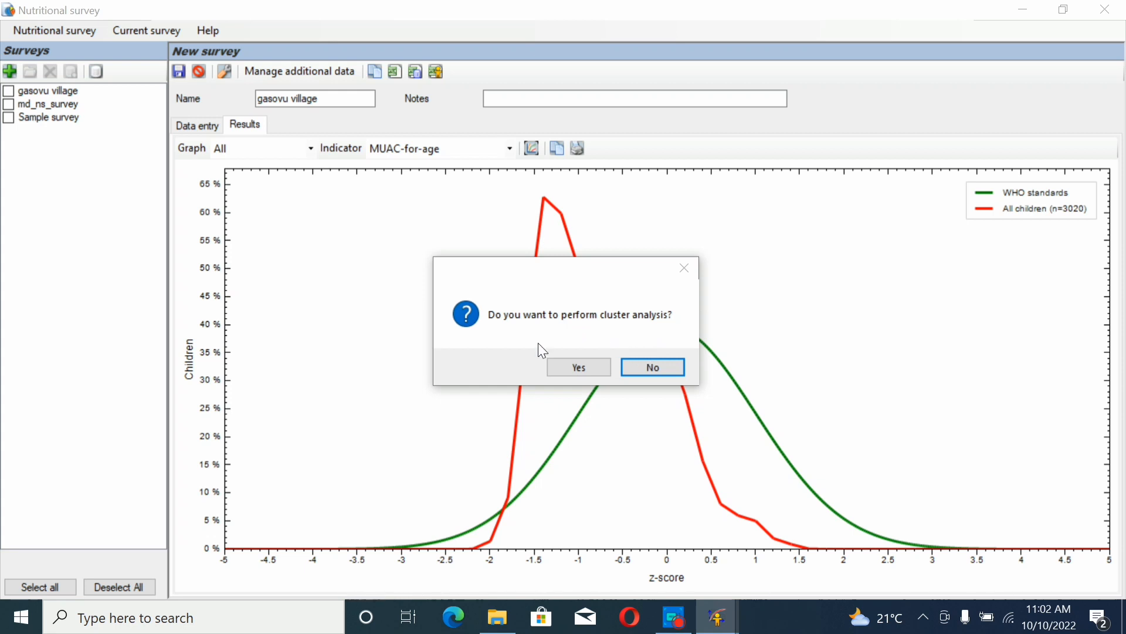
{"action": "mouse_move", "coordinate": [395, 430]}
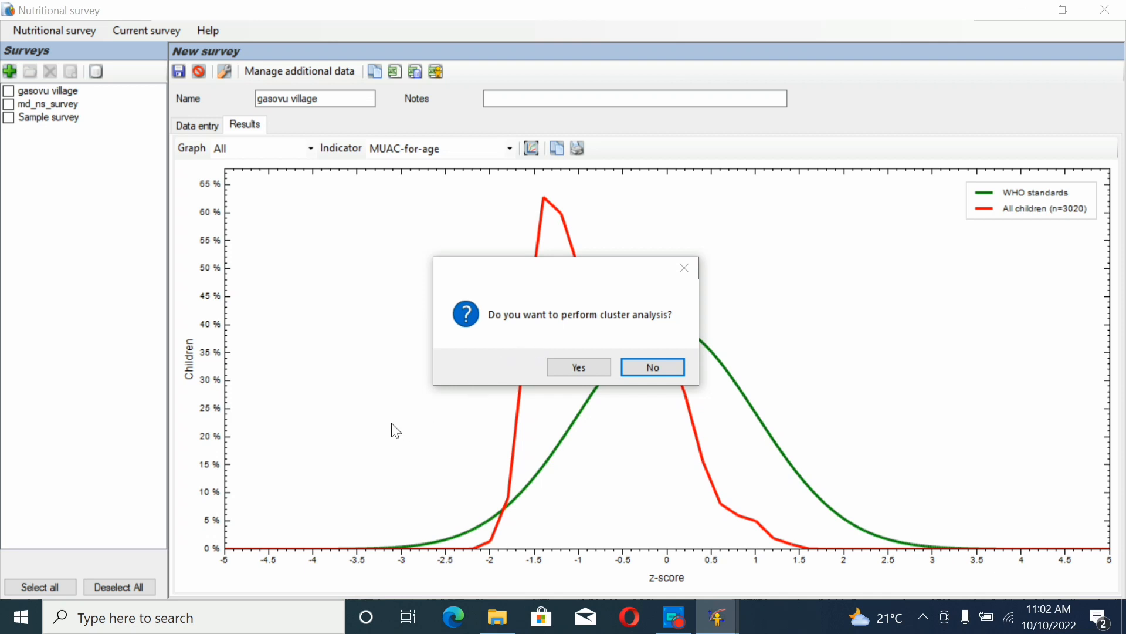
{"action": "mouse_move", "coordinate": [496, 422]}
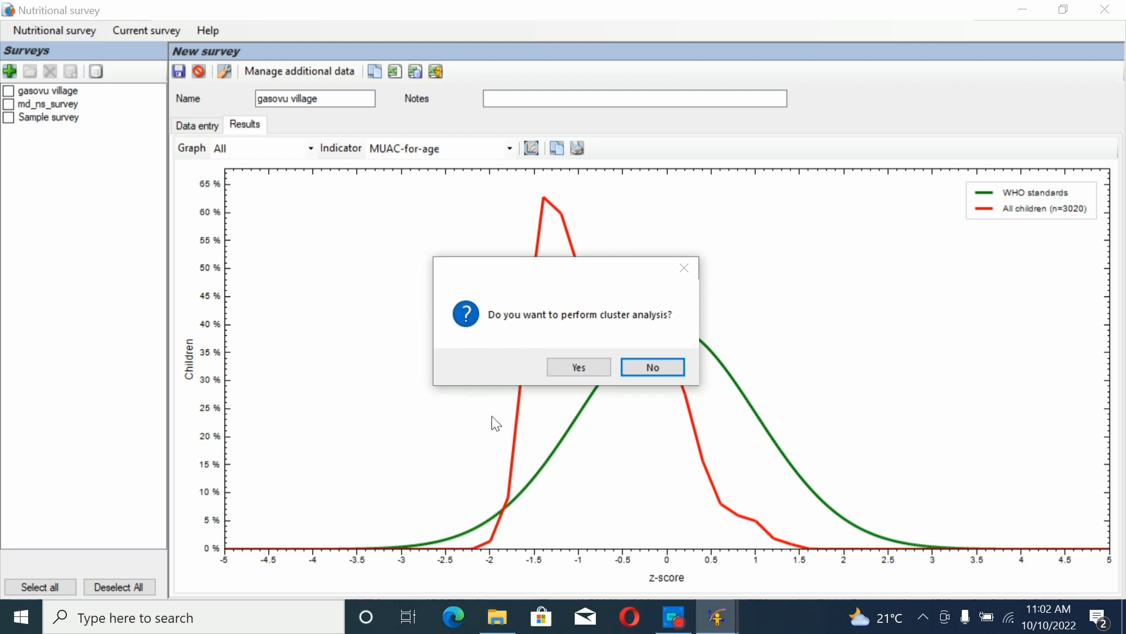
{"action": "mouse_move", "coordinate": [522, 417]}
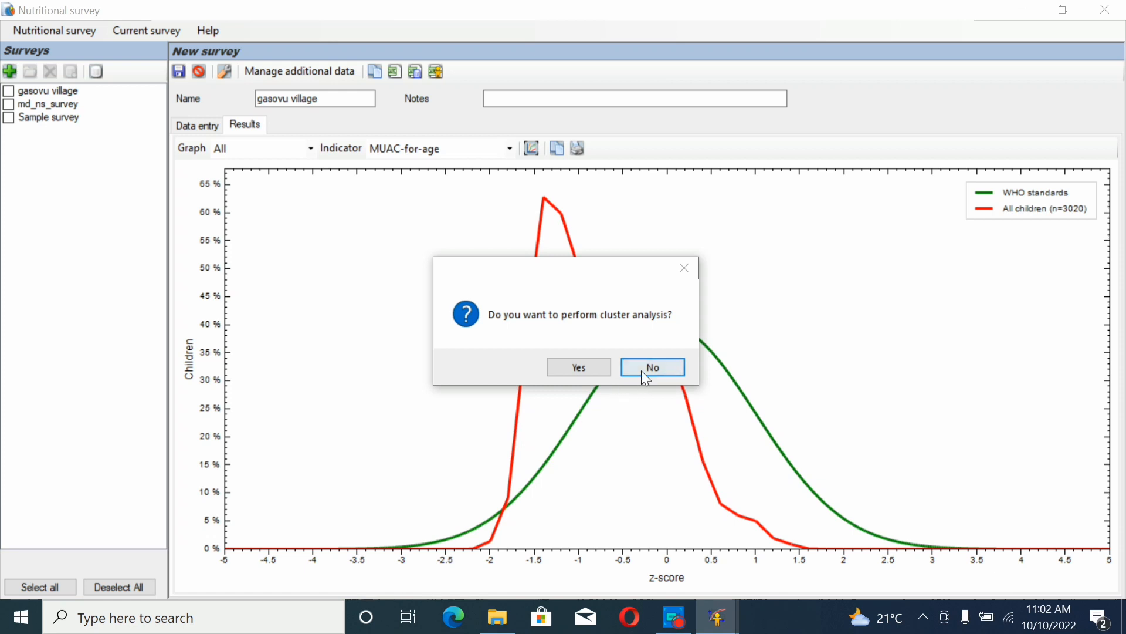
{"action": "left_click", "coordinate": [651, 367]}
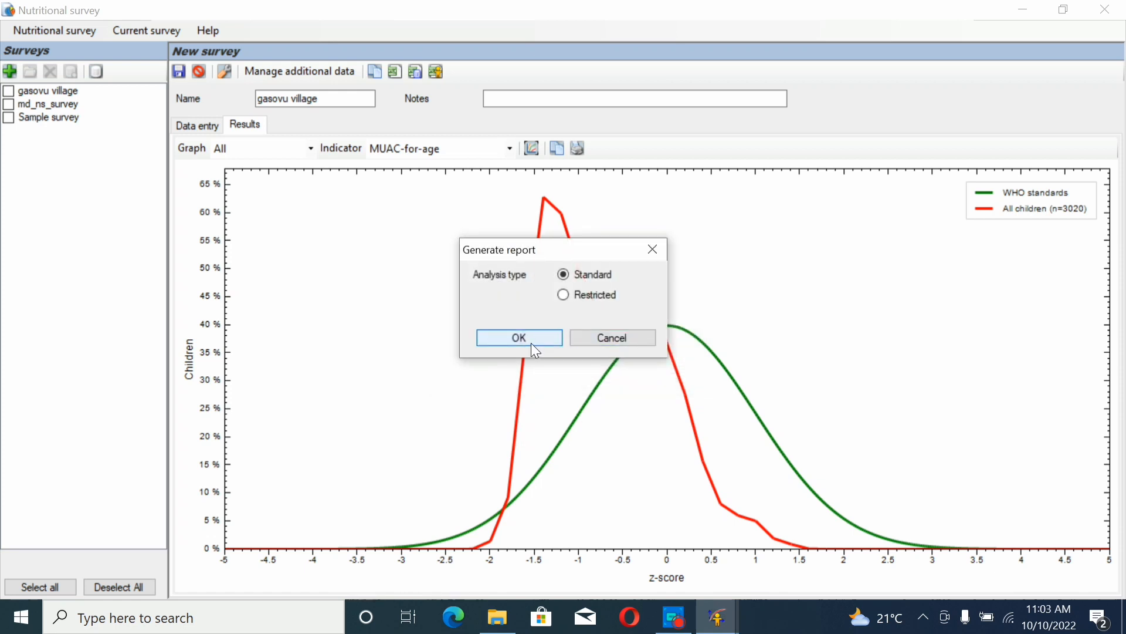
{"action": "left_click", "coordinate": [517, 338]}
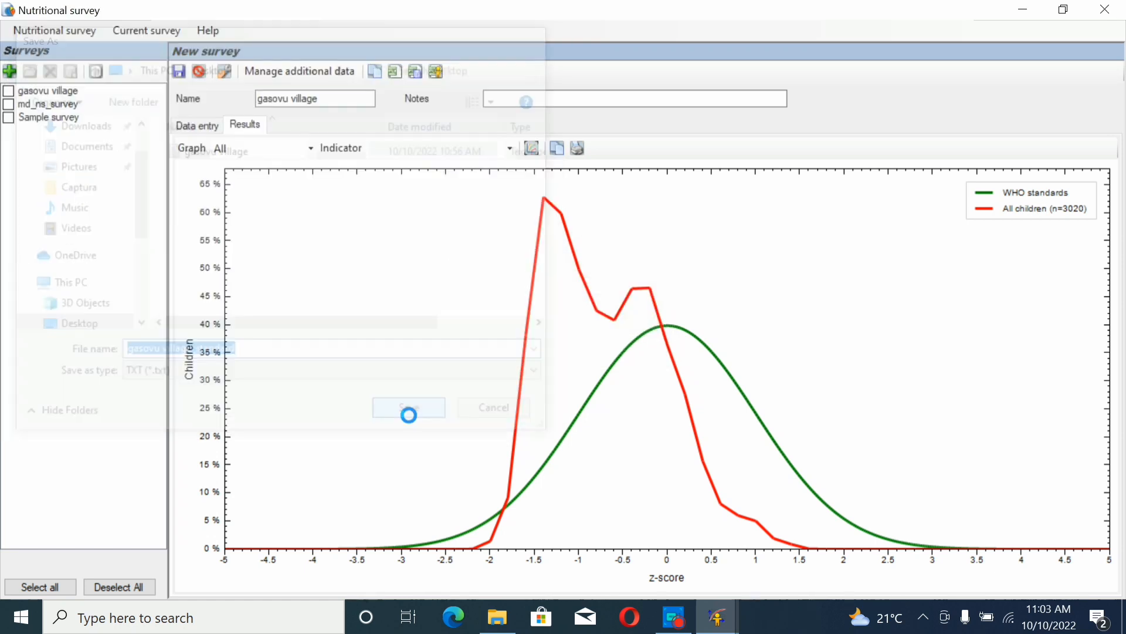
Save the gasovu village_standard report under its suggested name and maximize it in Excel.
{"action": "left_click", "coordinate": [408, 407]}
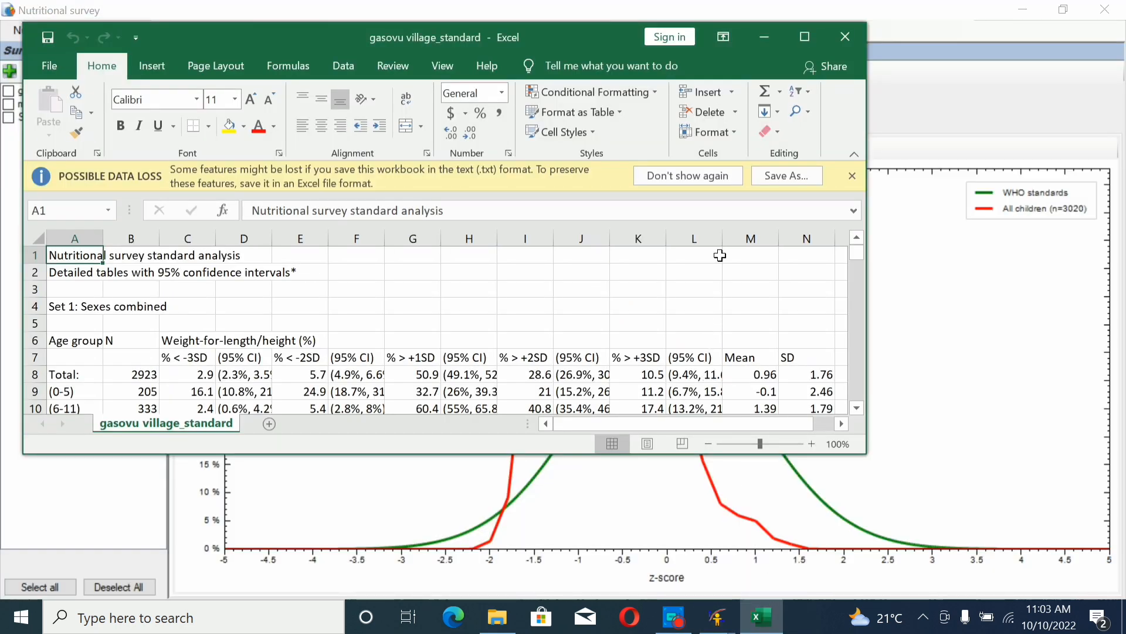
{"action": "mouse_move", "coordinate": [805, 36]}
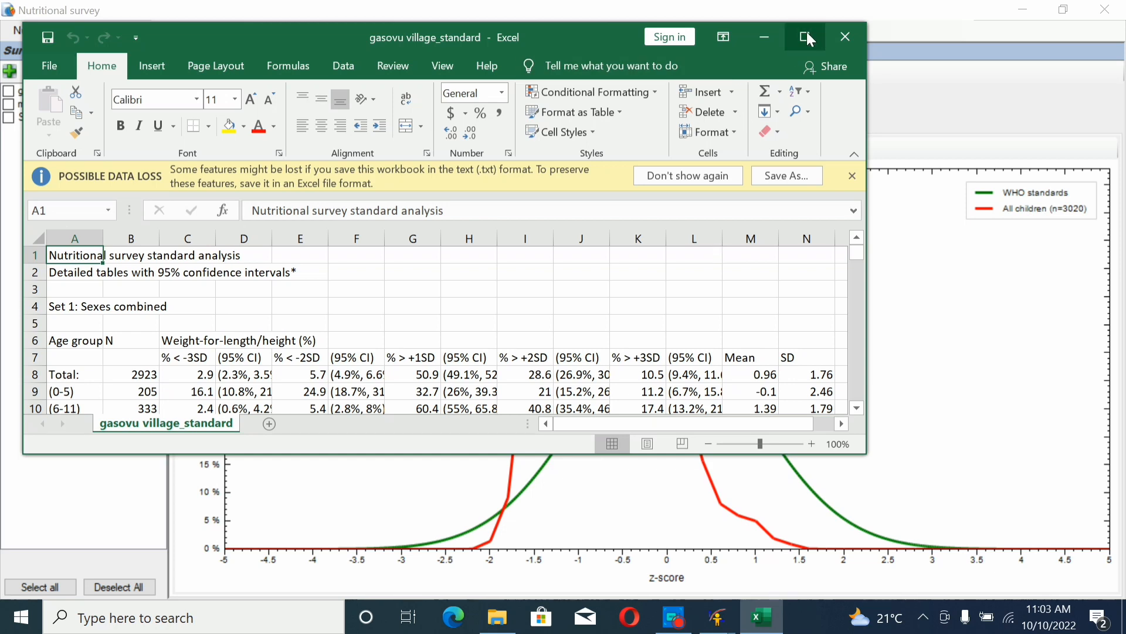
{"action": "left_click", "coordinate": [806, 36]}
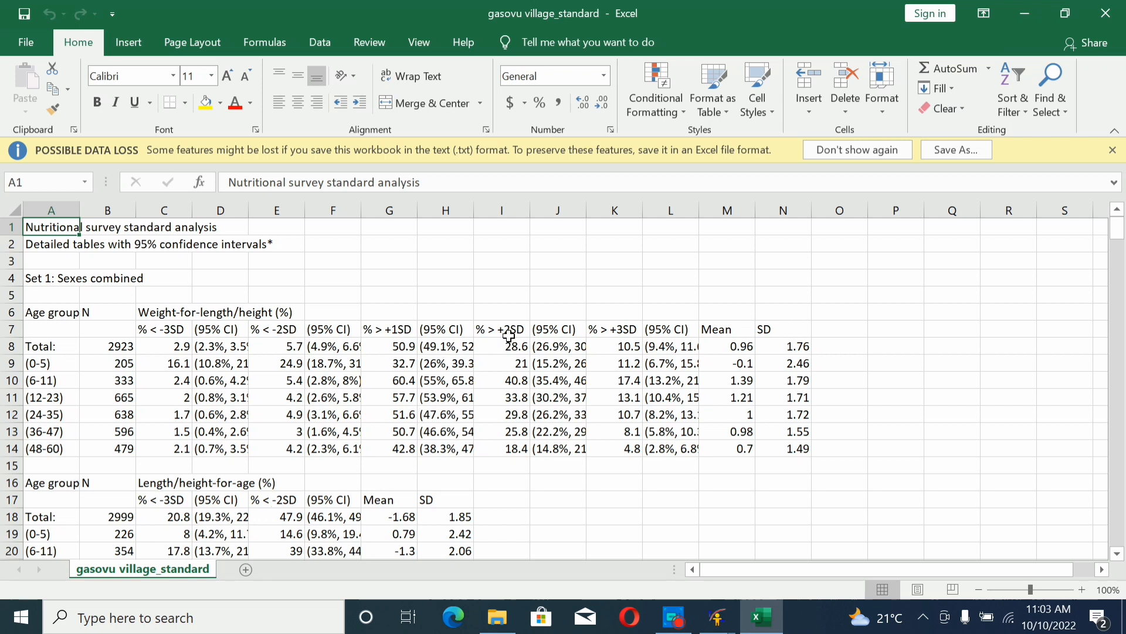
{"action": "mouse_move", "coordinate": [931, 435]}
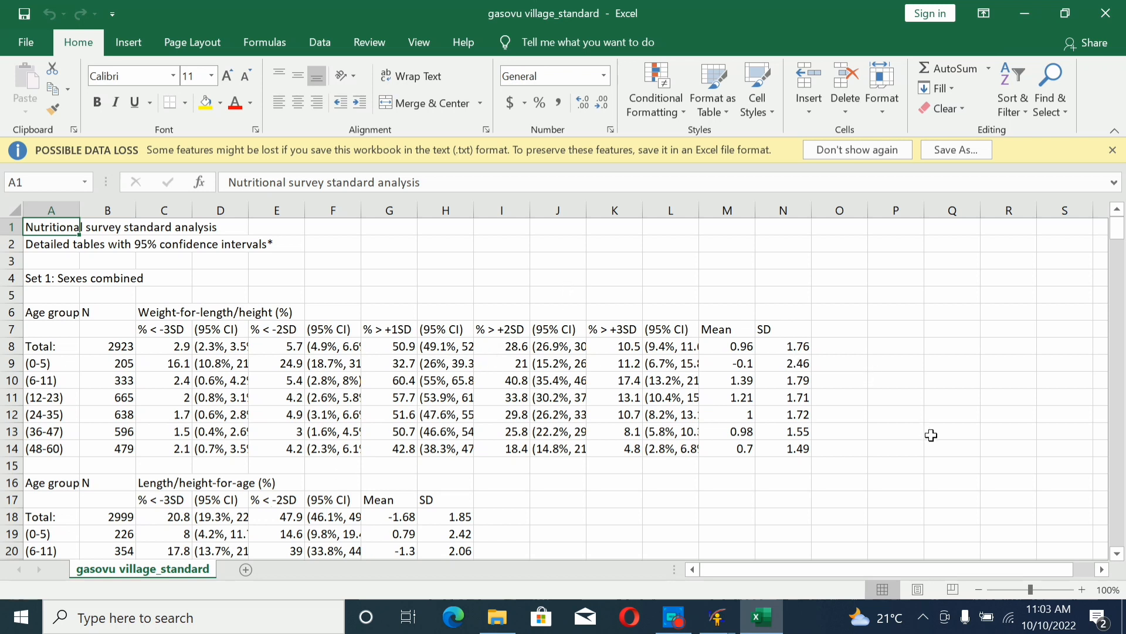
{"action": "mouse_move", "coordinate": [639, 444]}
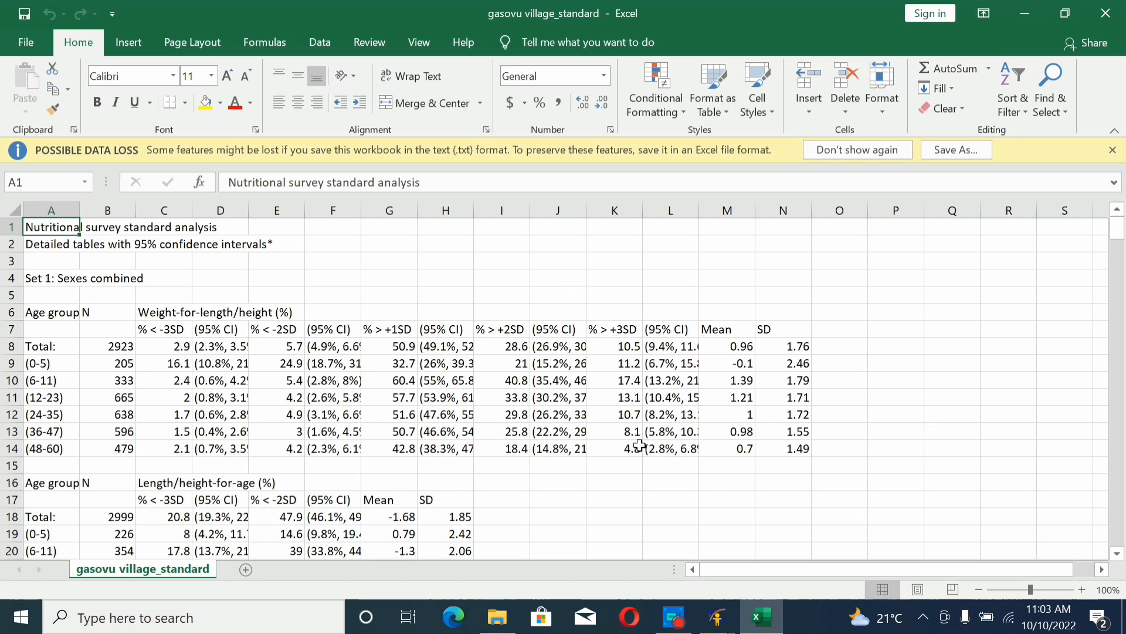
{"action": "mouse_move", "coordinate": [499, 457]}
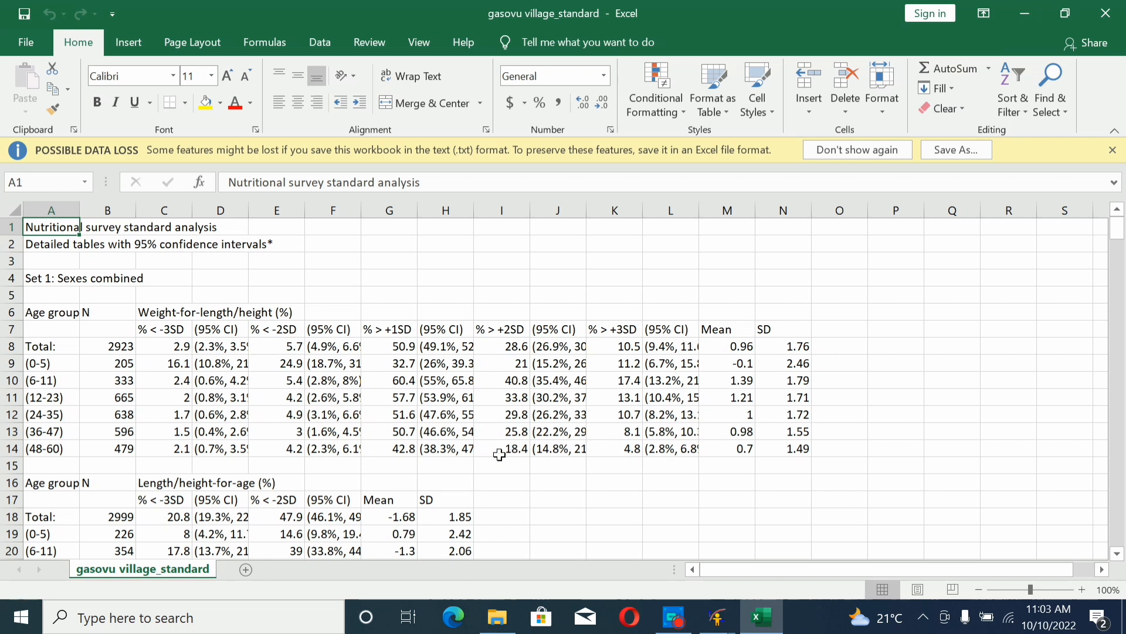
{"action": "mouse_move", "coordinate": [87, 372]}
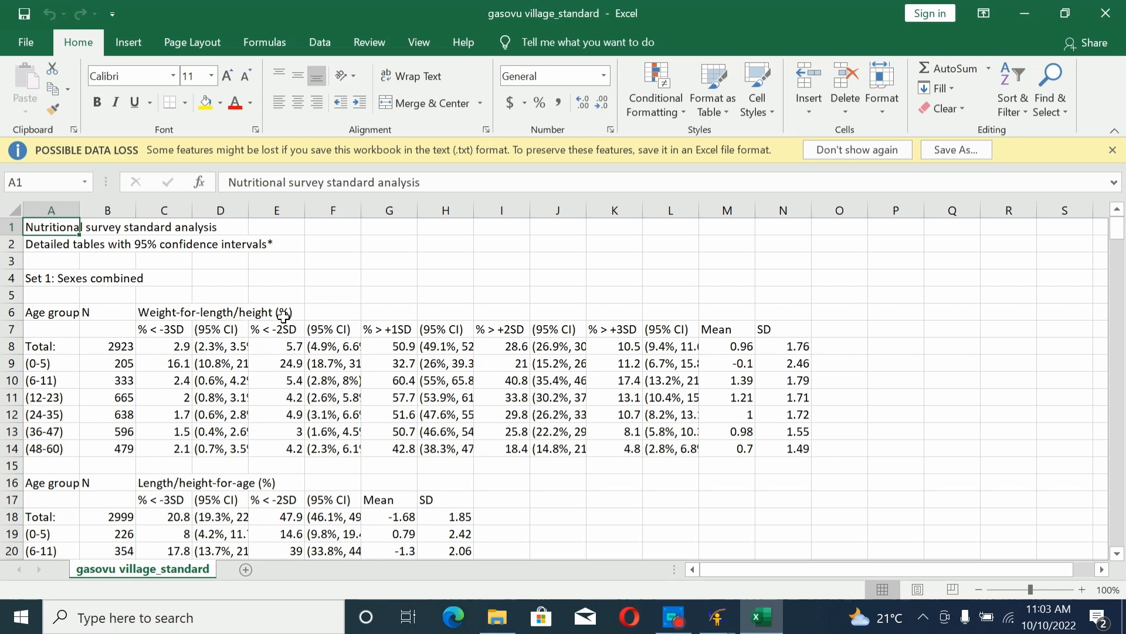
{"action": "mouse_move", "coordinate": [511, 329]}
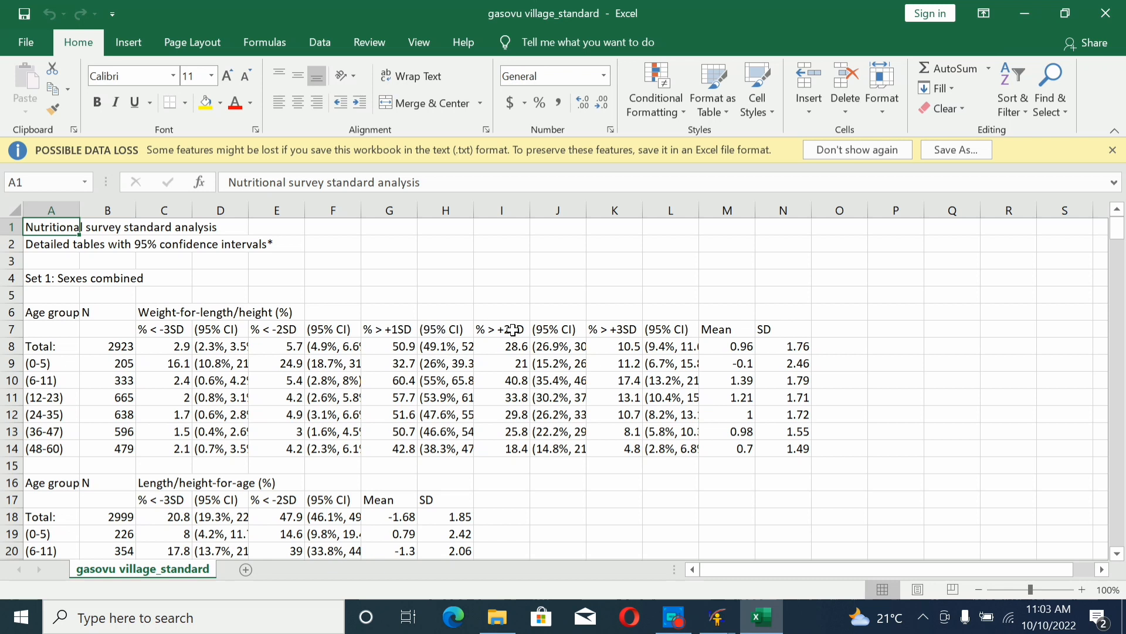
{"action": "mouse_move", "coordinate": [193, 377]}
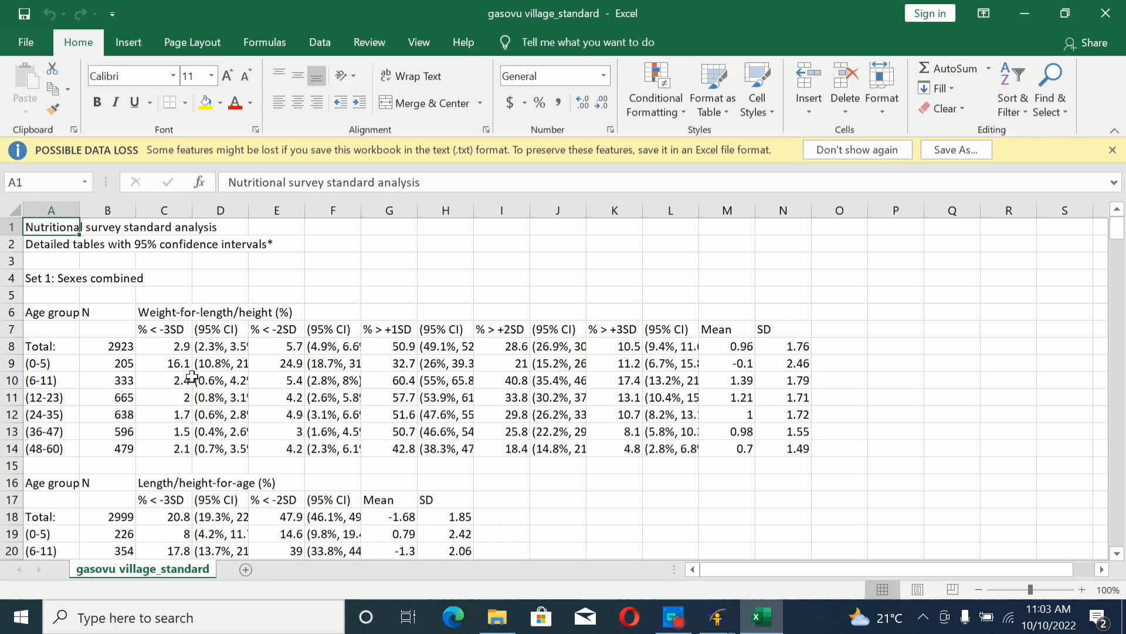
{"action": "mouse_move", "coordinate": [154, 332]}
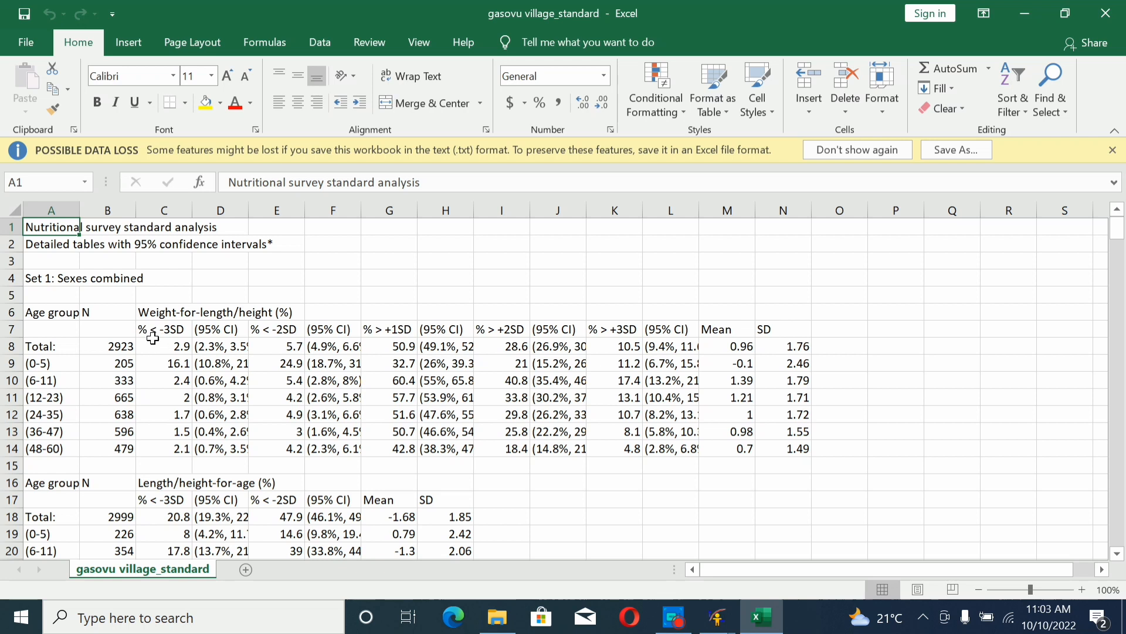
{"action": "mouse_move", "coordinate": [154, 346]}
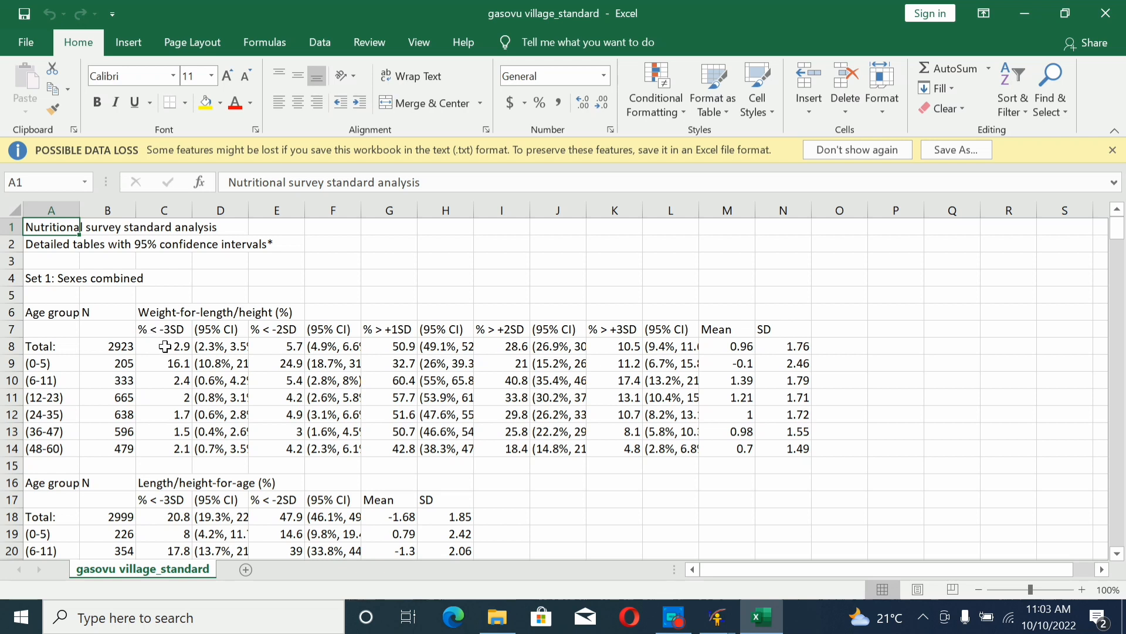
{"action": "mouse_move", "coordinate": [107, 378]}
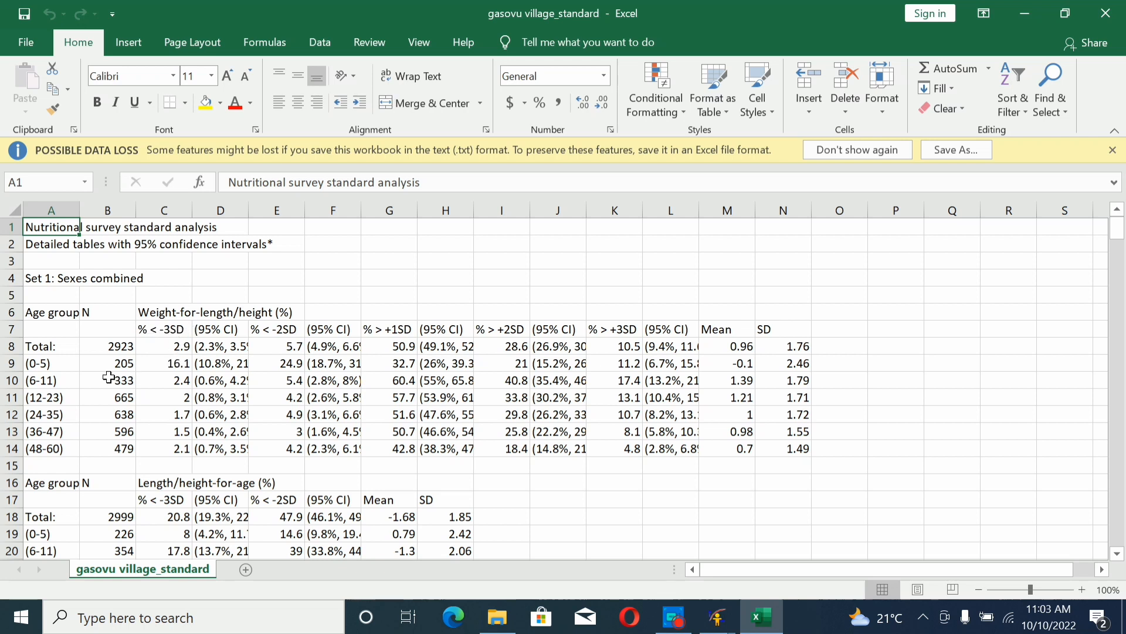
{"action": "mouse_move", "coordinate": [43, 364]}
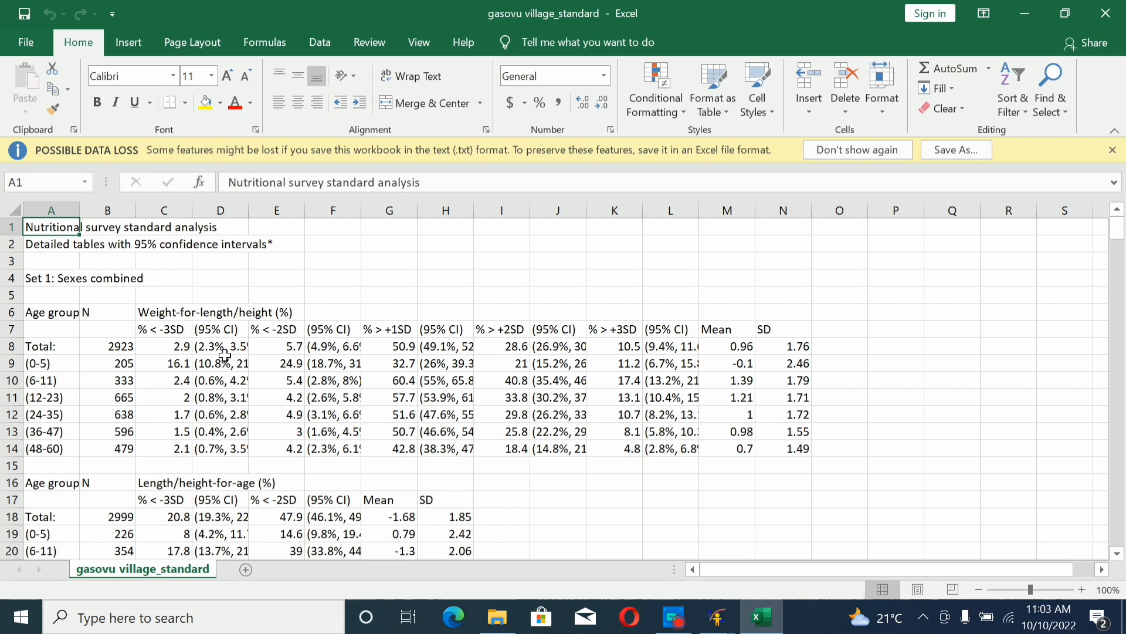
{"action": "mouse_move", "coordinate": [213, 336]}
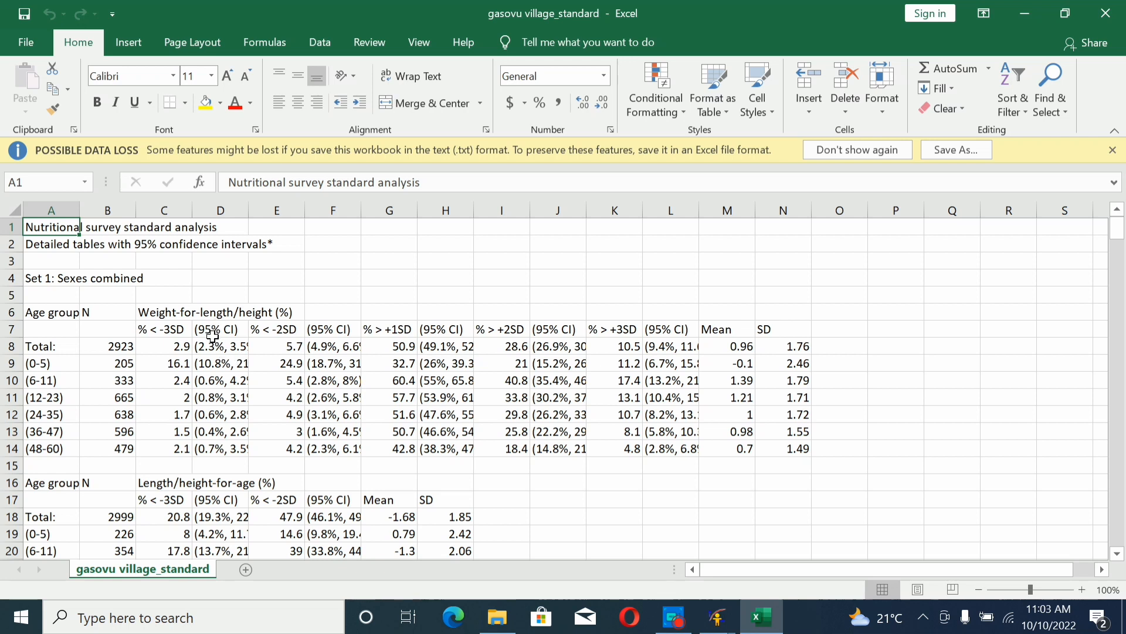
{"action": "mouse_move", "coordinate": [226, 339]}
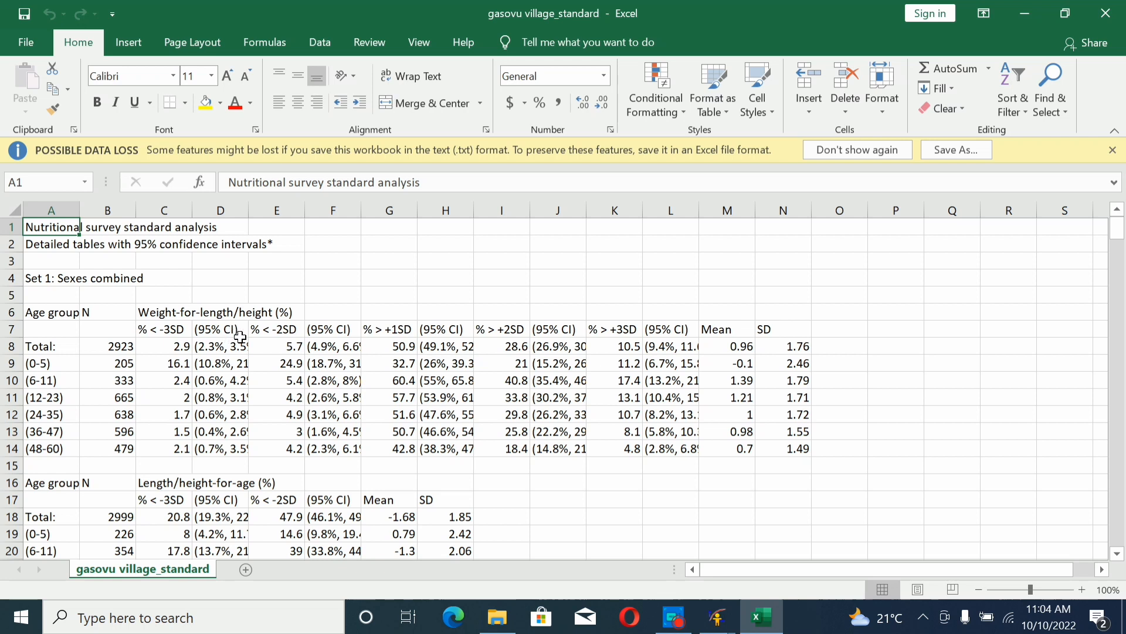
{"action": "mouse_move", "coordinate": [349, 352]}
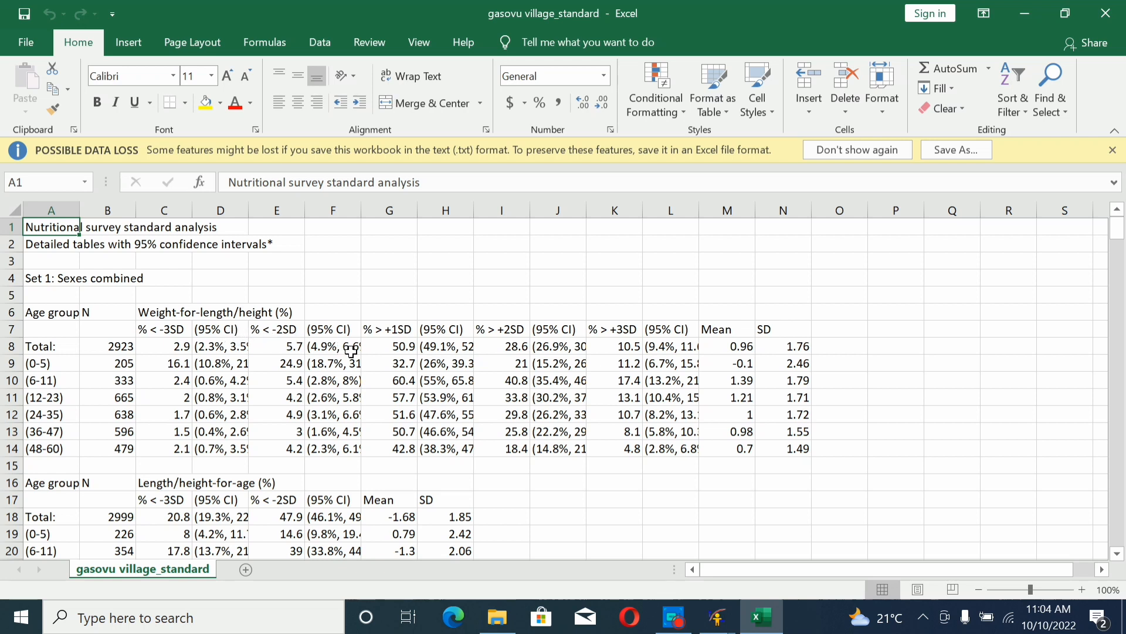
{"action": "mouse_move", "coordinate": [589, 330]}
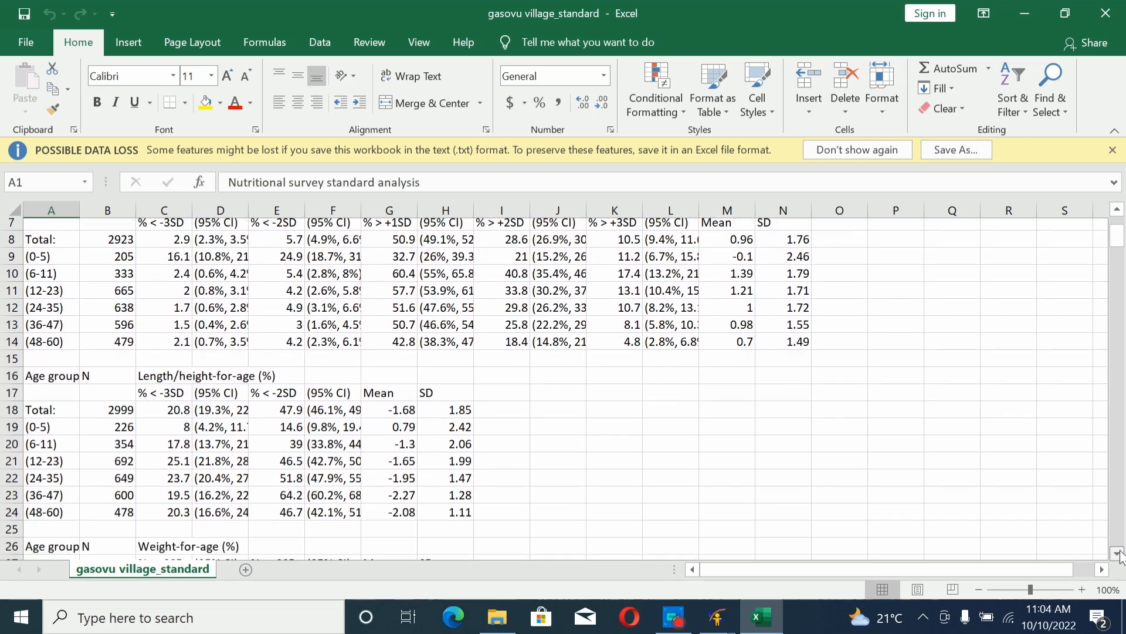
{"action": "scroll", "scroll_direction": "down", "scroll_amount": 3}
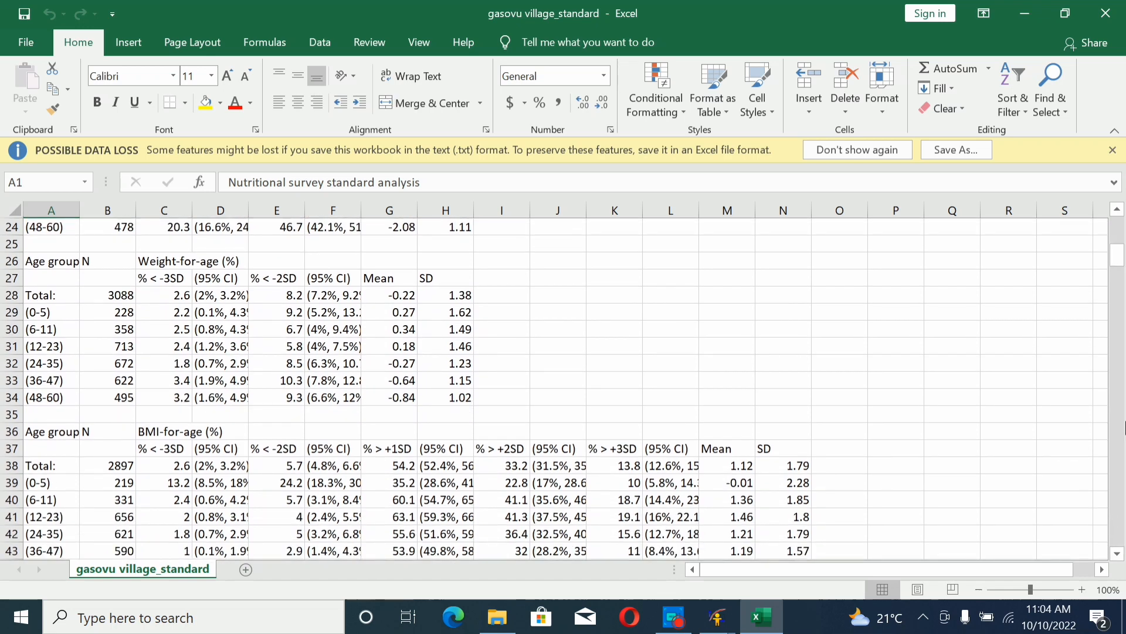
{"action": "scroll", "scroll_direction": "down", "scroll_amount": 3}
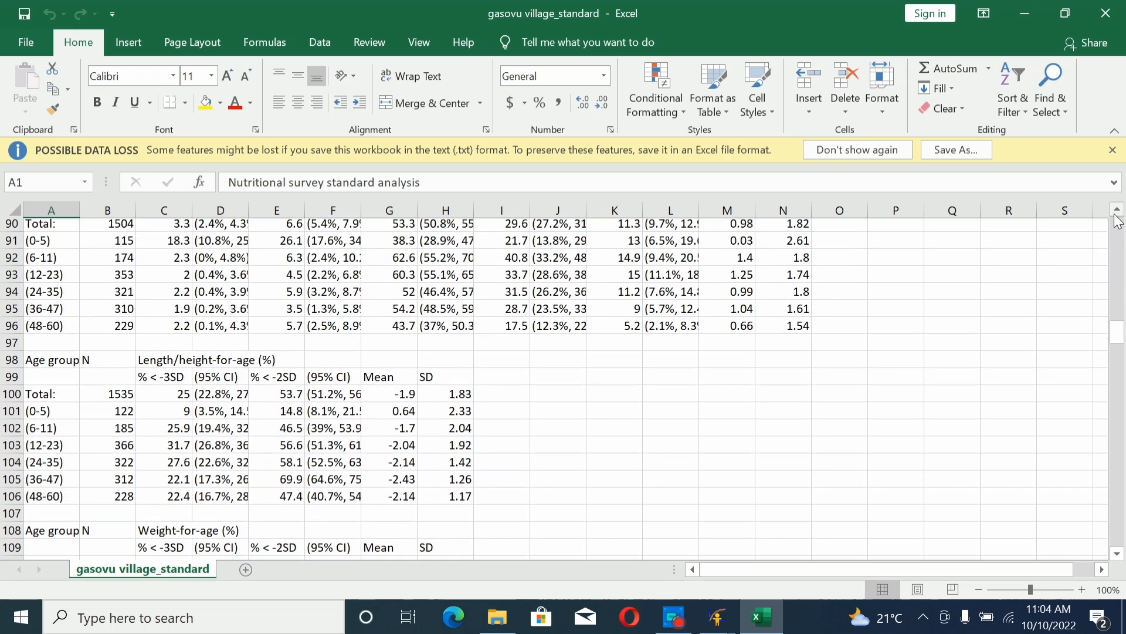
{"action": "scroll", "scroll_direction": "up", "scroll_amount": 3}
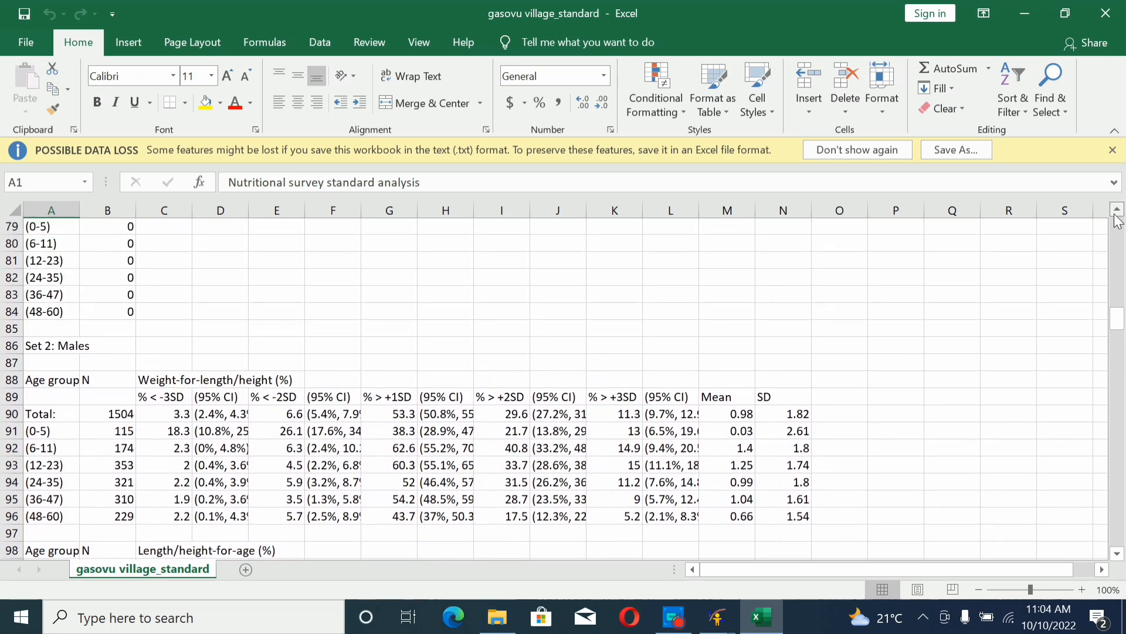
{"action": "scroll", "scroll_direction": "up", "scroll_amount": 3}
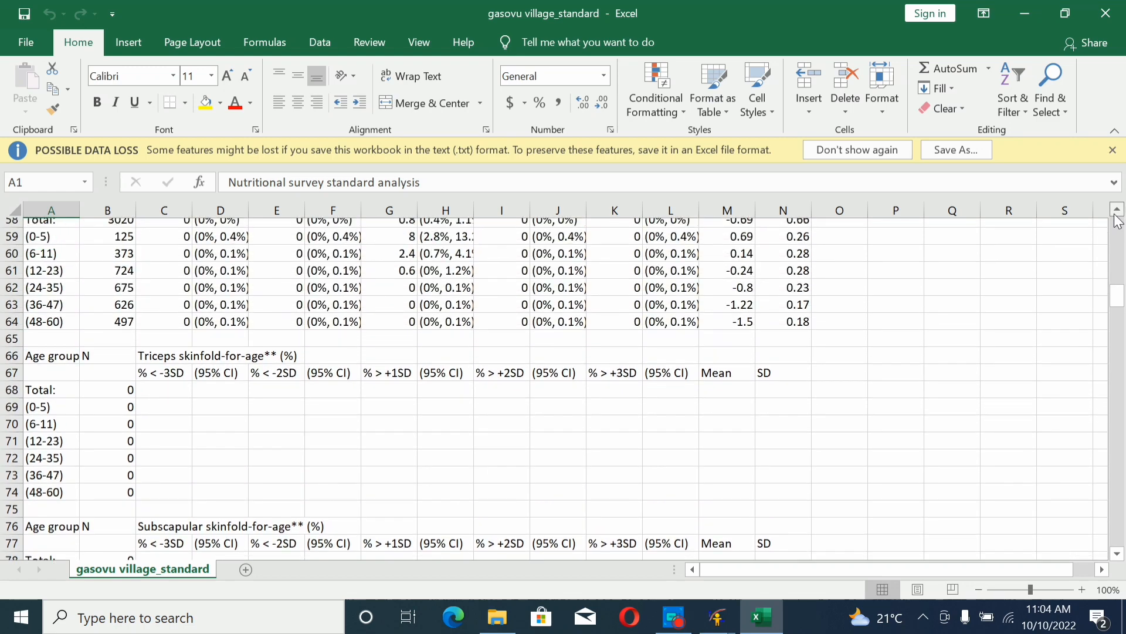
{"action": "scroll", "scroll_direction": "up", "scroll_amount": 3}
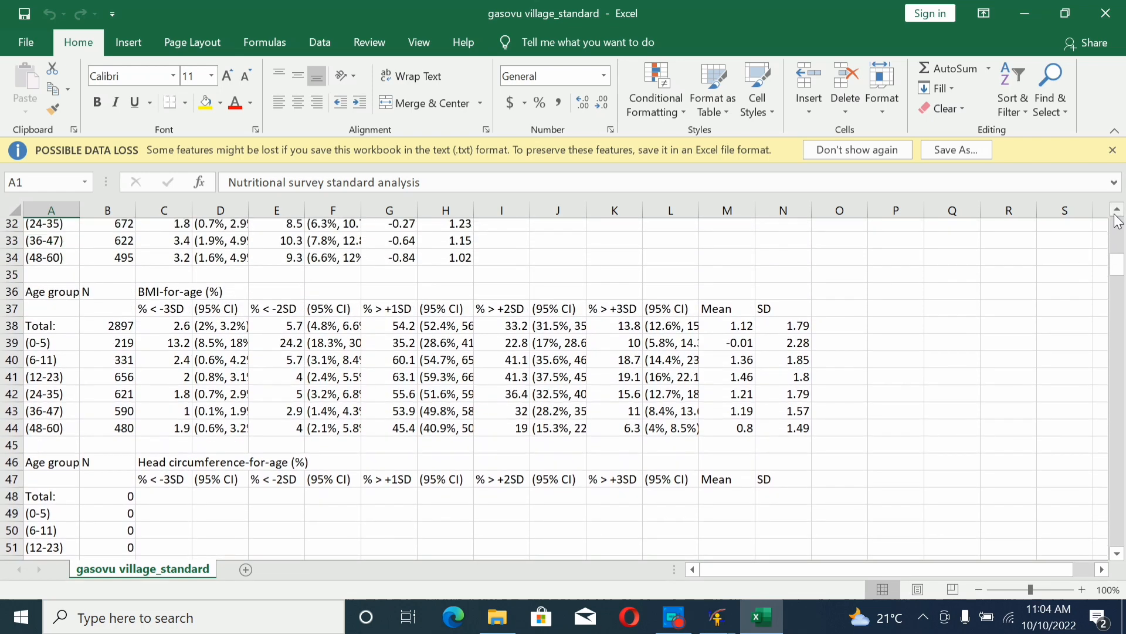
{"action": "scroll", "scroll_direction": "up", "scroll_amount": 3}
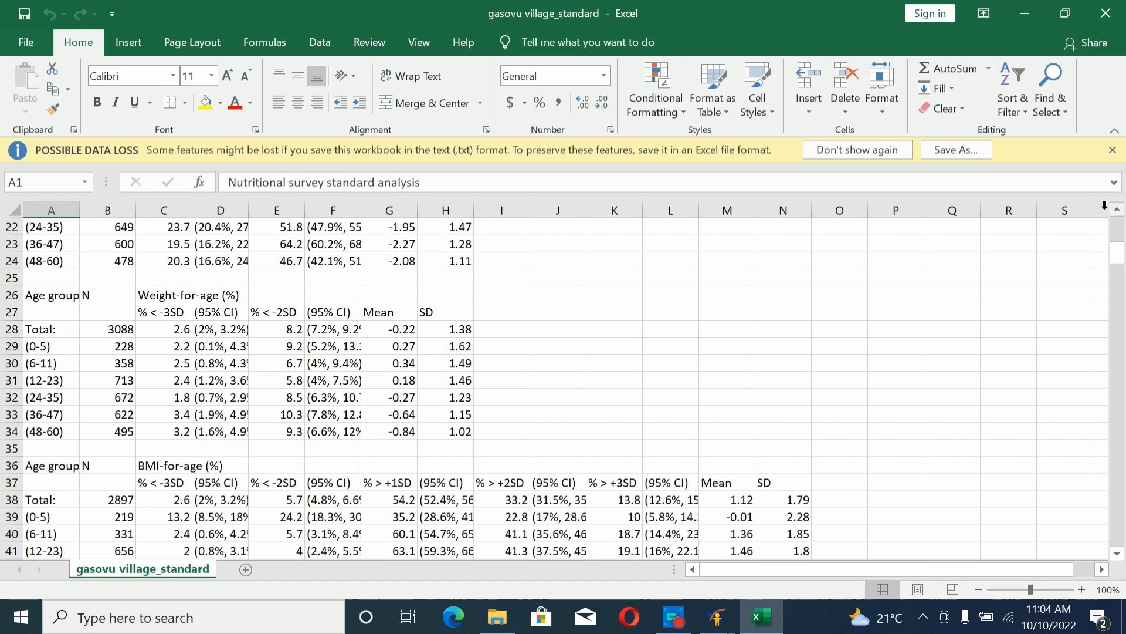
{"action": "left_click", "coordinate": [781, 210]}
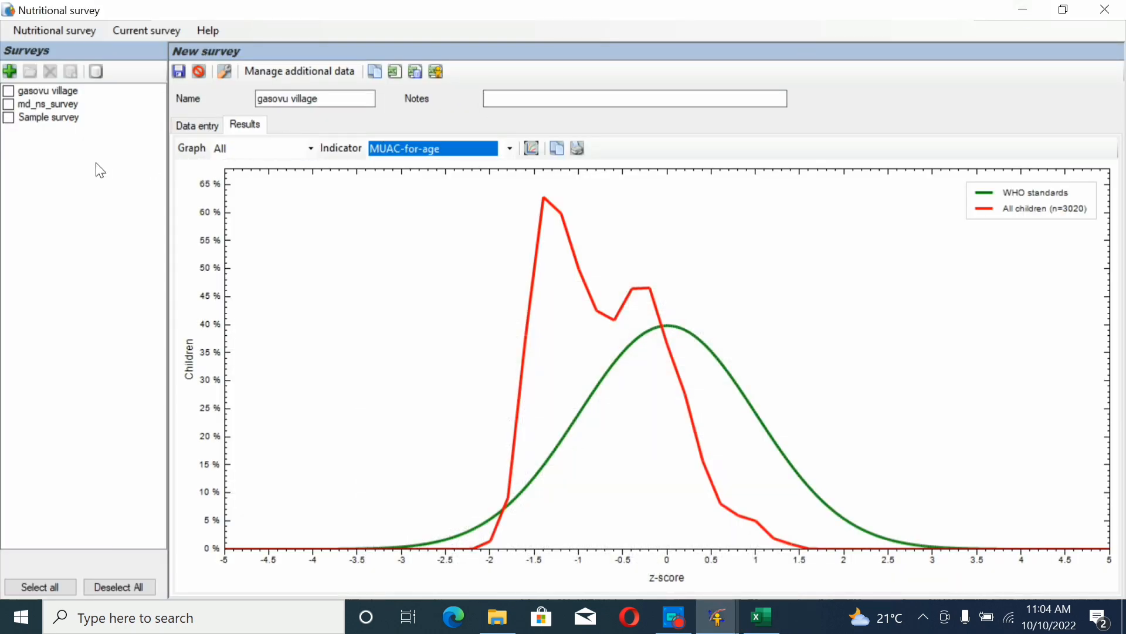
{"action": "mouse_move", "coordinate": [203, 159]}
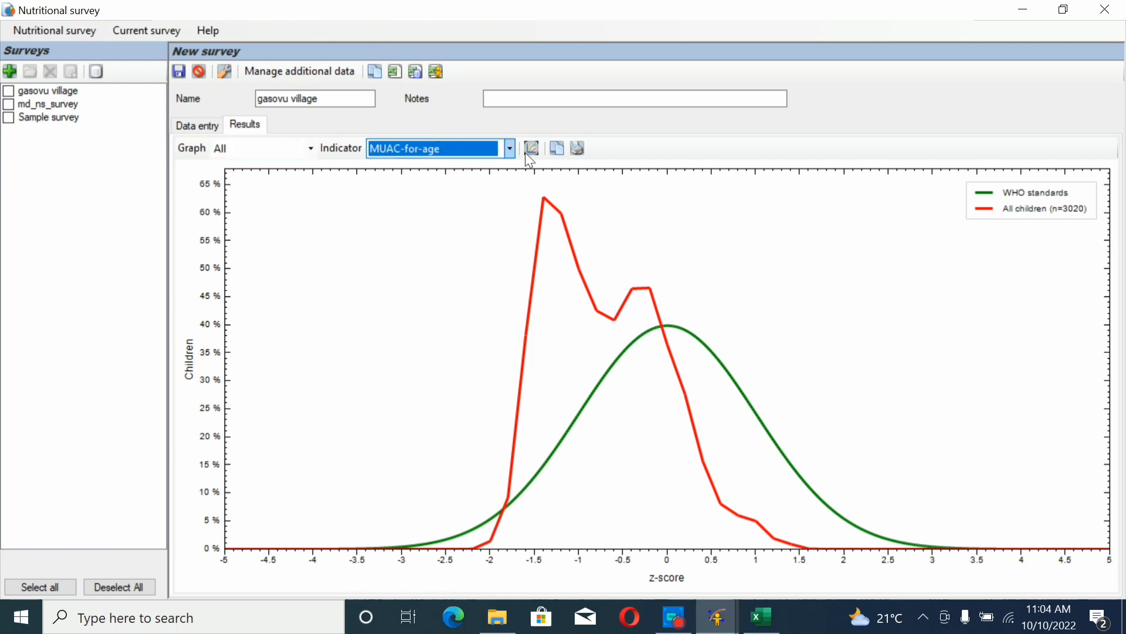
{"action": "mouse_move", "coordinate": [531, 149]}
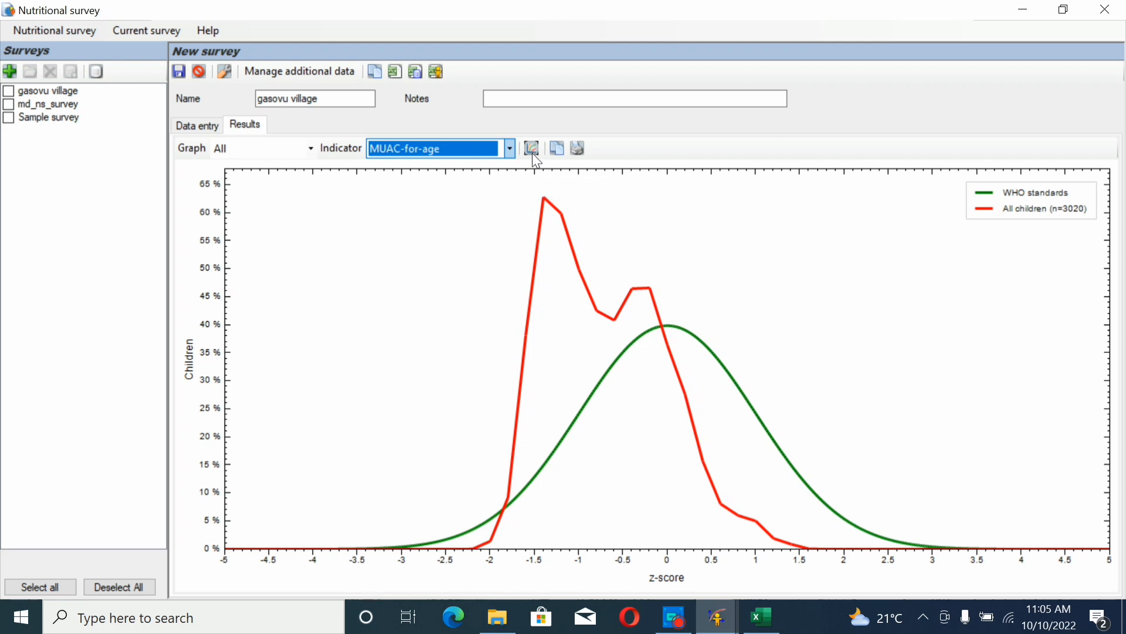
{"action": "mouse_move", "coordinate": [557, 148]}
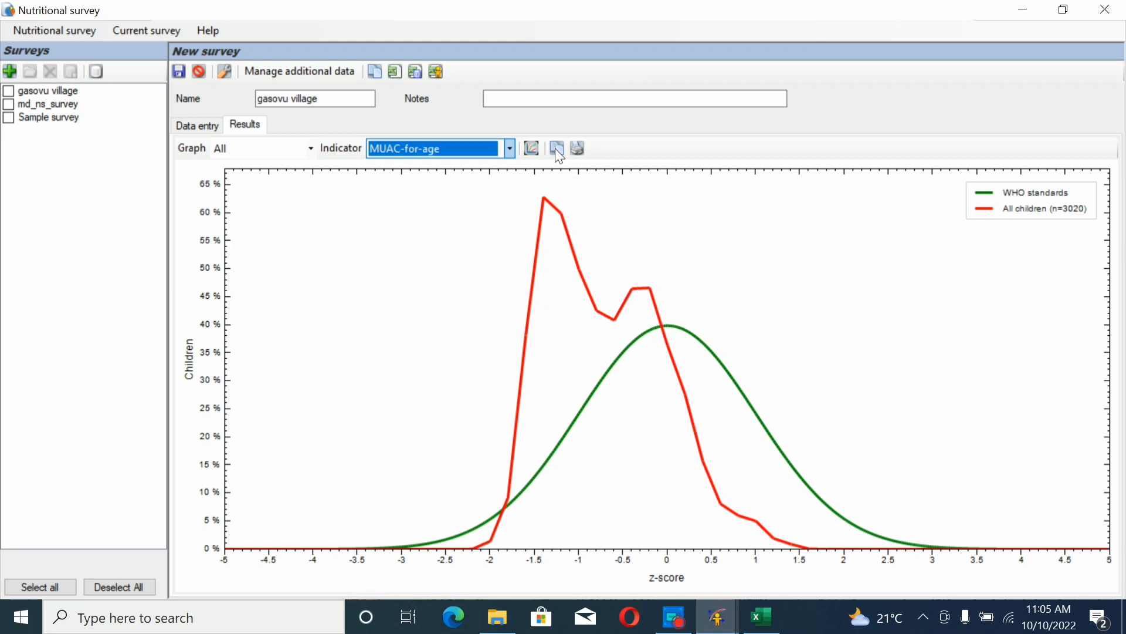
{"action": "mouse_move", "coordinate": [575, 151]}
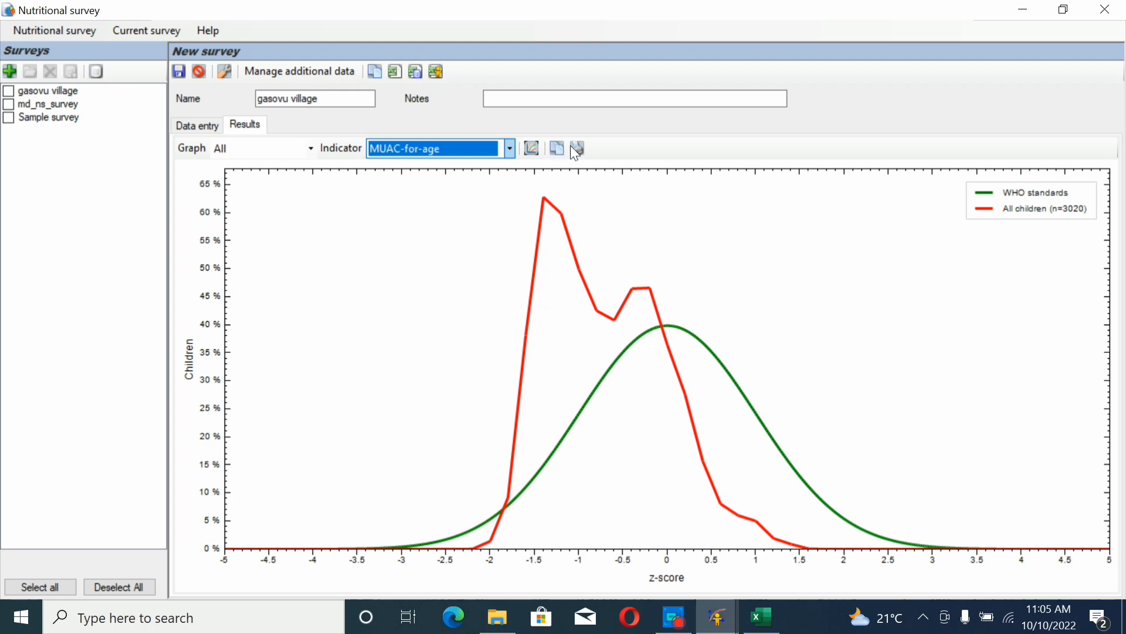
{"action": "mouse_move", "coordinate": [577, 148]}
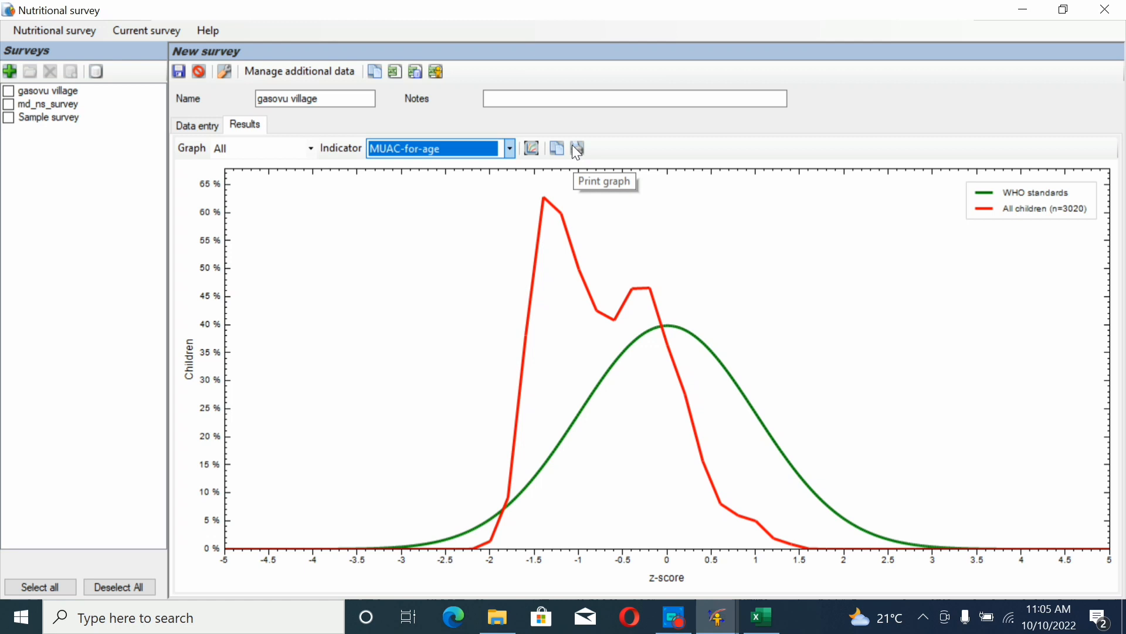
{"action": "mouse_move", "coordinate": [578, 150]}
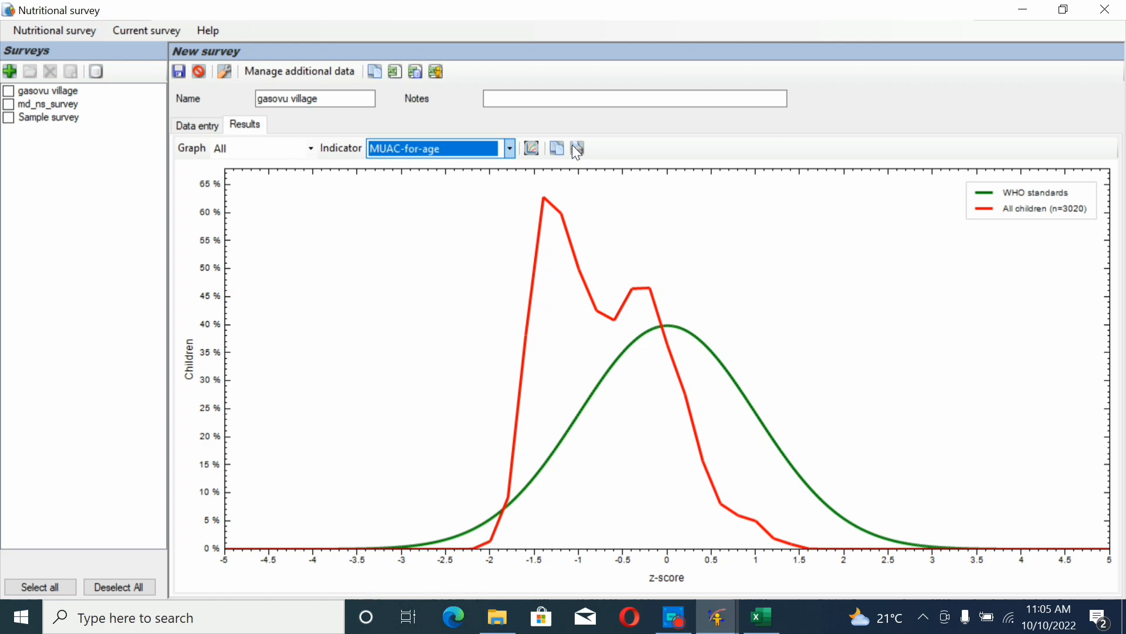
{"action": "mouse_move", "coordinate": [421, 244]}
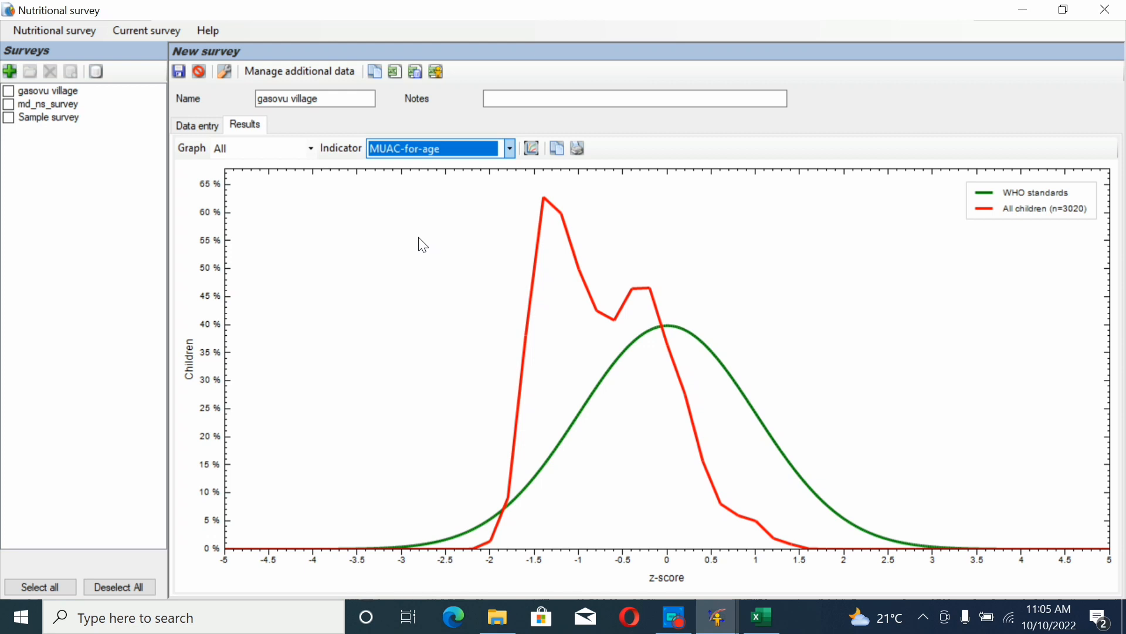
{"action": "mouse_move", "coordinate": [377, 252]}
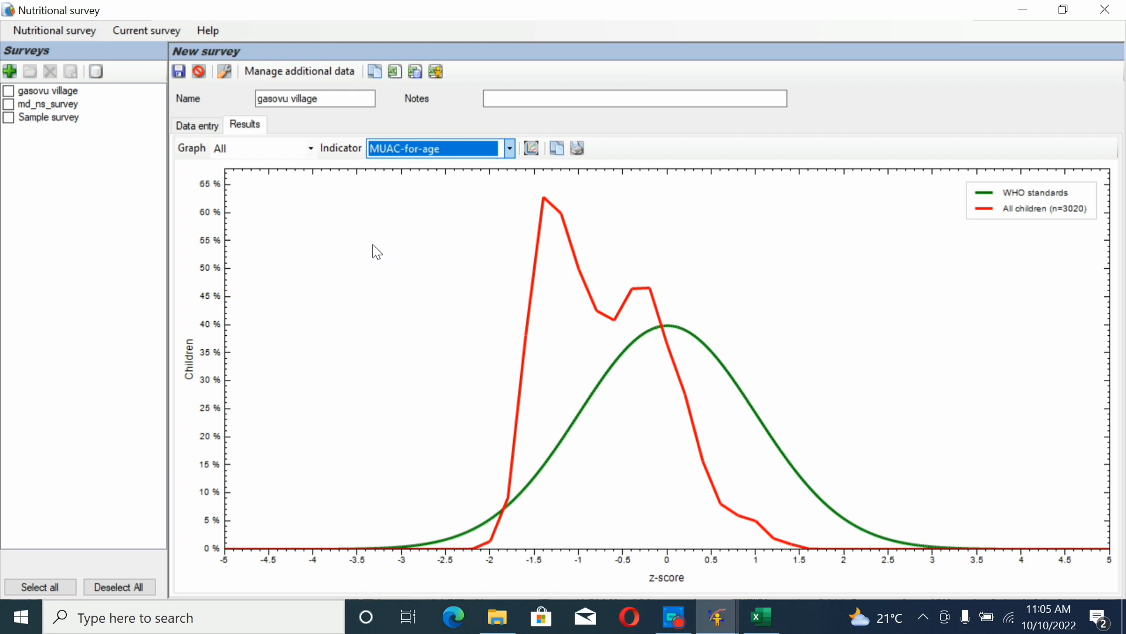
{"action": "mouse_move", "coordinate": [151, 166]}
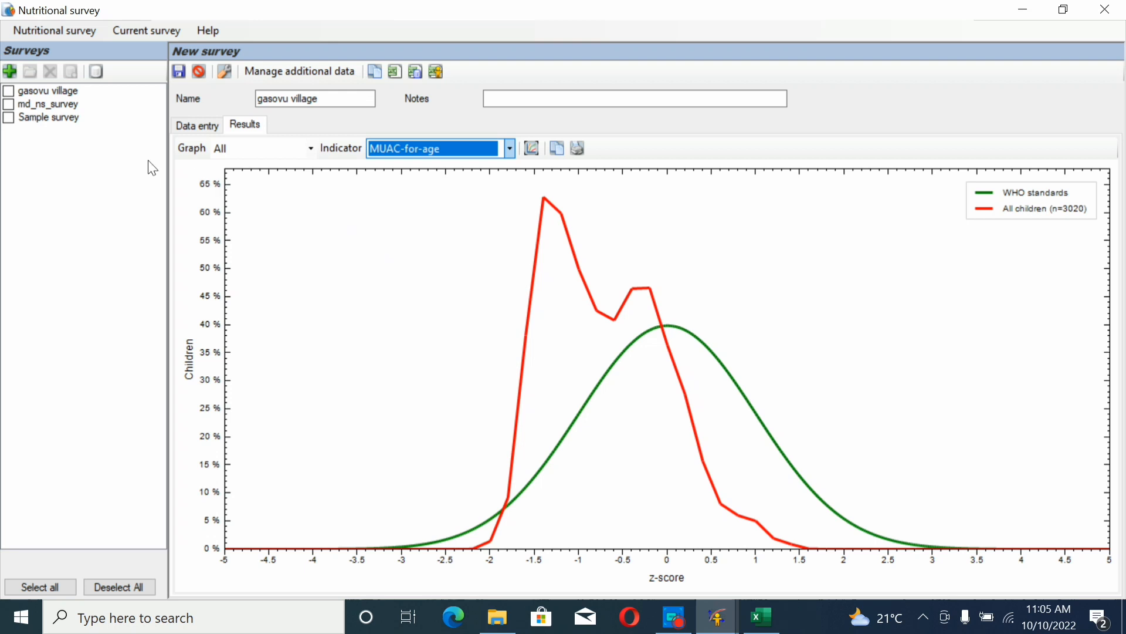
{"action": "mouse_move", "coordinate": [256, 260]}
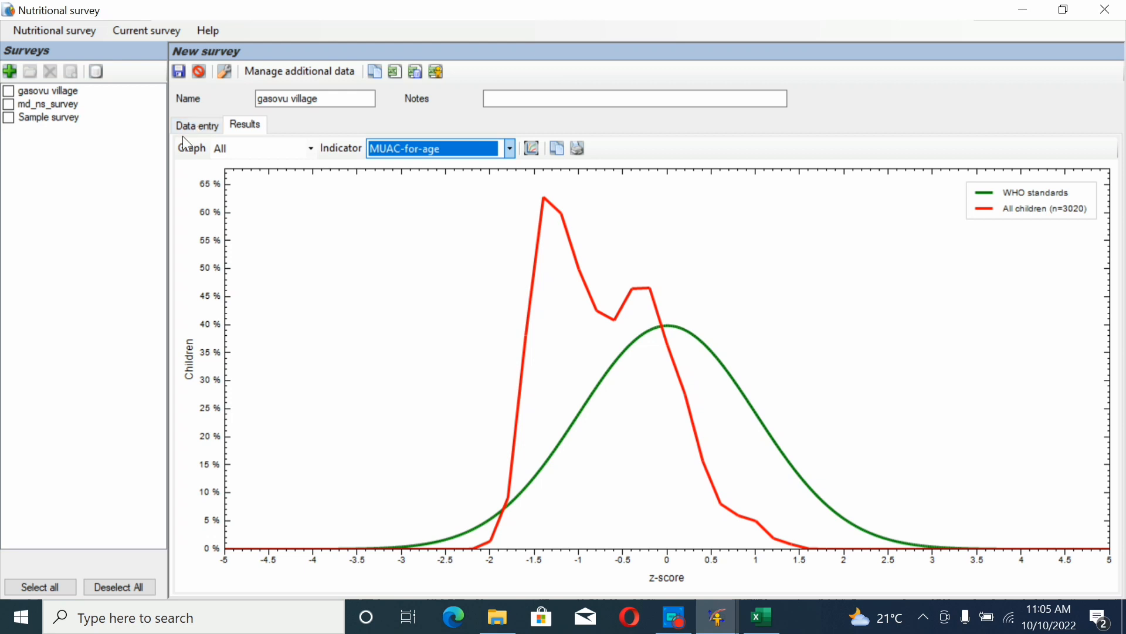
{"action": "mouse_move", "coordinate": [194, 149]}
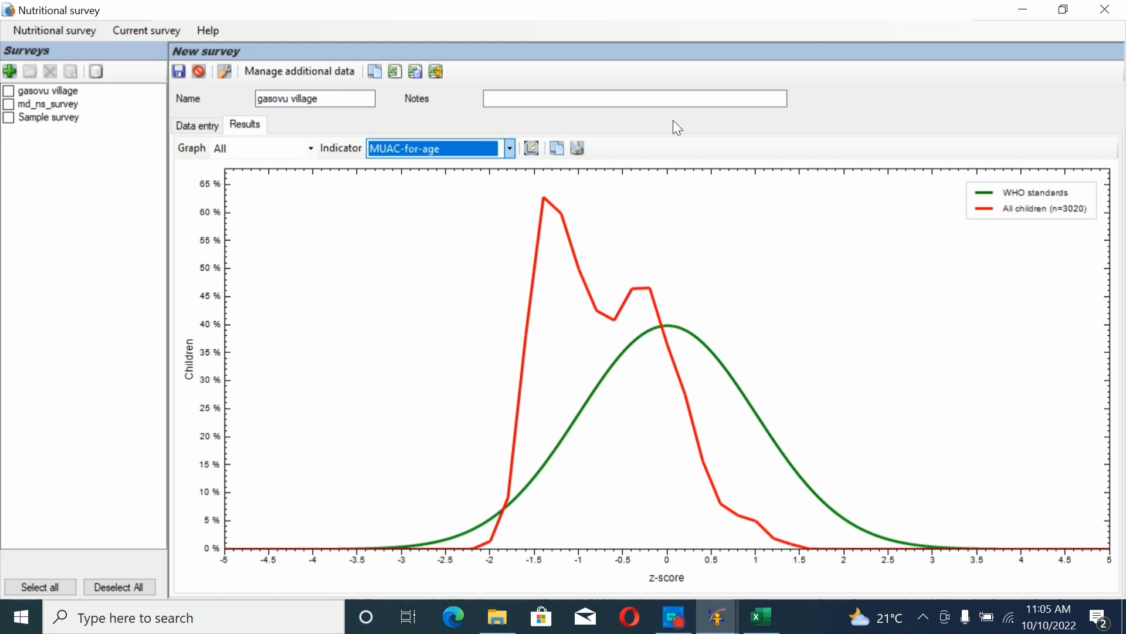
{"action": "mouse_move", "coordinate": [772, 454]}
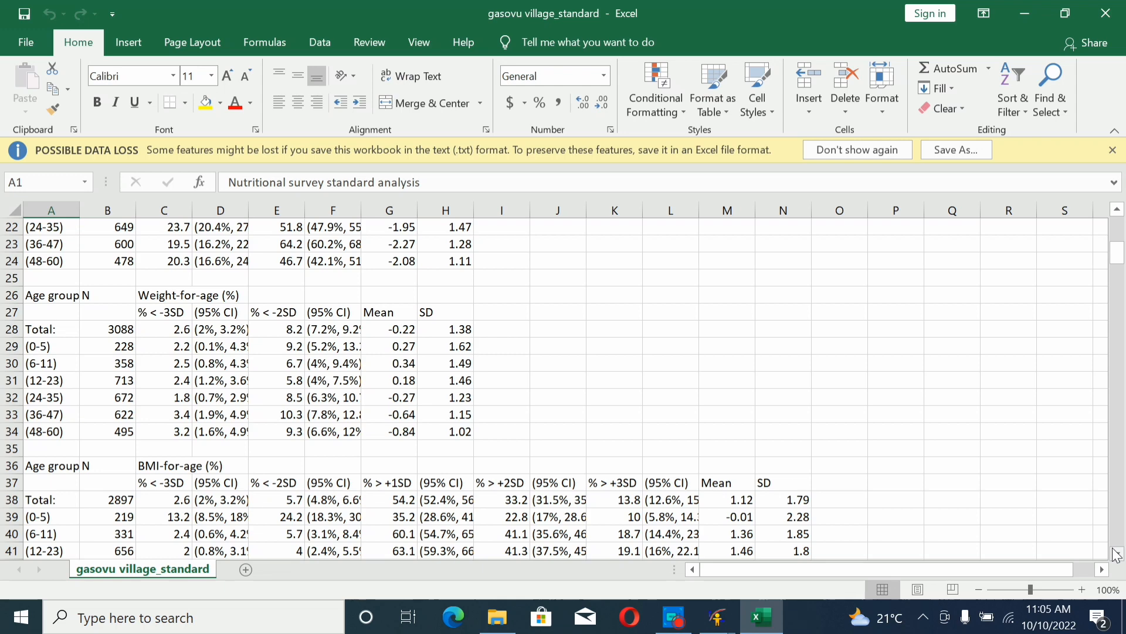
Scroll down through the gasovu village standard report's tables.
{"action": "scroll", "scroll_direction": "down", "scroll_amount": 3}
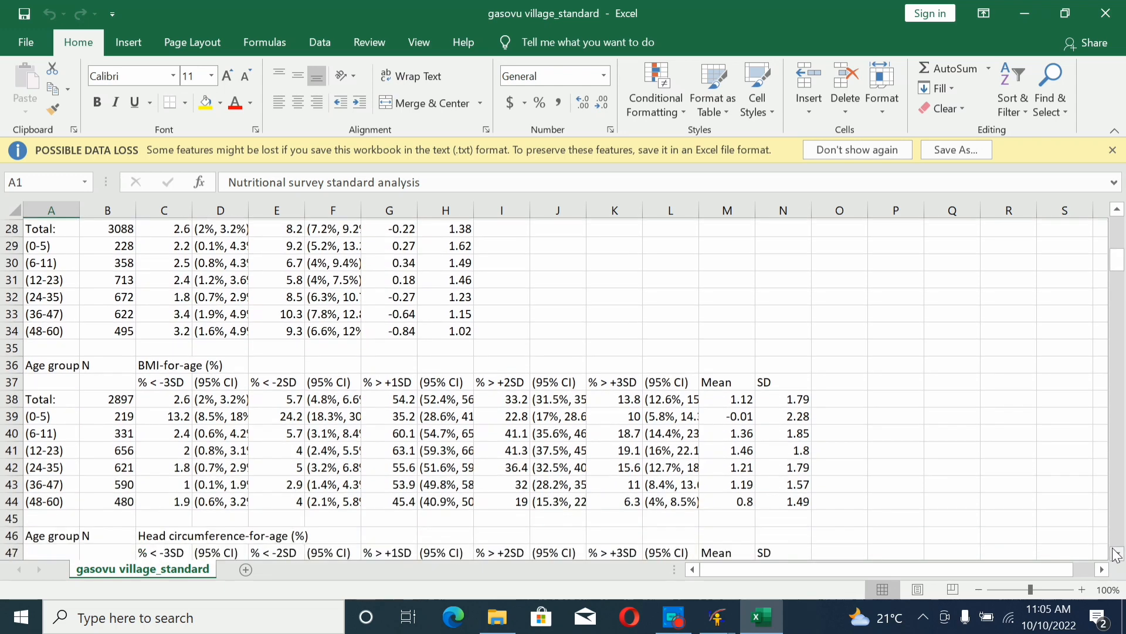
{"action": "scroll", "scroll_direction": "down", "scroll_amount": 3}
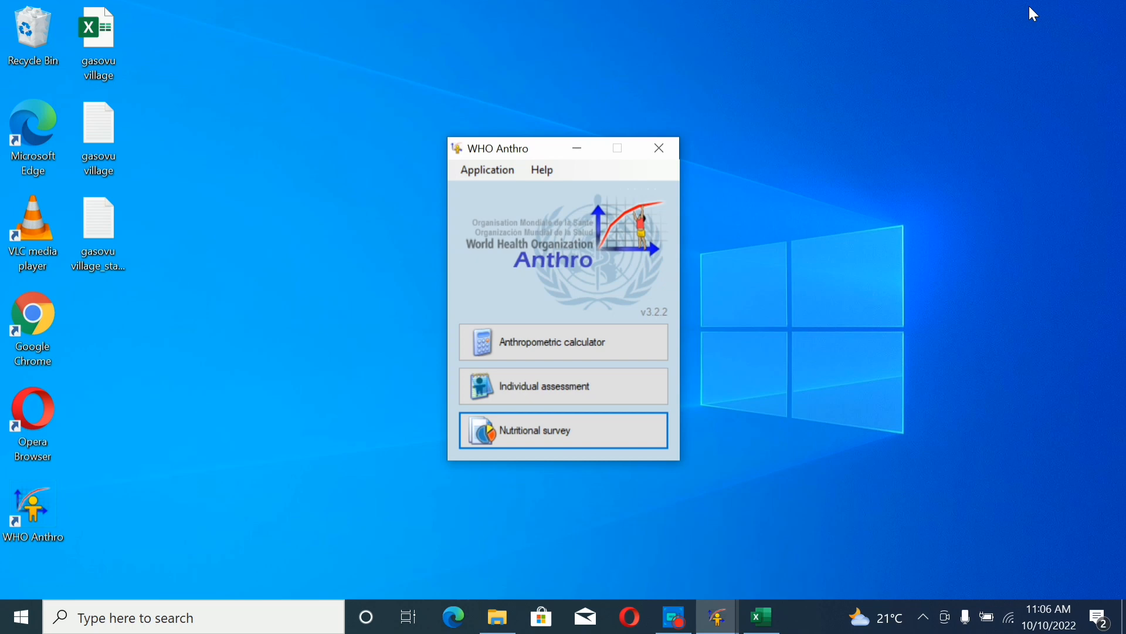
{"action": "mouse_move", "coordinate": [700, 585]}
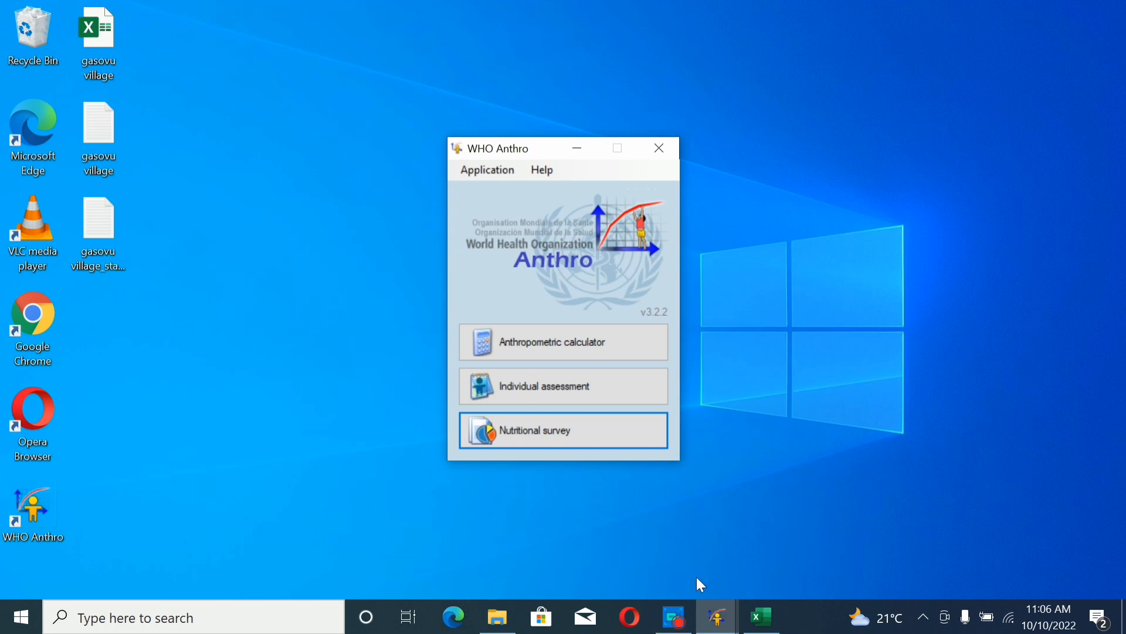